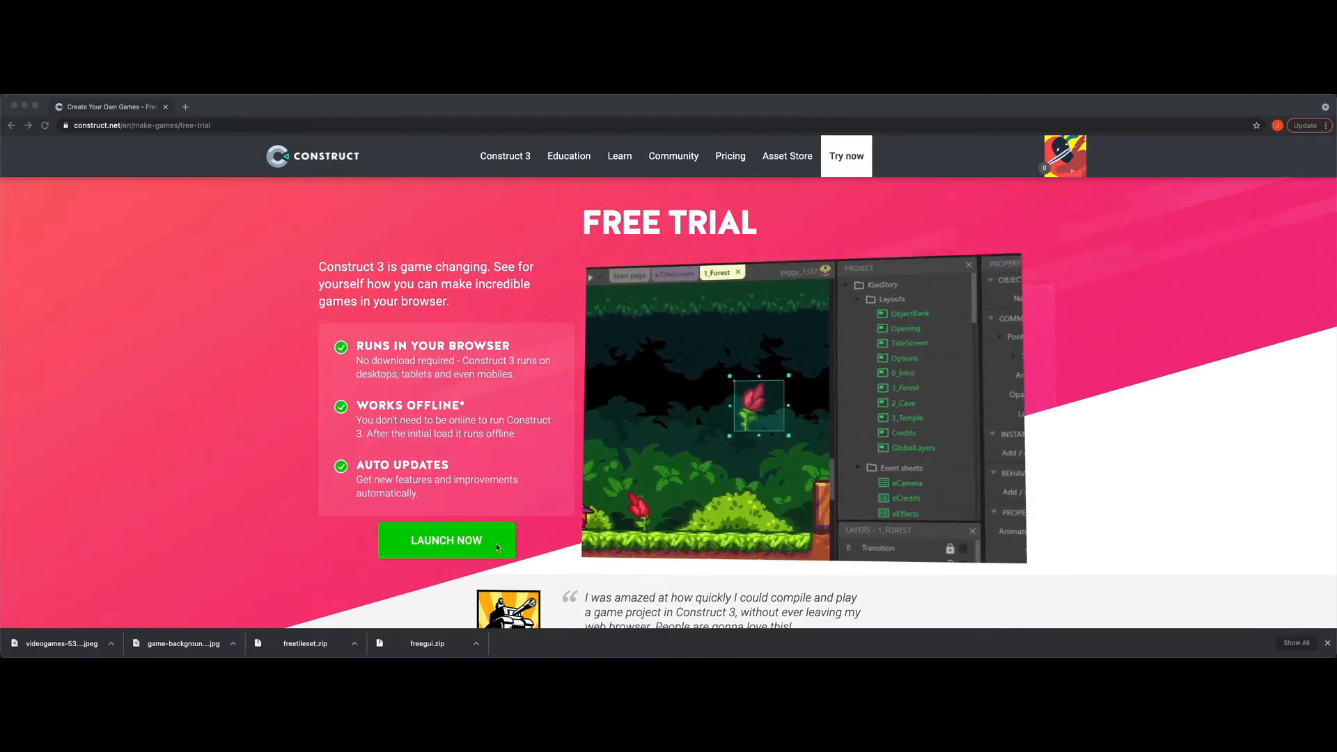
Launch the Construct 3 editor and create a new project named 'Timer'.
{"action": "left_click", "coordinate": [446, 540]}
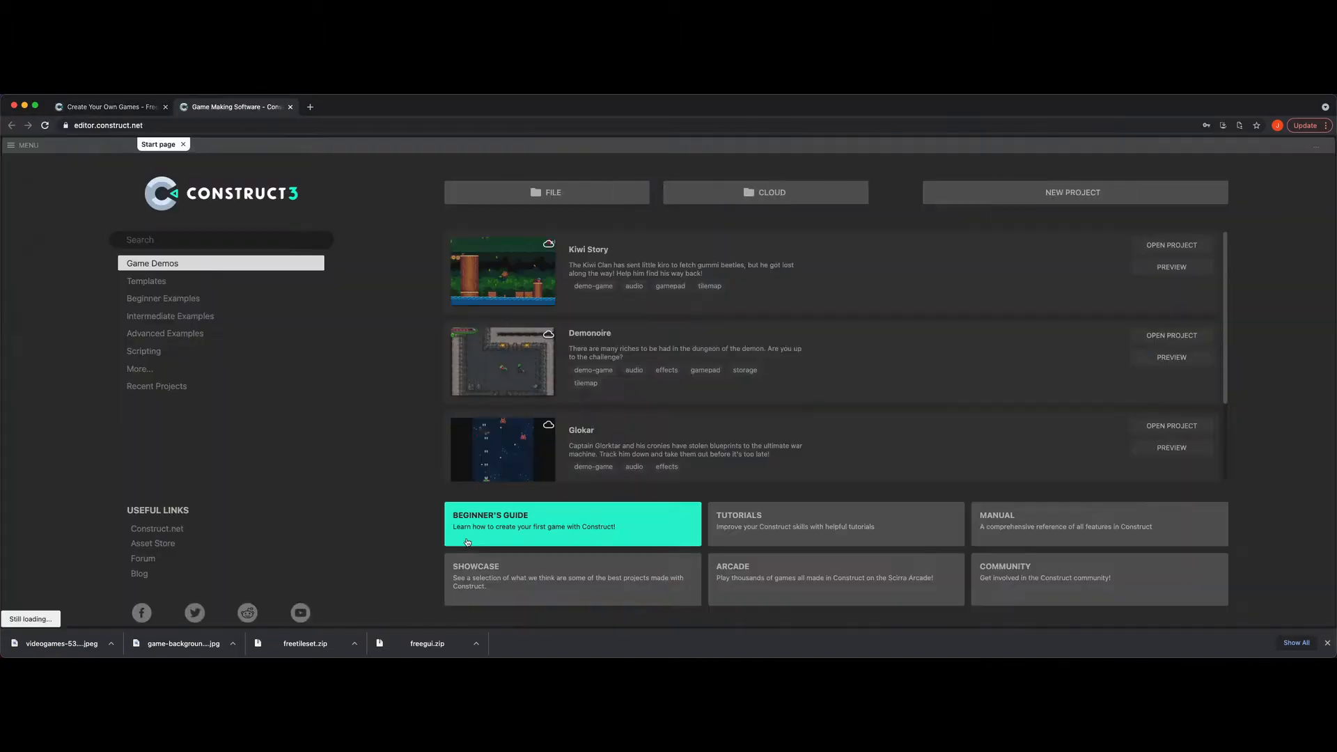
{"action": "left_click", "coordinate": [1073, 192]}
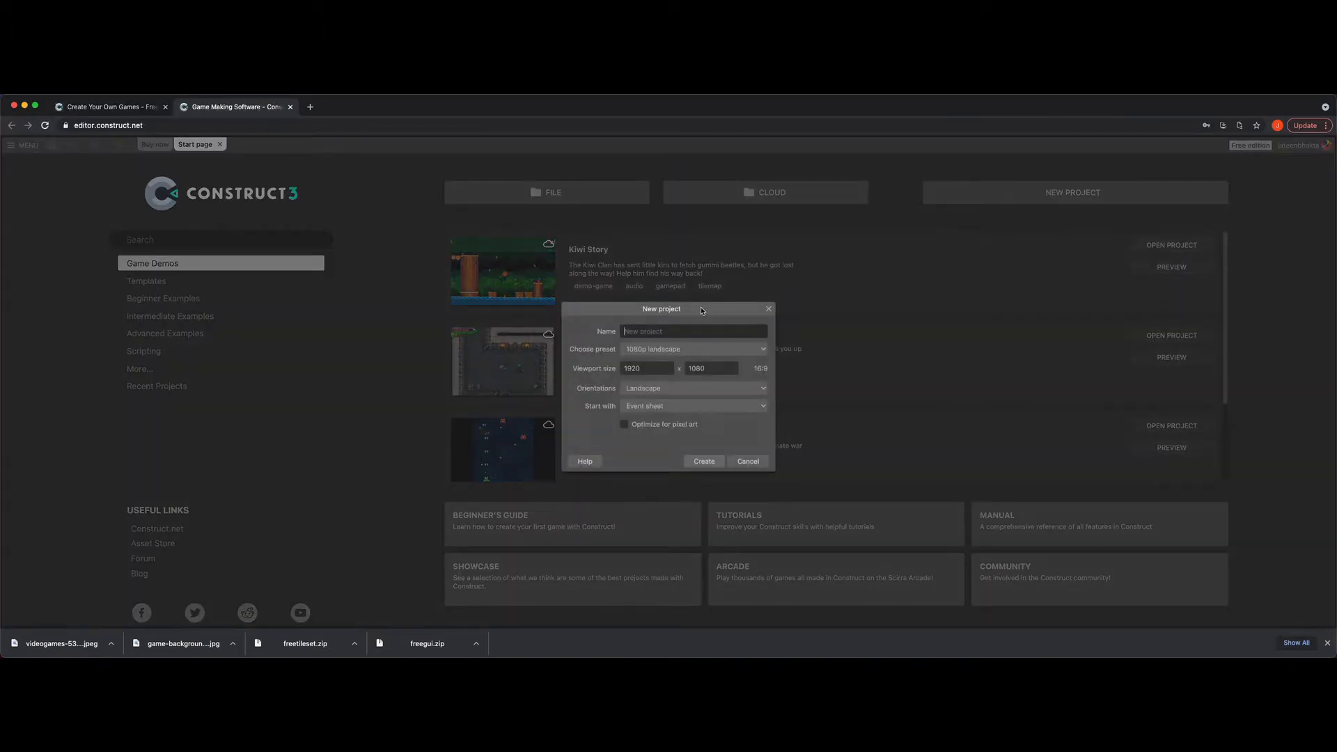
{"action": "type", "text": "Timer"}
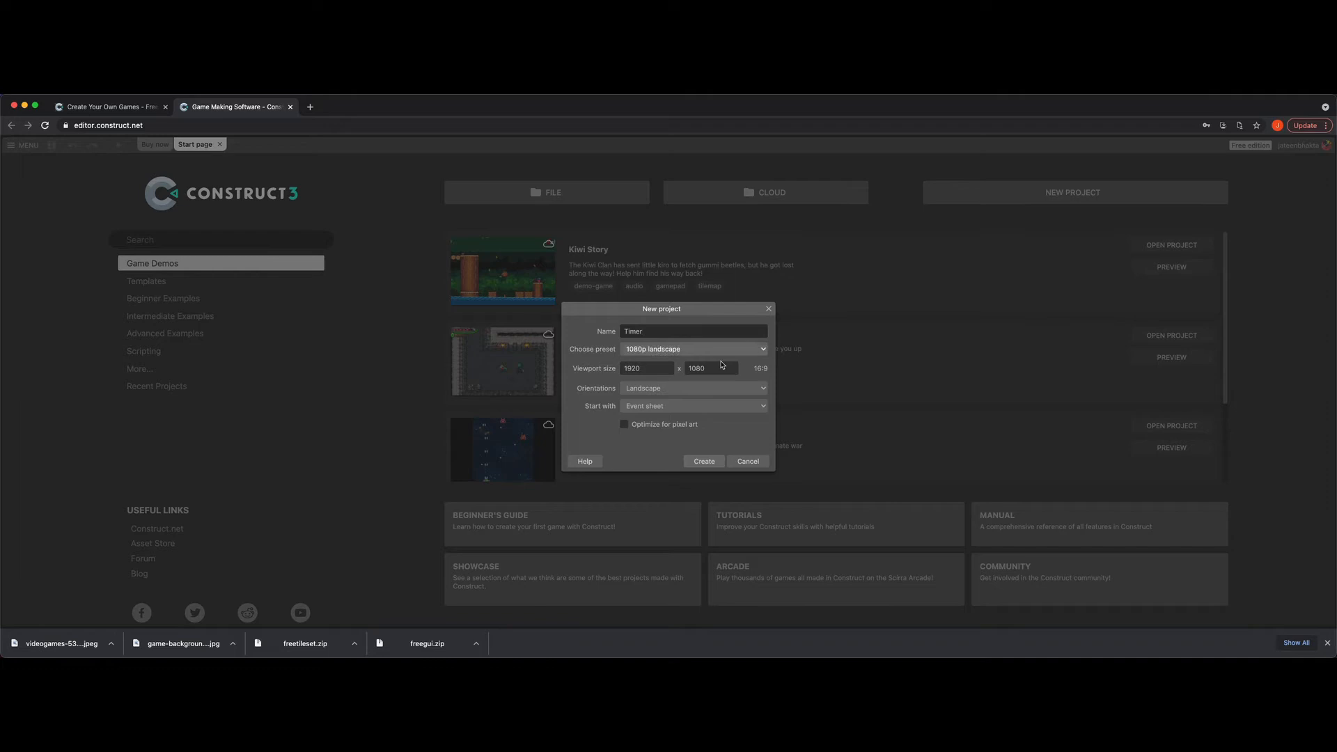
{"action": "left_click", "coordinate": [704, 461]}
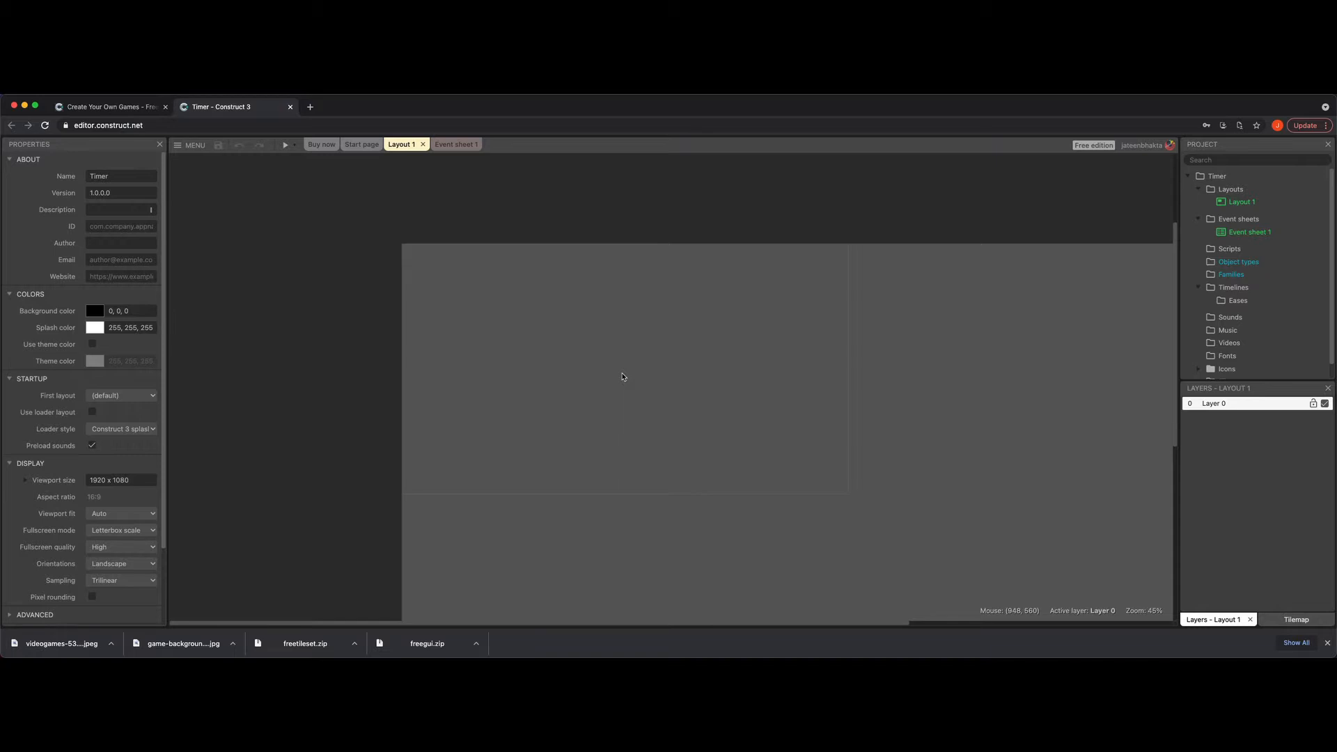
{"action": "mouse_move", "coordinate": [632, 360]}
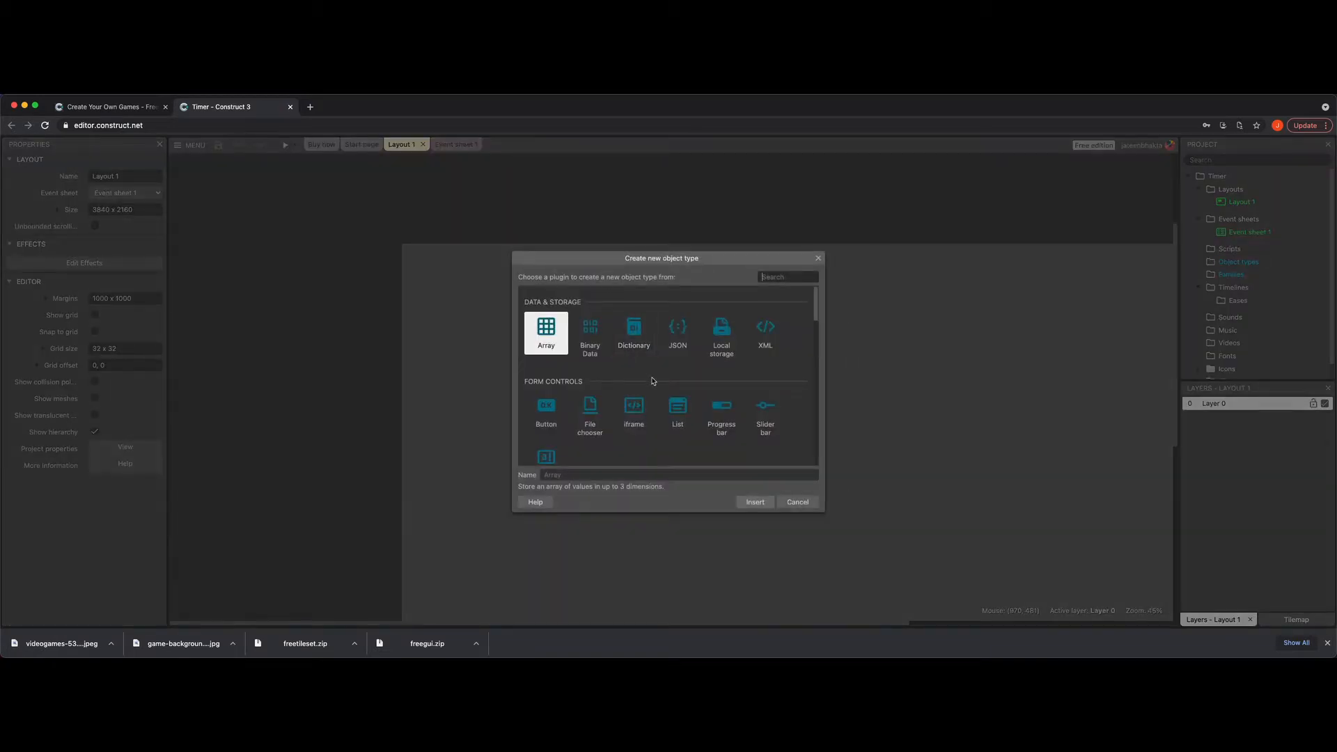
Insert a General Text object named 'TimerTxt' into Layout 1.
{"action": "scroll", "scroll_direction": "down", "scroll_amount": 3}
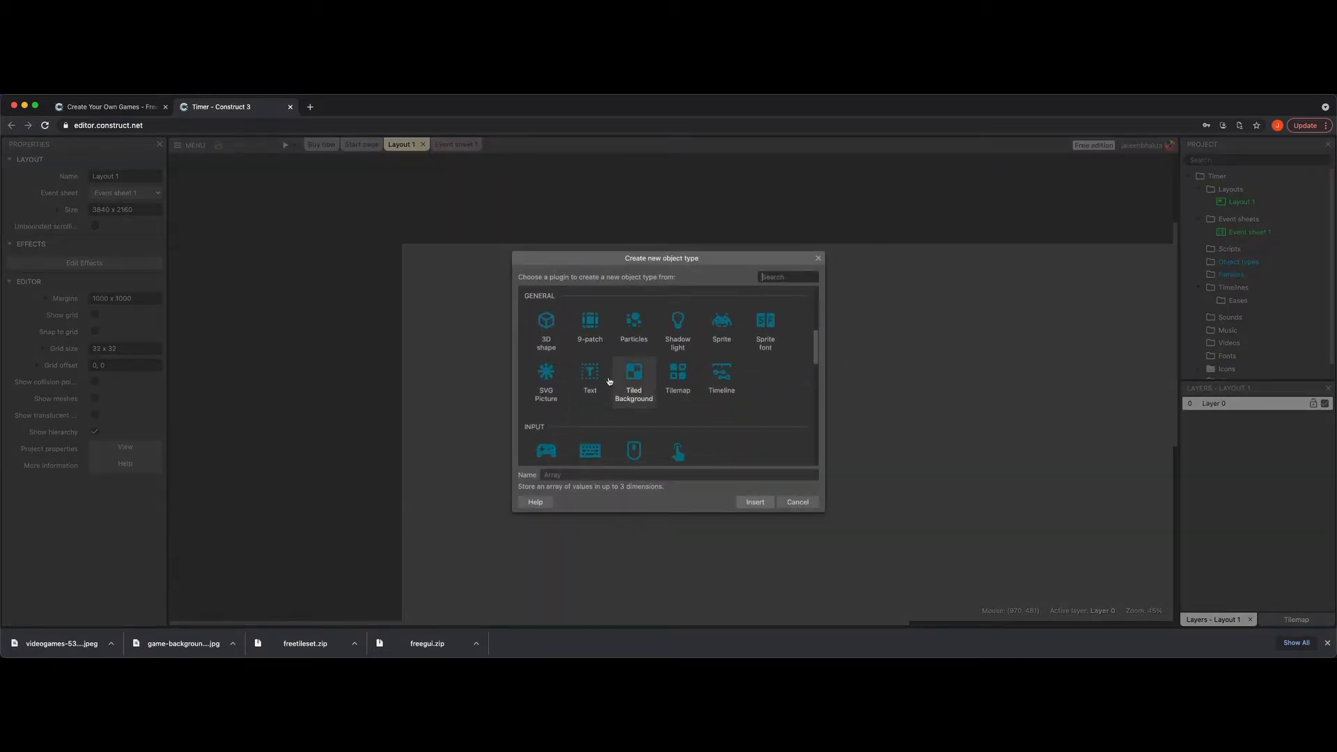
{"action": "left_click", "coordinate": [589, 379]}
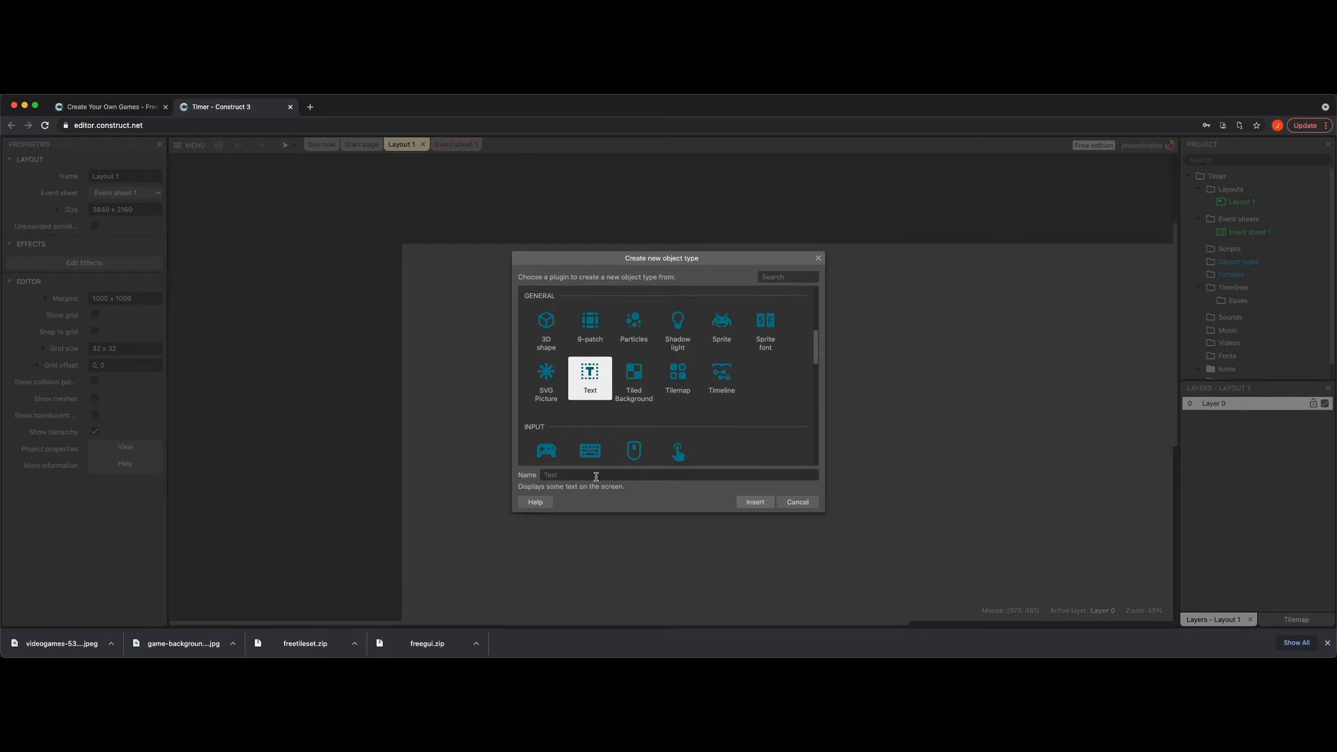
{"action": "type", "text": "TimerTxt"}
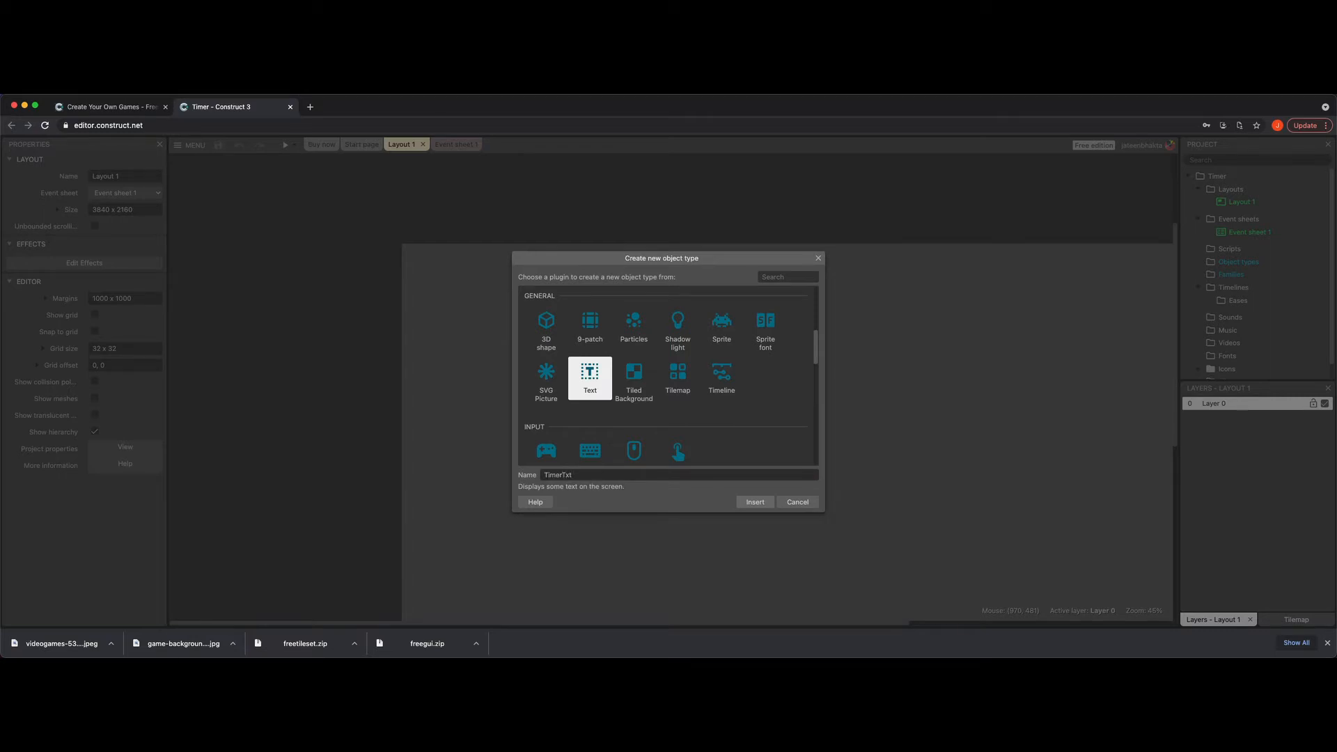
{"action": "left_click", "coordinate": [754, 502]}
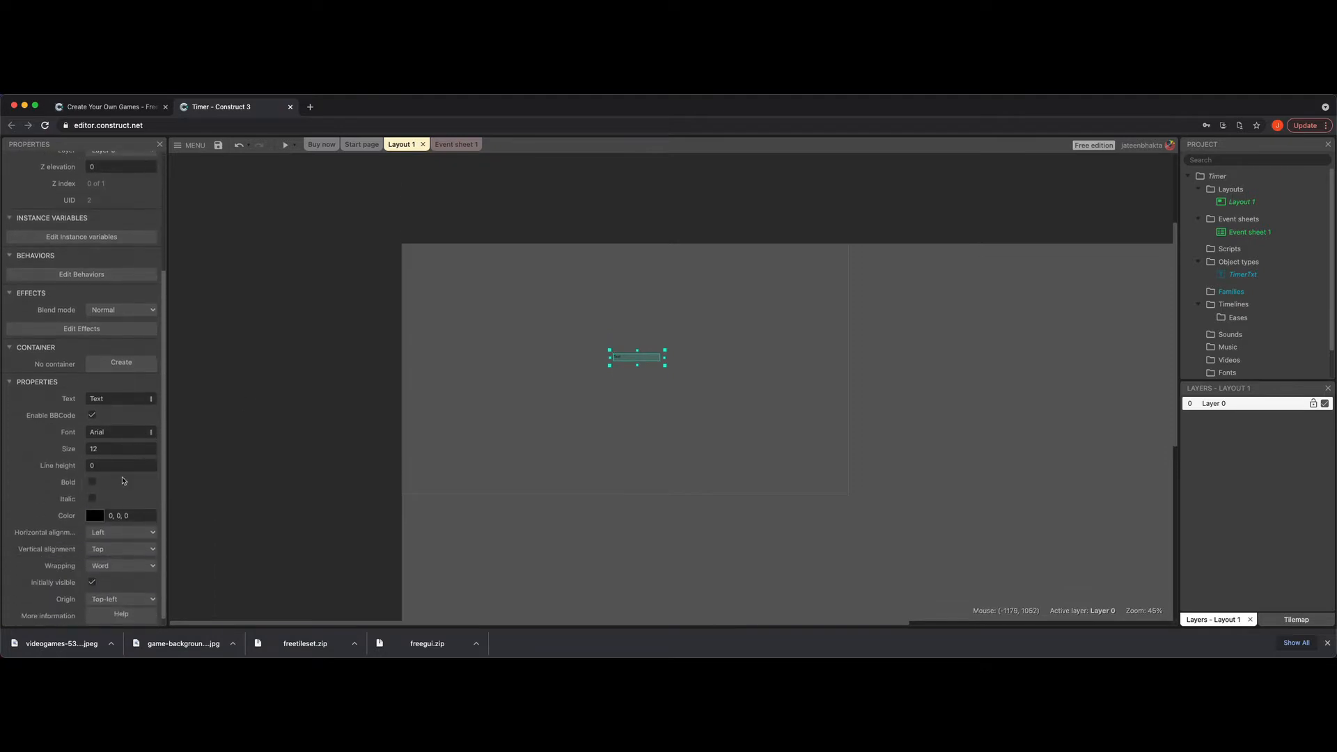
Set TimerTxt's size to 64, nudge it up-left, and change its text to 00.
{"action": "type", "text": "64"}
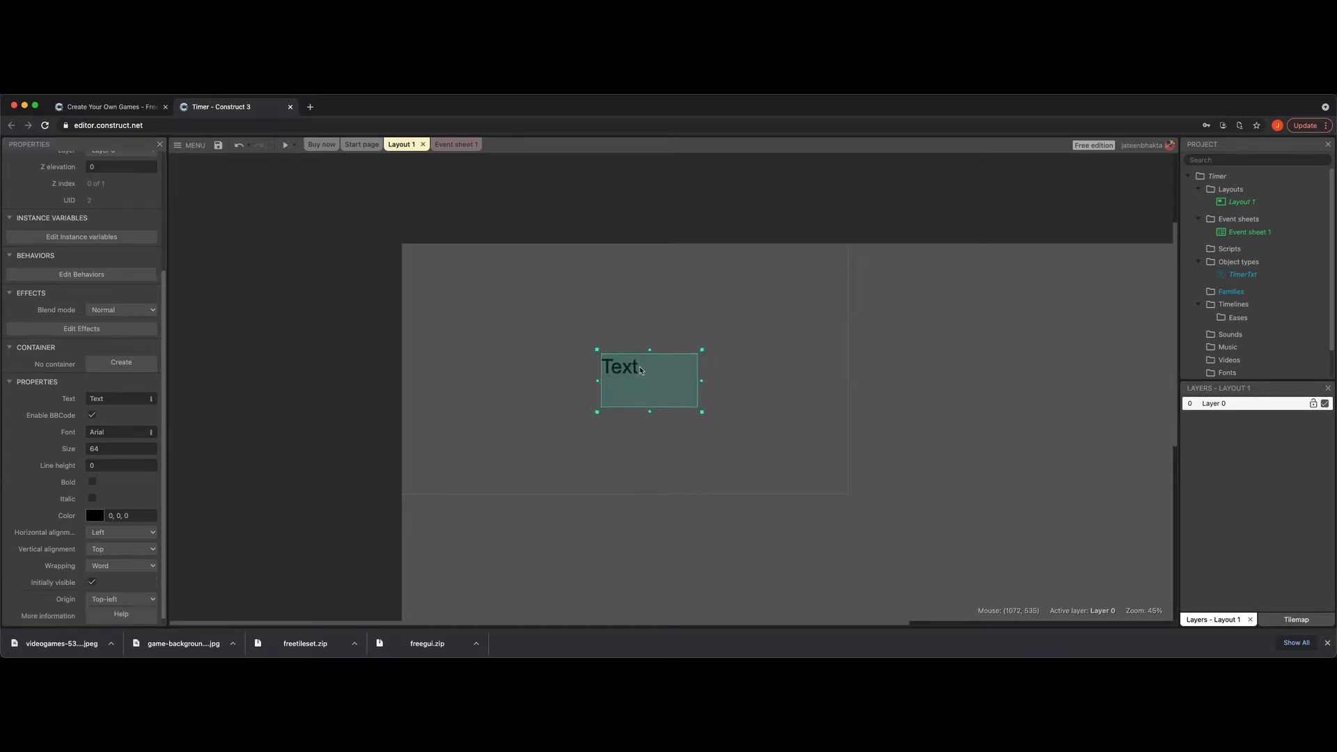
{"action": "left_click_drag", "start_coordinate": [648, 381], "coordinate": [621, 360]}
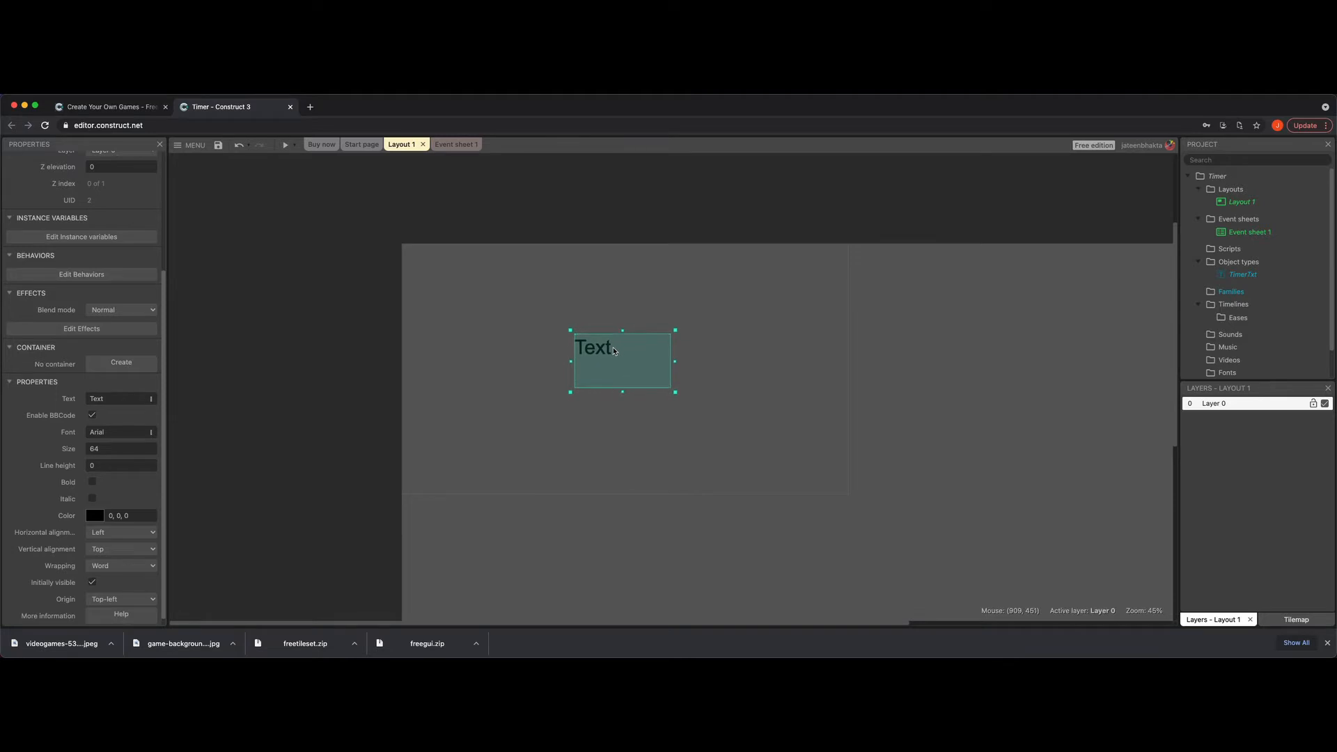
{"action": "mouse_move", "coordinate": [467, 430]}
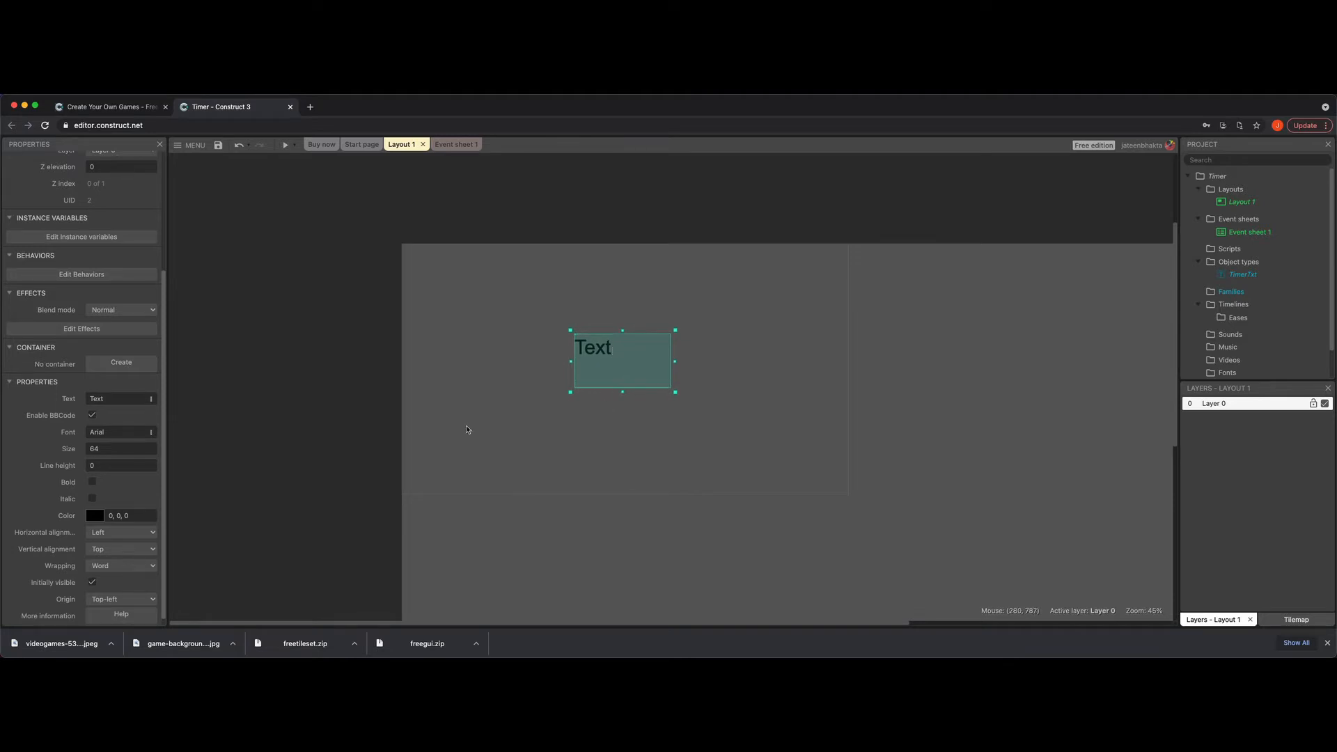
{"action": "mouse_move", "coordinate": [374, 375]}
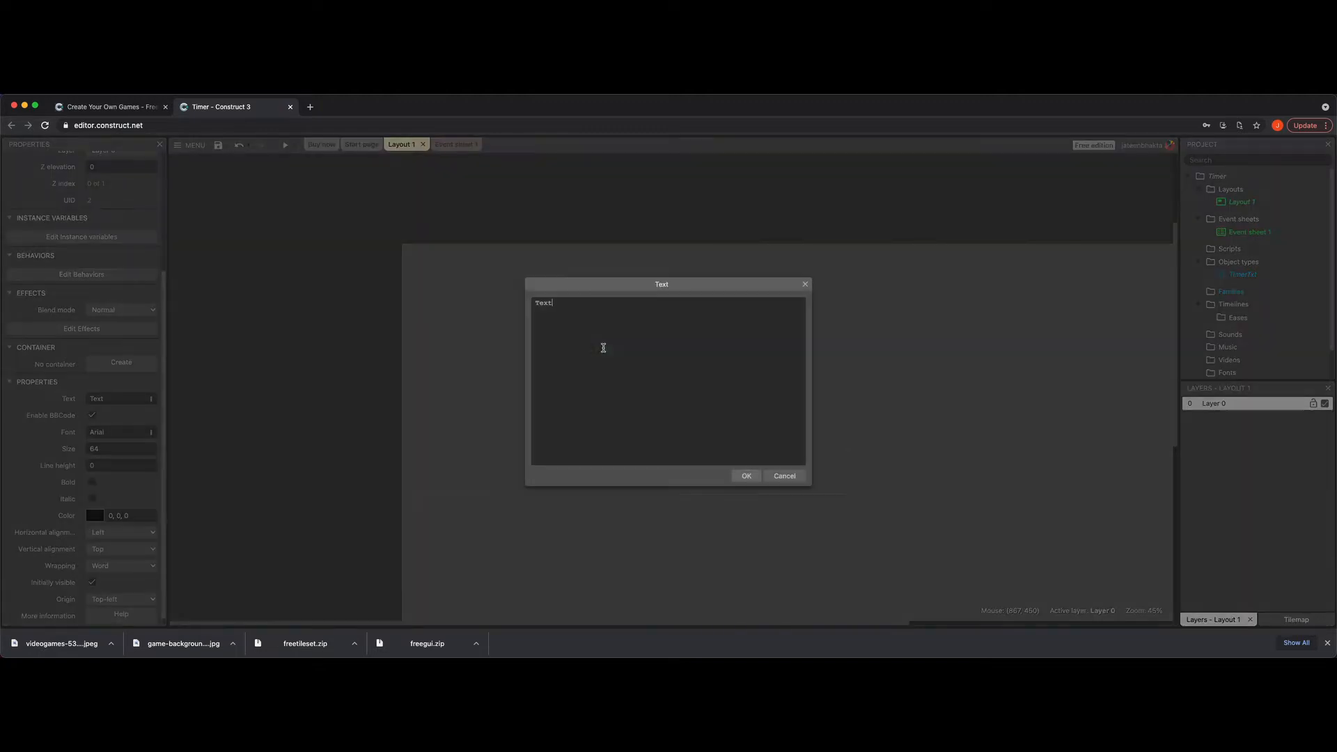
{"action": "left_click", "coordinate": [746, 475]}
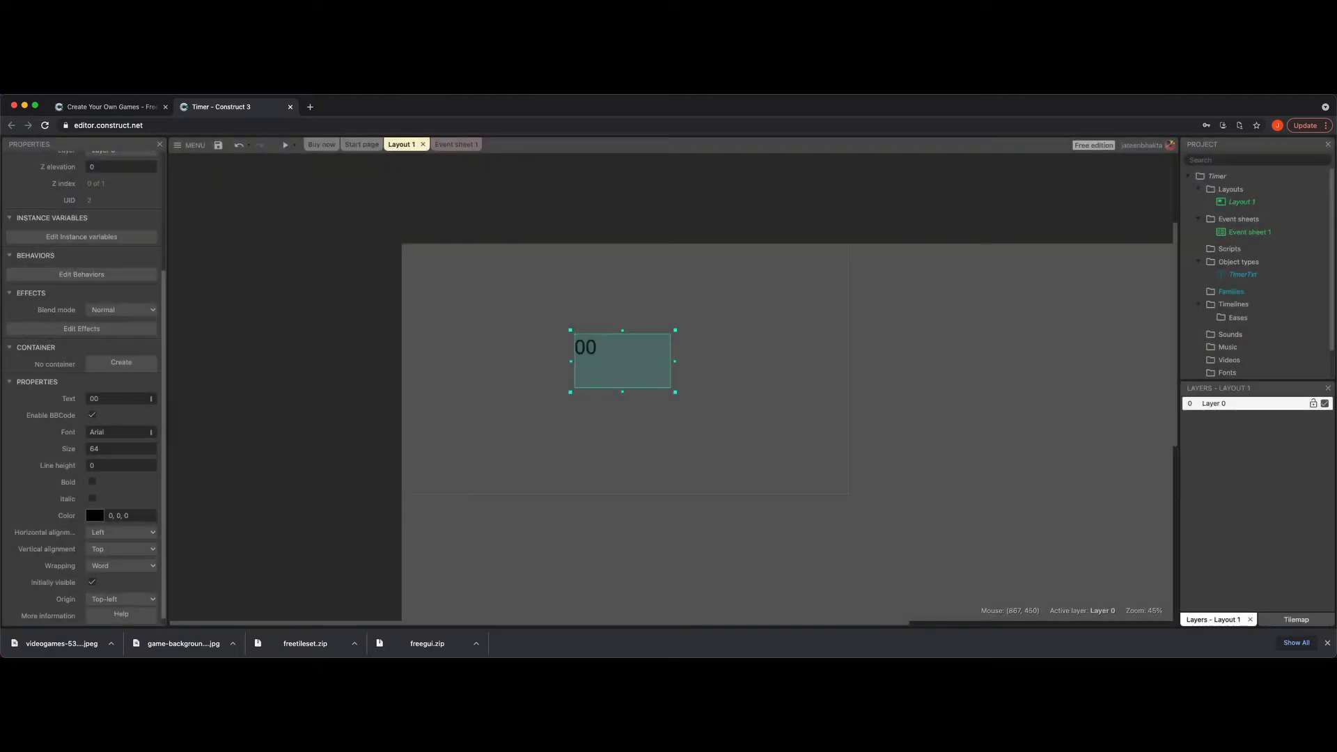
Enlarge the text to size 128, widen and recentre its box, and centre-align it.
{"action": "left_click", "coordinate": [119, 448]}
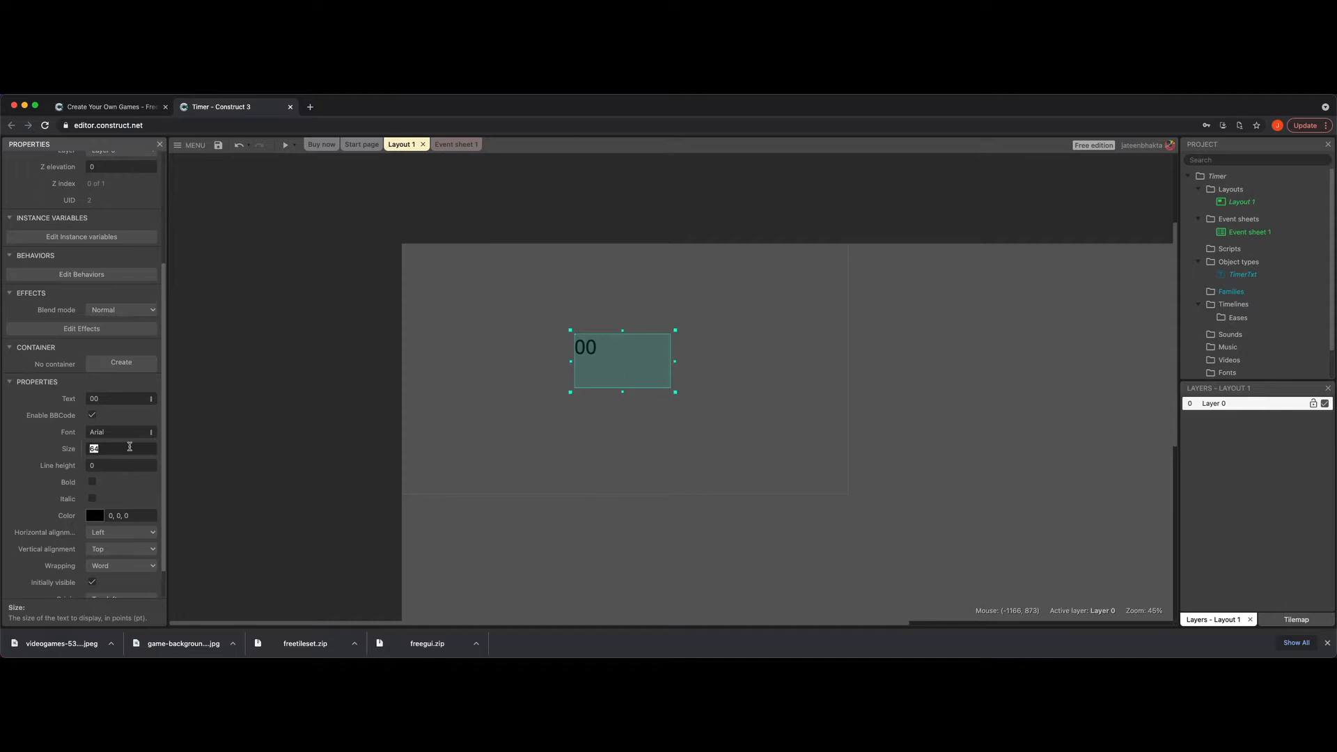
{"action": "type", "text": "128"}
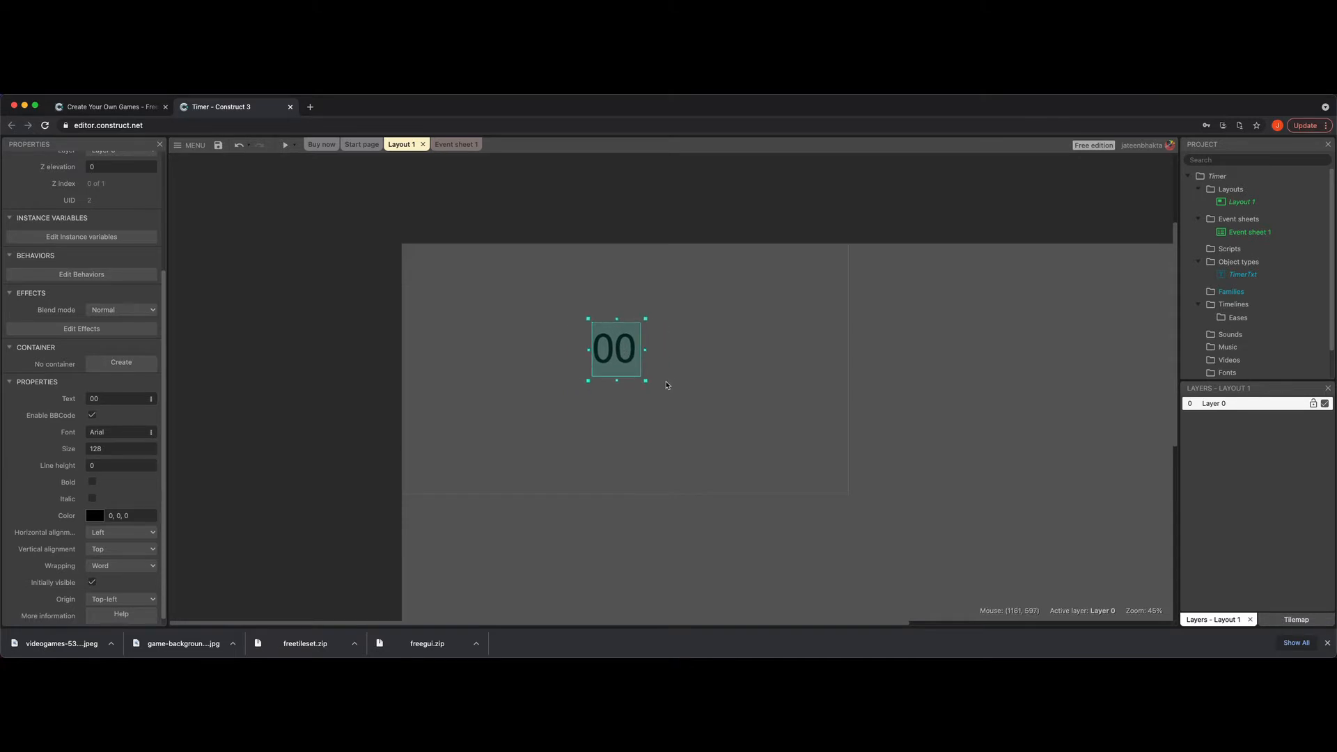
{"action": "left_click_drag", "start_coordinate": [644, 349], "coordinate": [752, 349]}
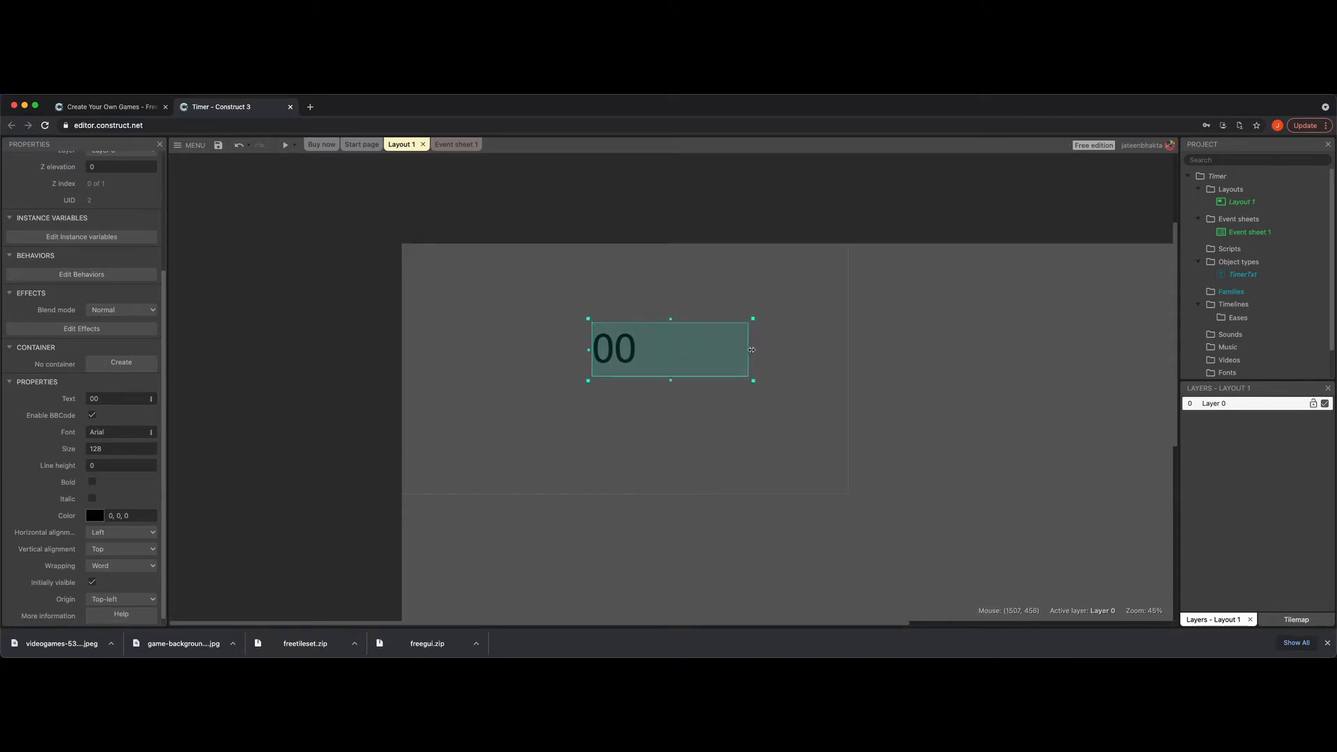
{"action": "left_click_drag", "start_coordinate": [669, 349], "coordinate": [627, 361]}
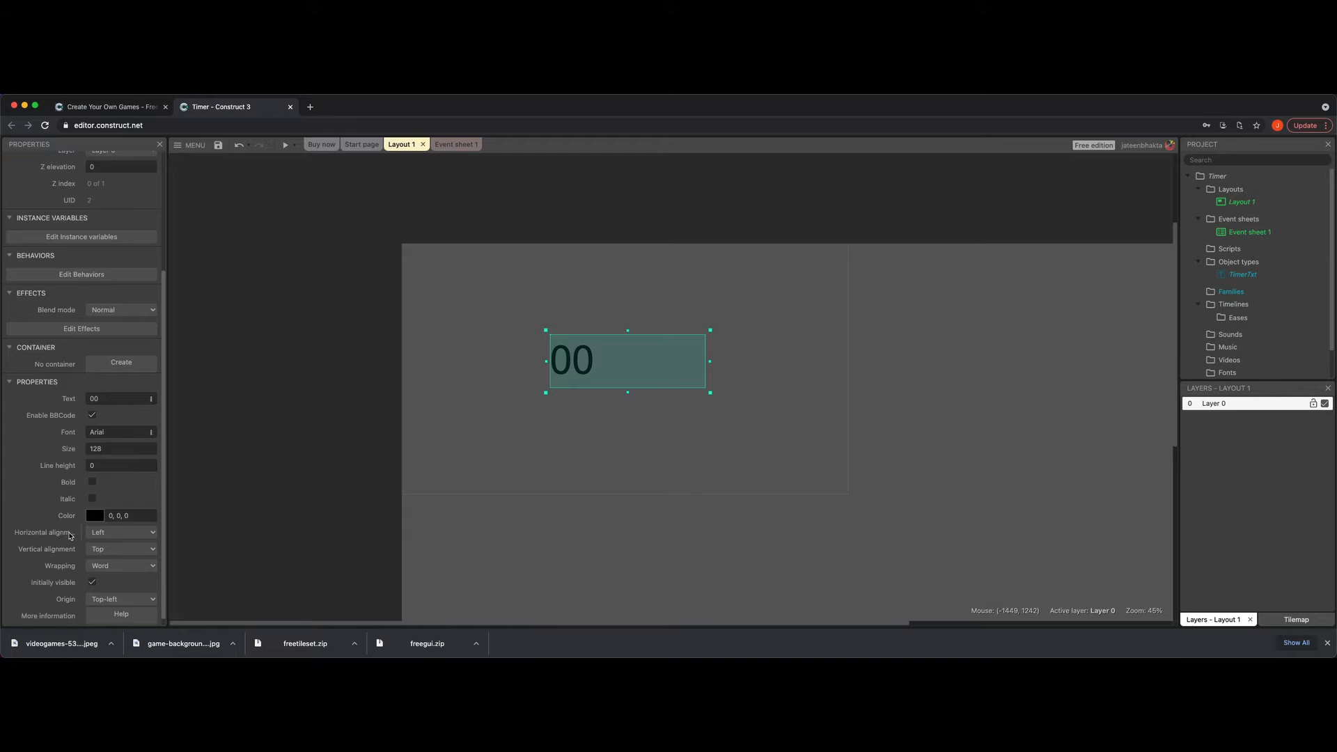
{"action": "left_click", "coordinate": [120, 532]}
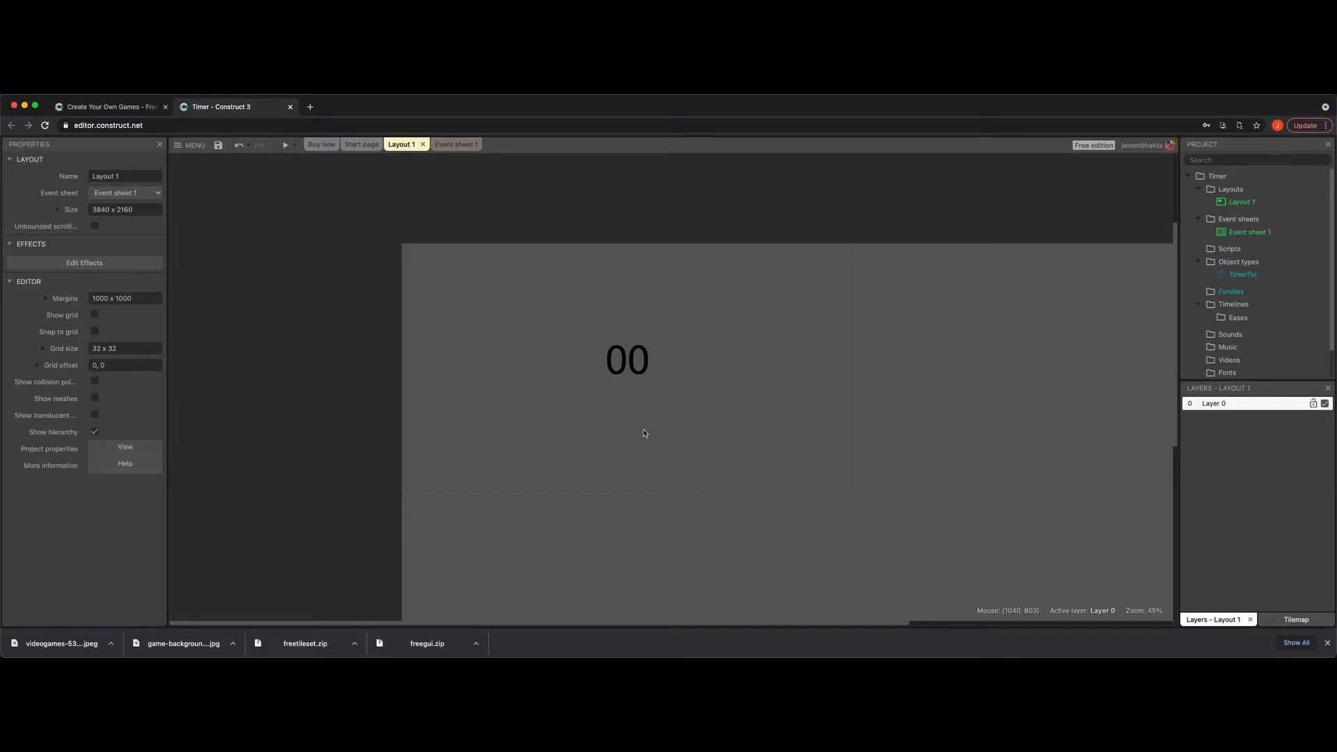
{"action": "mouse_move", "coordinate": [723, 282]}
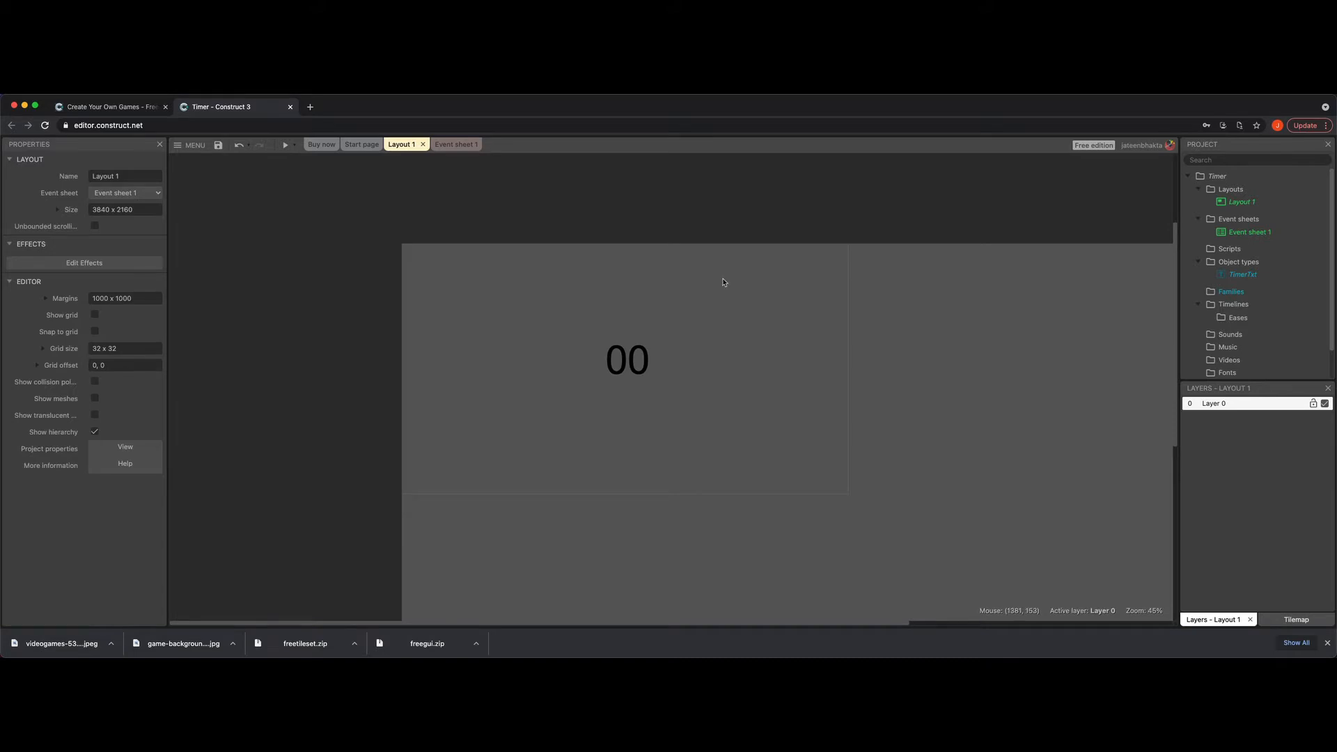
On Event sheet 1, add a global Number variable 'timer' with initial value 60.
{"action": "left_click", "coordinate": [446, 144]}
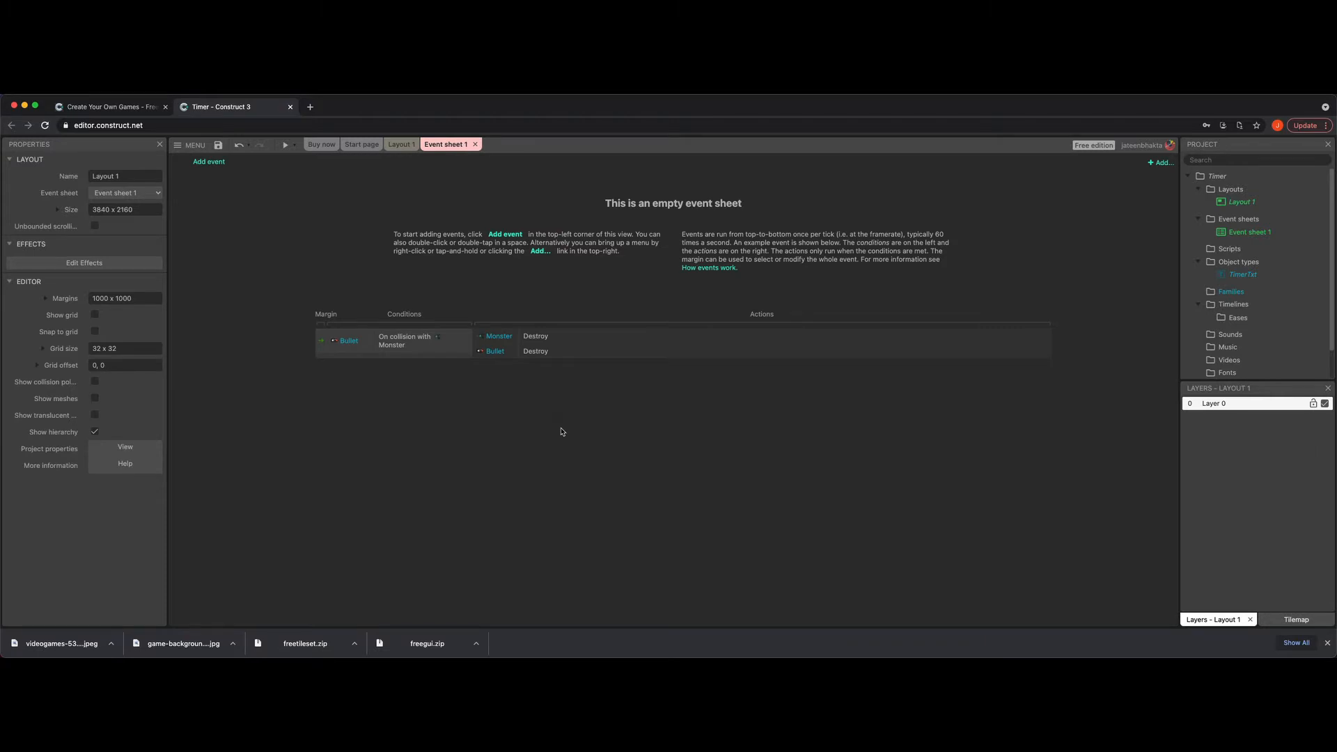
{"action": "right_click", "coordinate": [562, 432]}
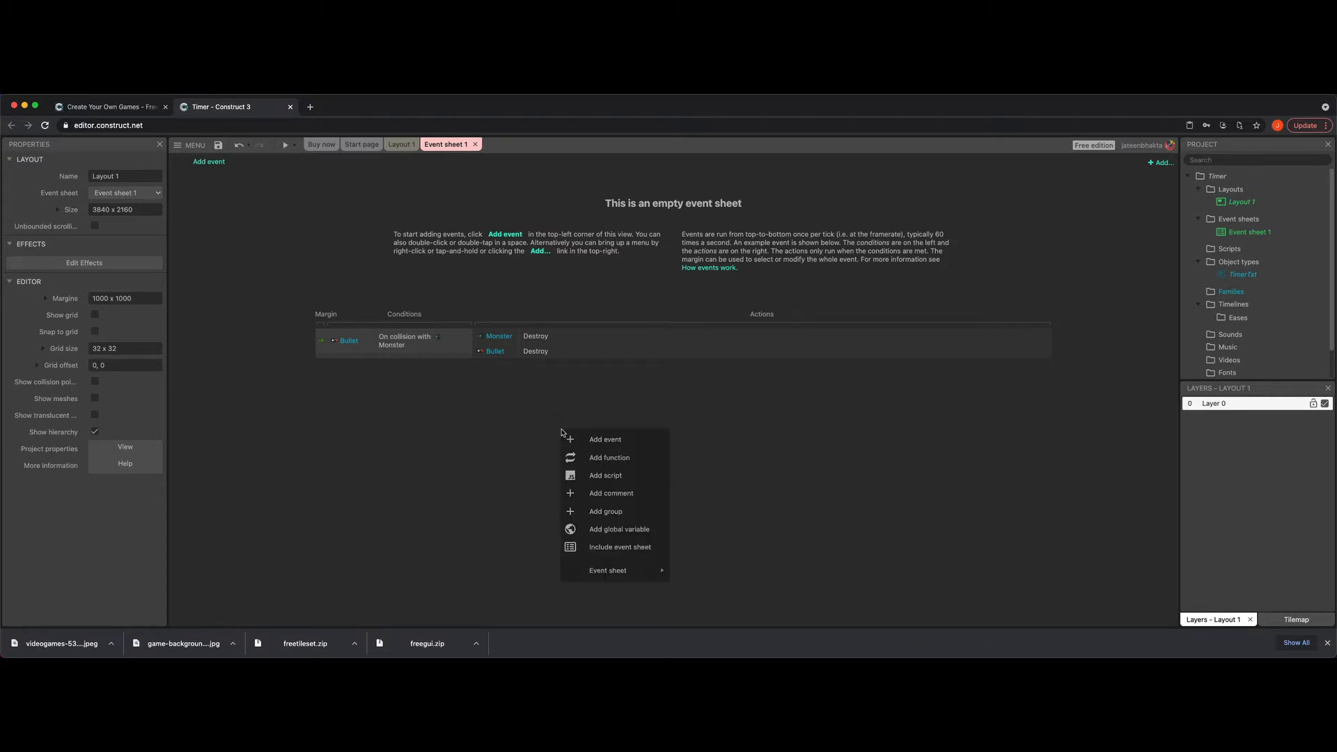
{"action": "mouse_move", "coordinate": [602, 522]}
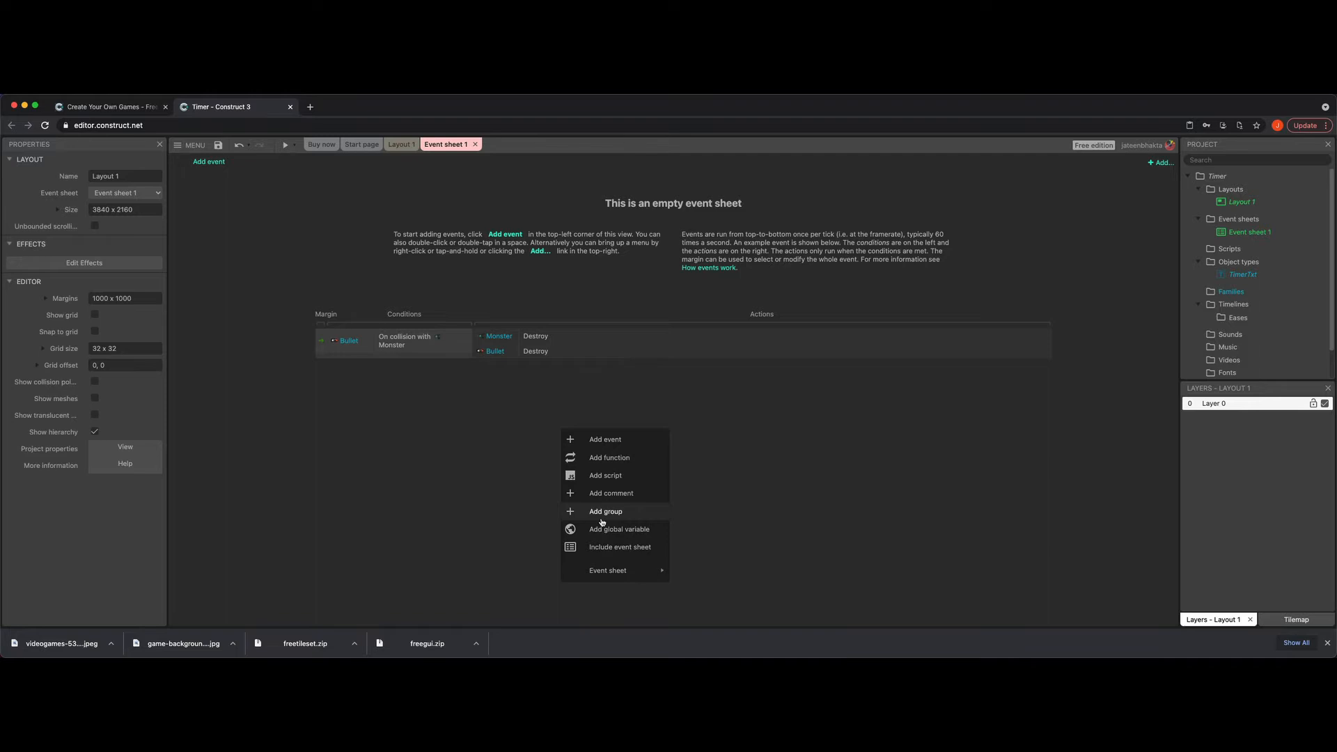
{"action": "left_click", "coordinate": [619, 529]}
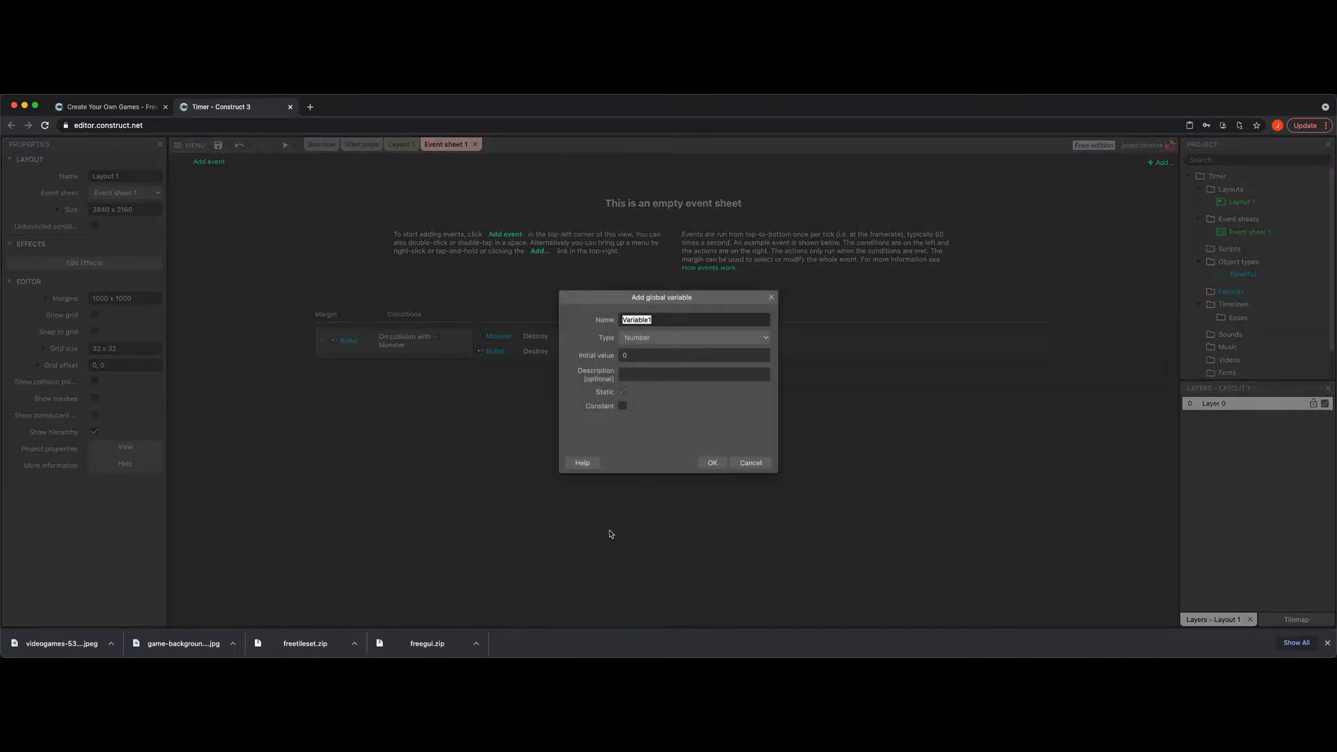
{"action": "type", "text": "timer"}
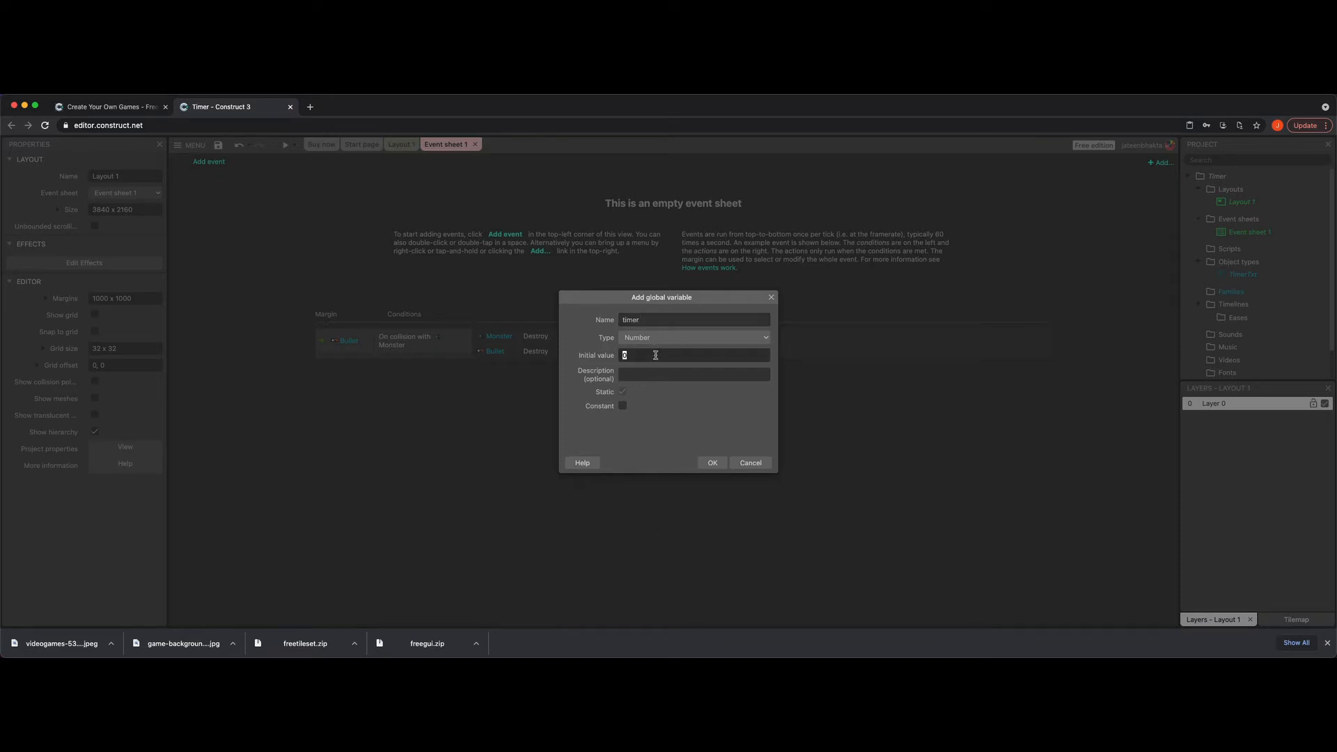
{"action": "type", "text": "60"}
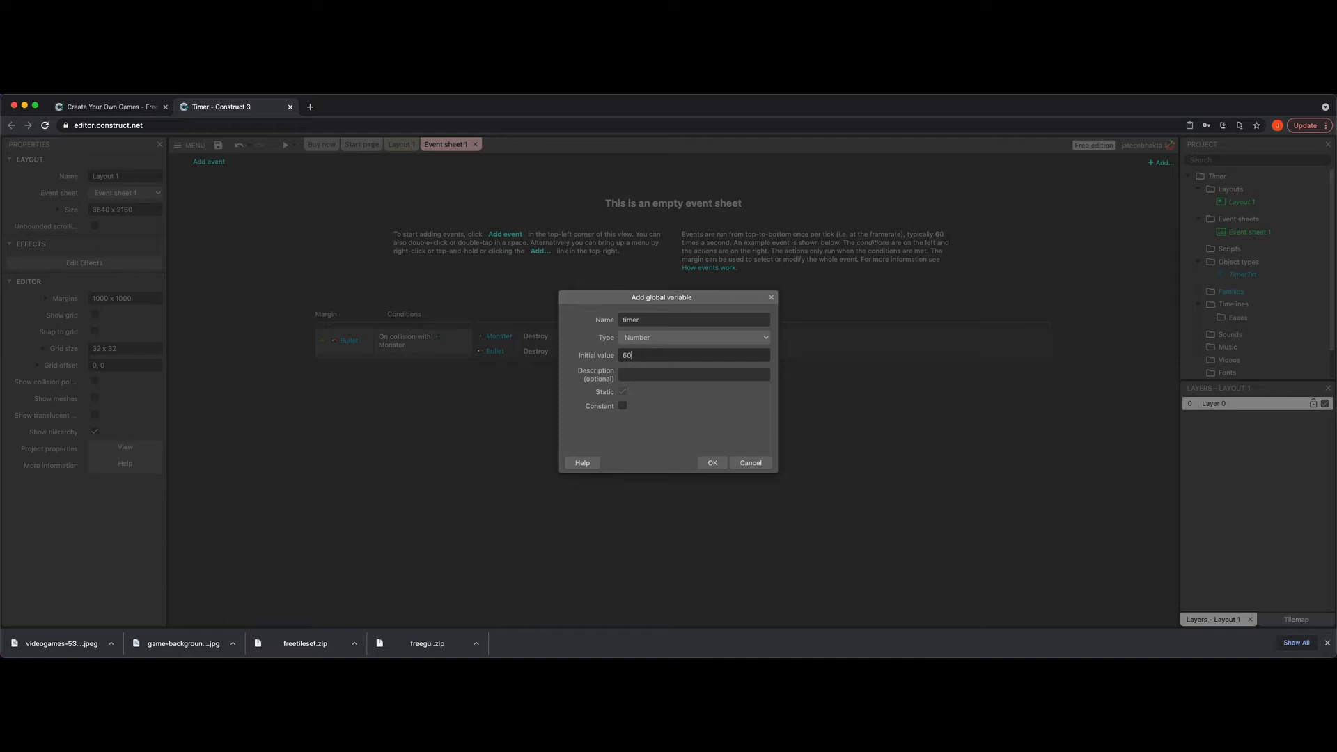
{"action": "left_click", "coordinate": [711, 462]}
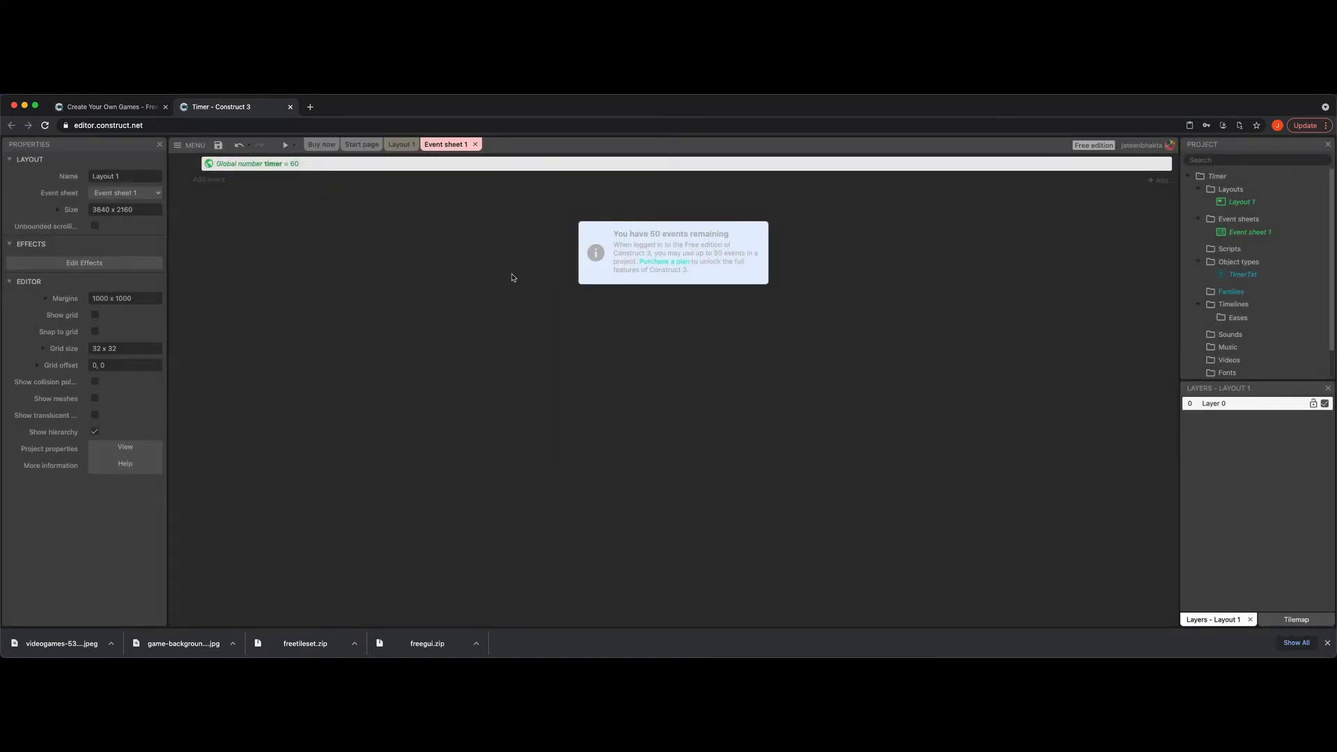
{"action": "mouse_move", "coordinate": [266, 176]}
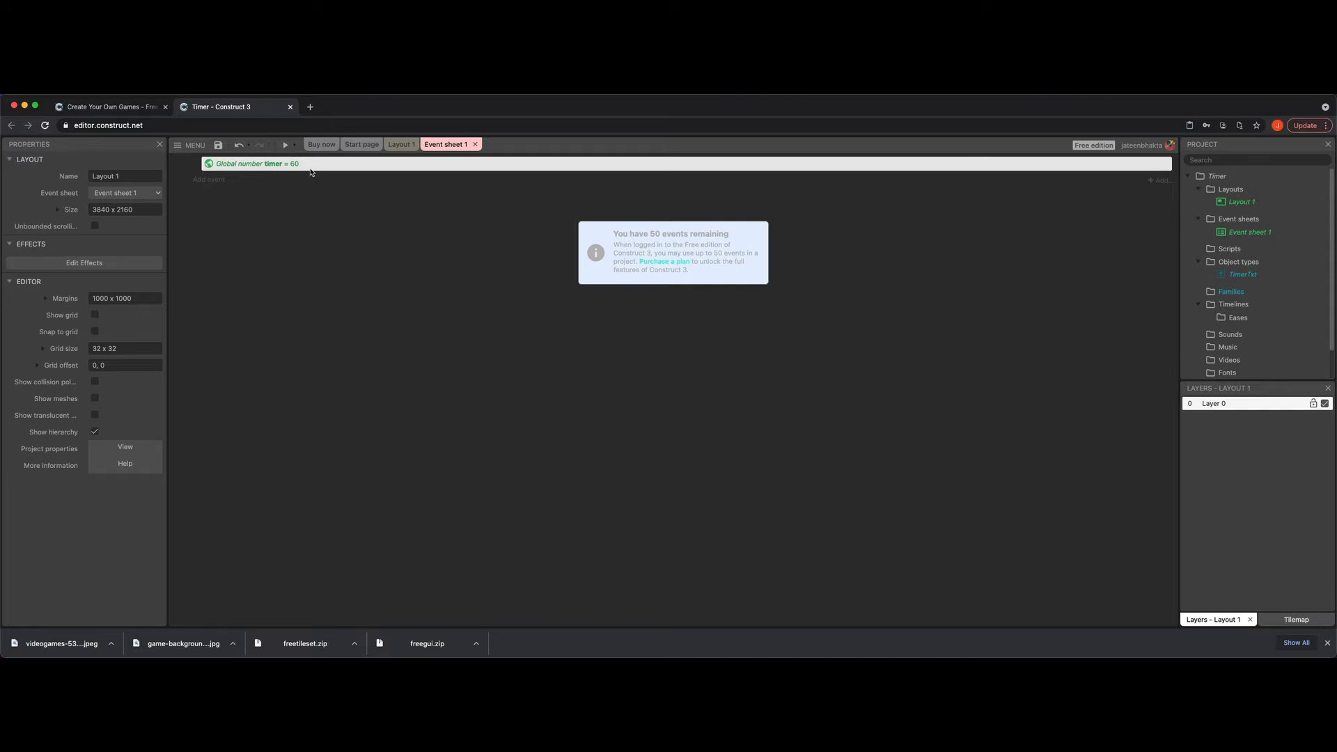
{"action": "mouse_move", "coordinate": [378, 291]}
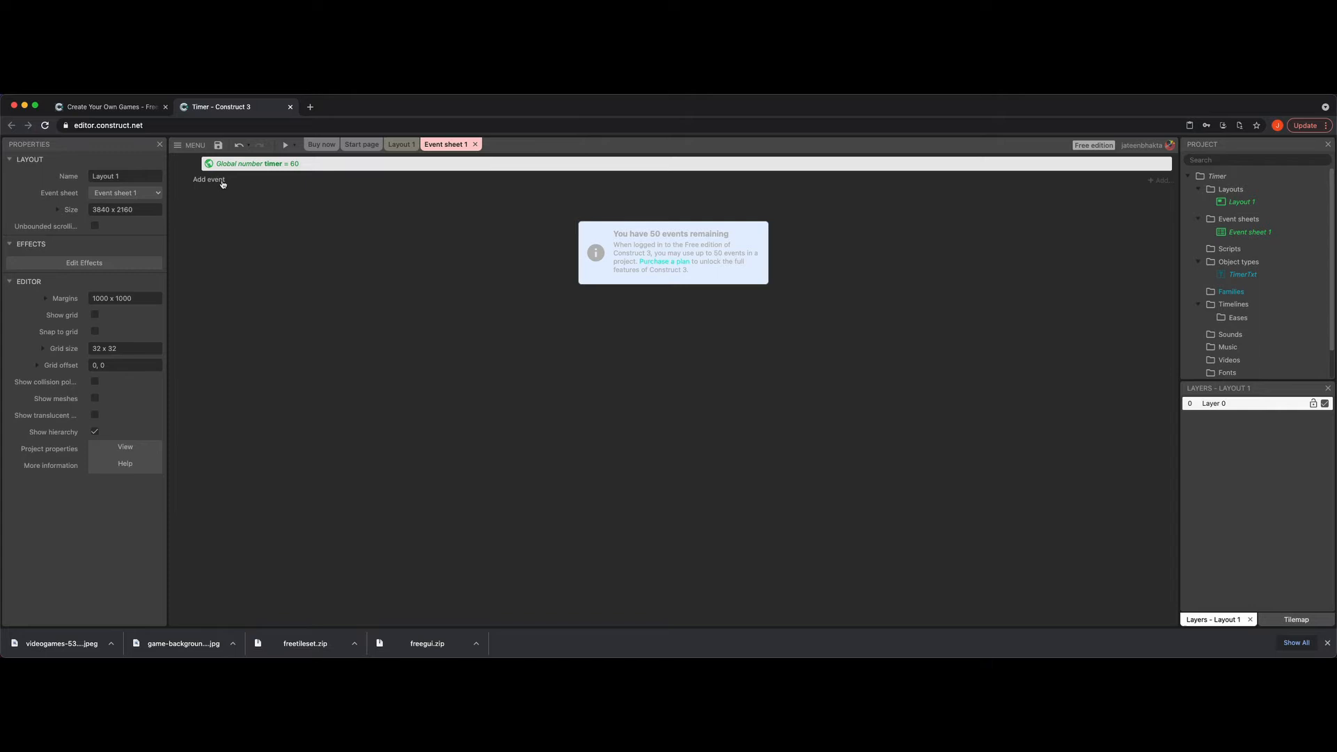
Add a System 'Every X seconds' event with a 1.0-second interval.
{"action": "left_click", "coordinate": [208, 180]}
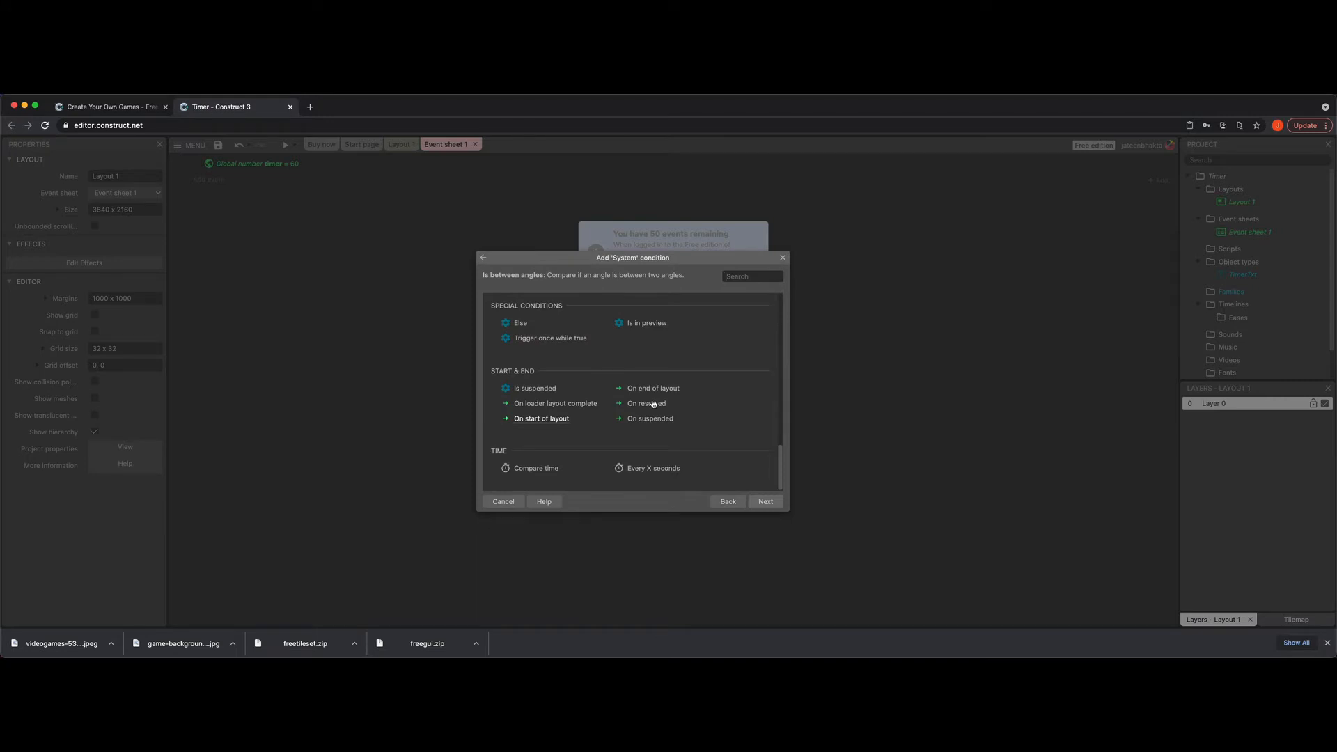
{"action": "left_click", "coordinate": [653, 468]}
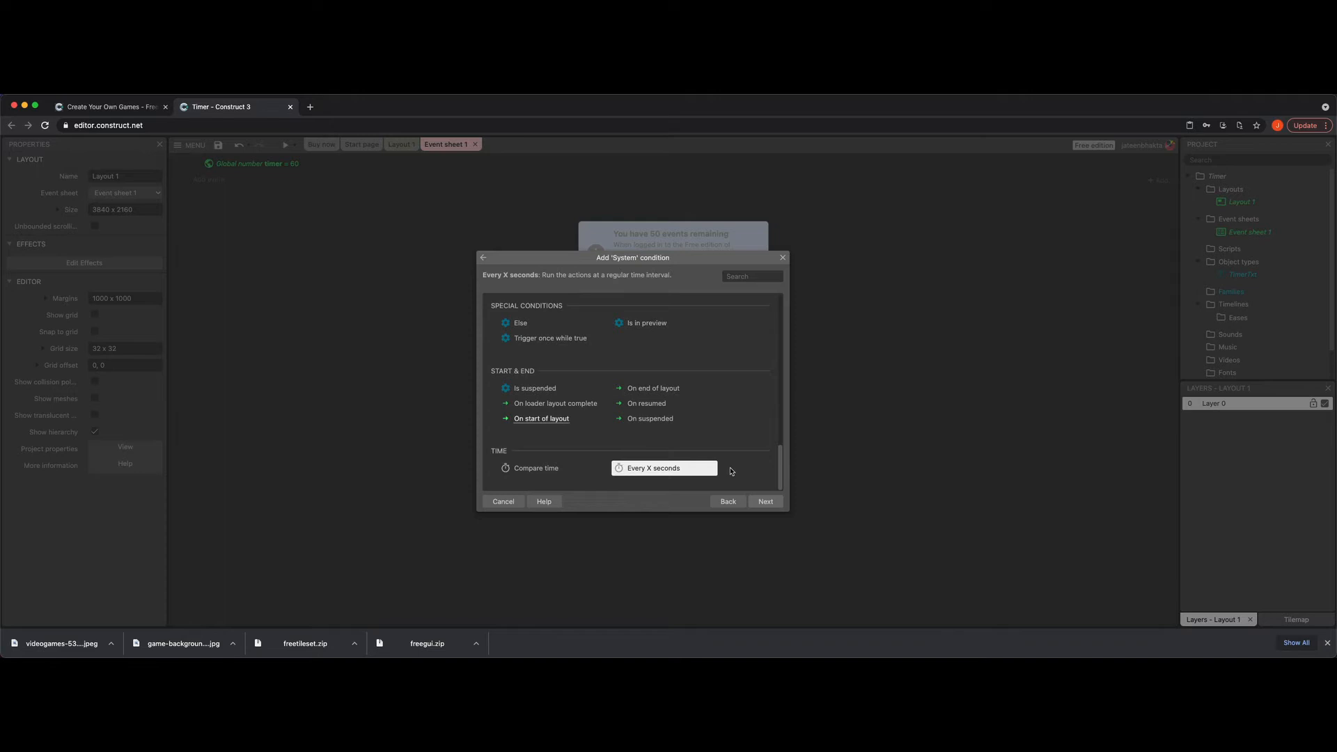
{"action": "left_click", "coordinate": [766, 501]}
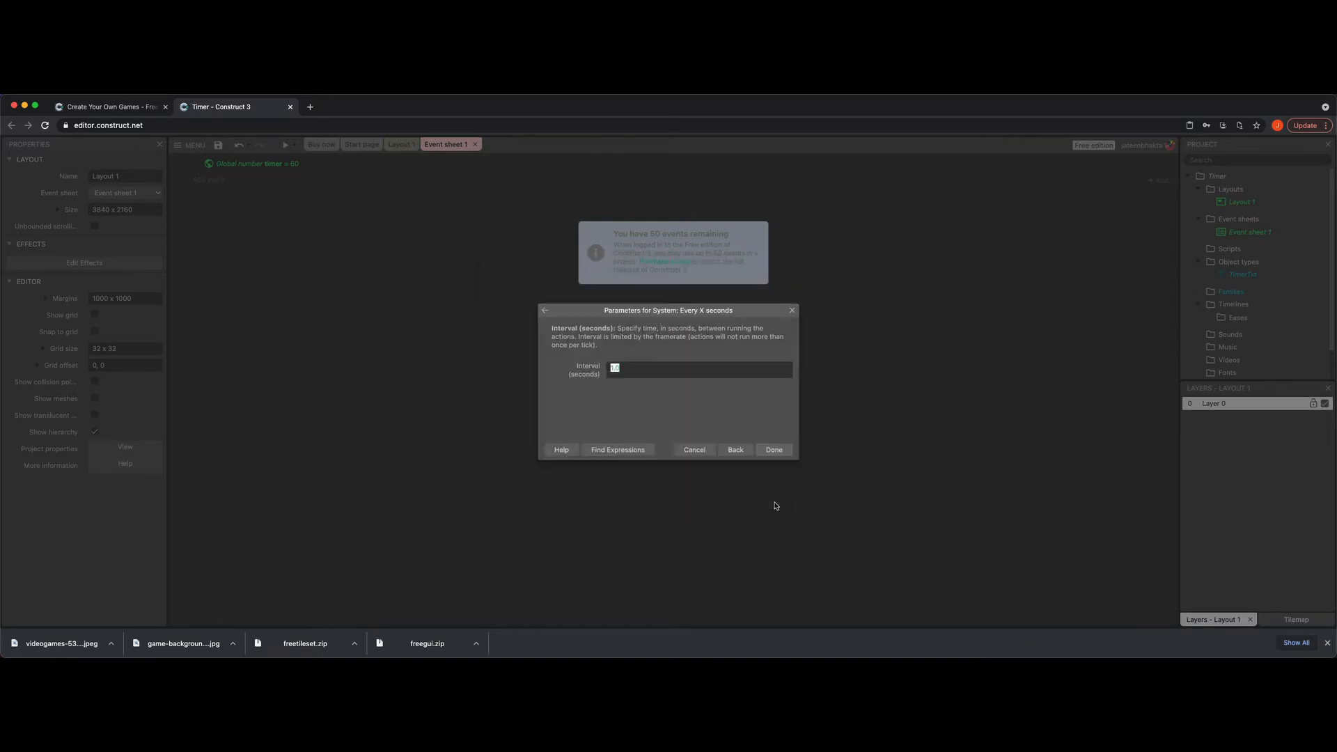
{"action": "left_click", "coordinate": [774, 450]}
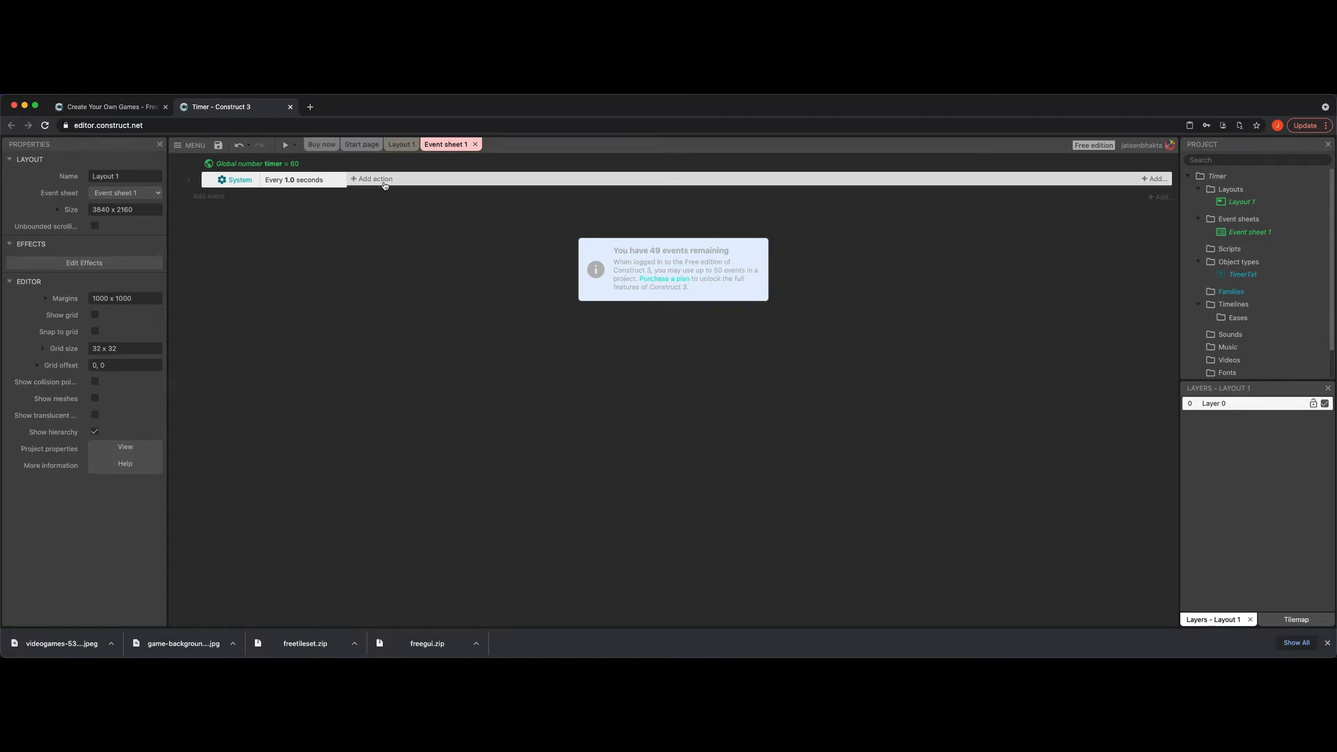
{"action": "mouse_move", "coordinate": [393, 233]}
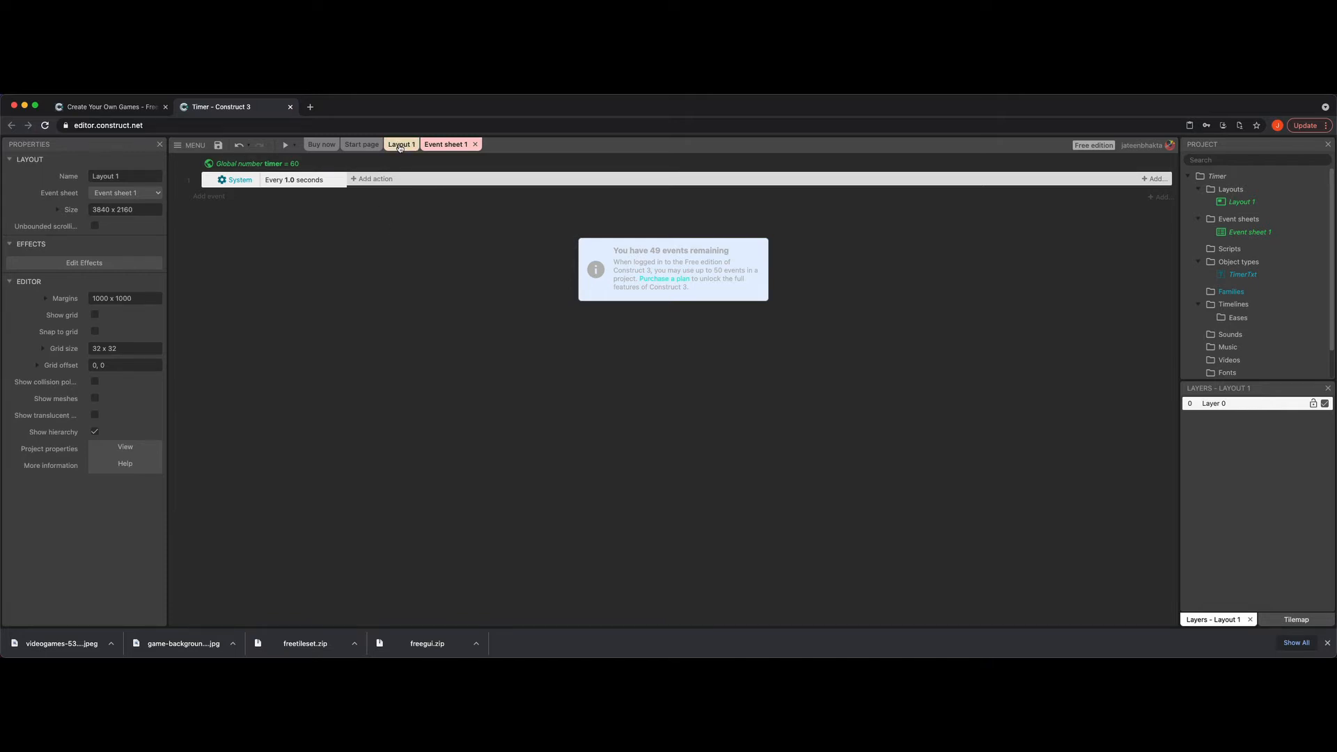
Give the every-second event a TimerTxt 'Set text' action with the value timer.
{"action": "left_click", "coordinate": [401, 144]}
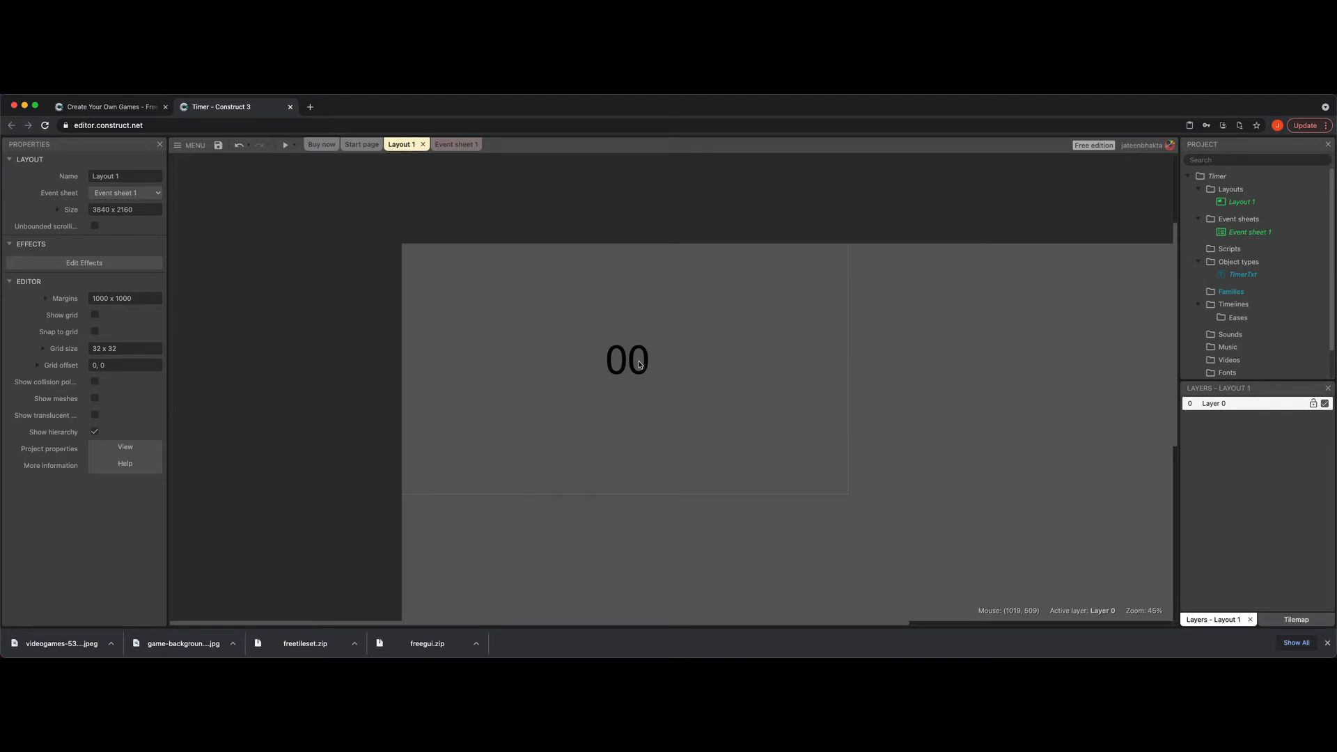
{"action": "left_click", "coordinate": [446, 144]}
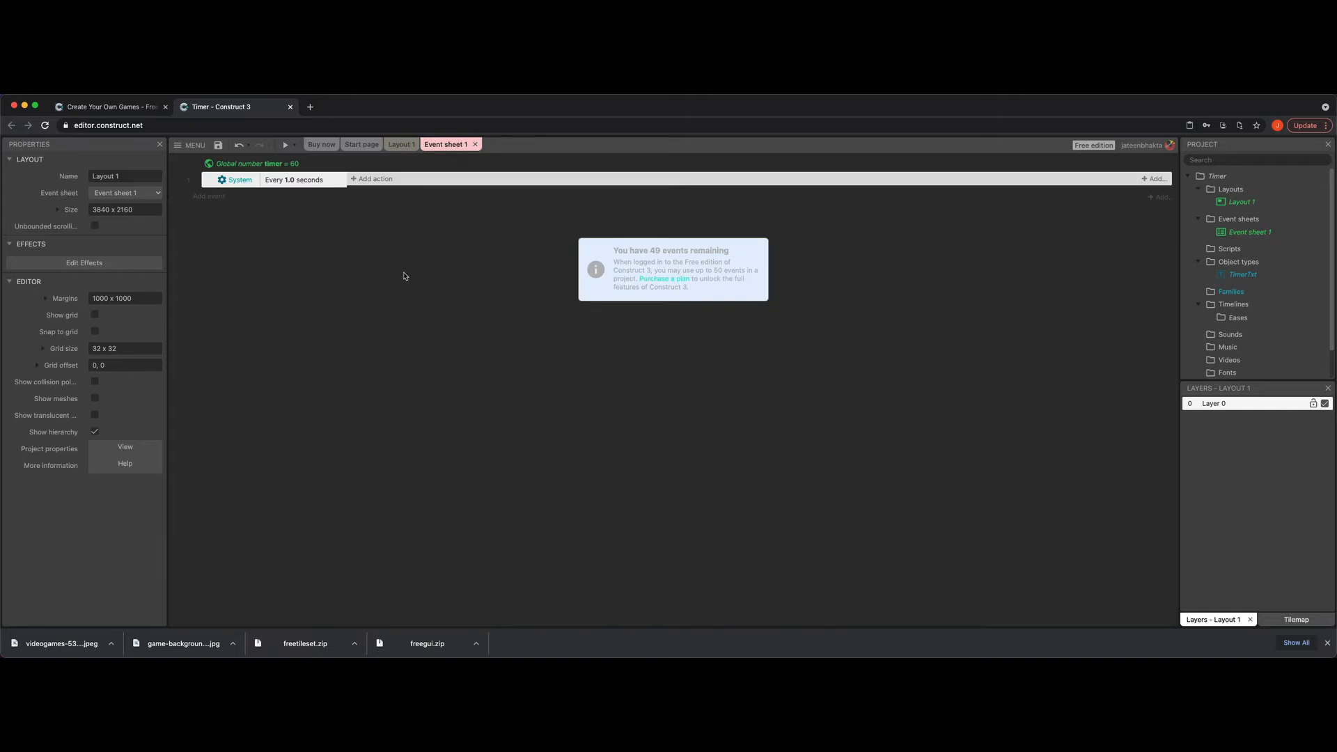
{"action": "left_click", "coordinate": [371, 179]}
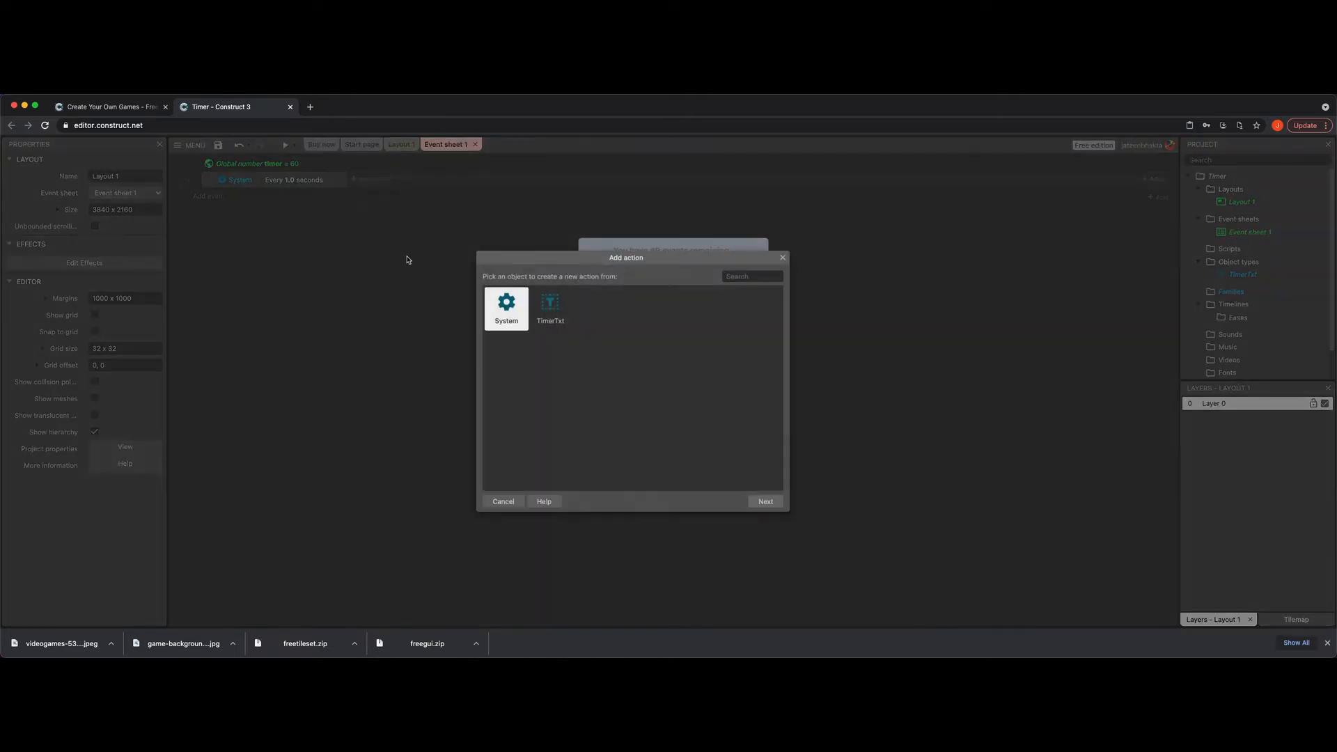
{"action": "mouse_move", "coordinate": [552, 305]}
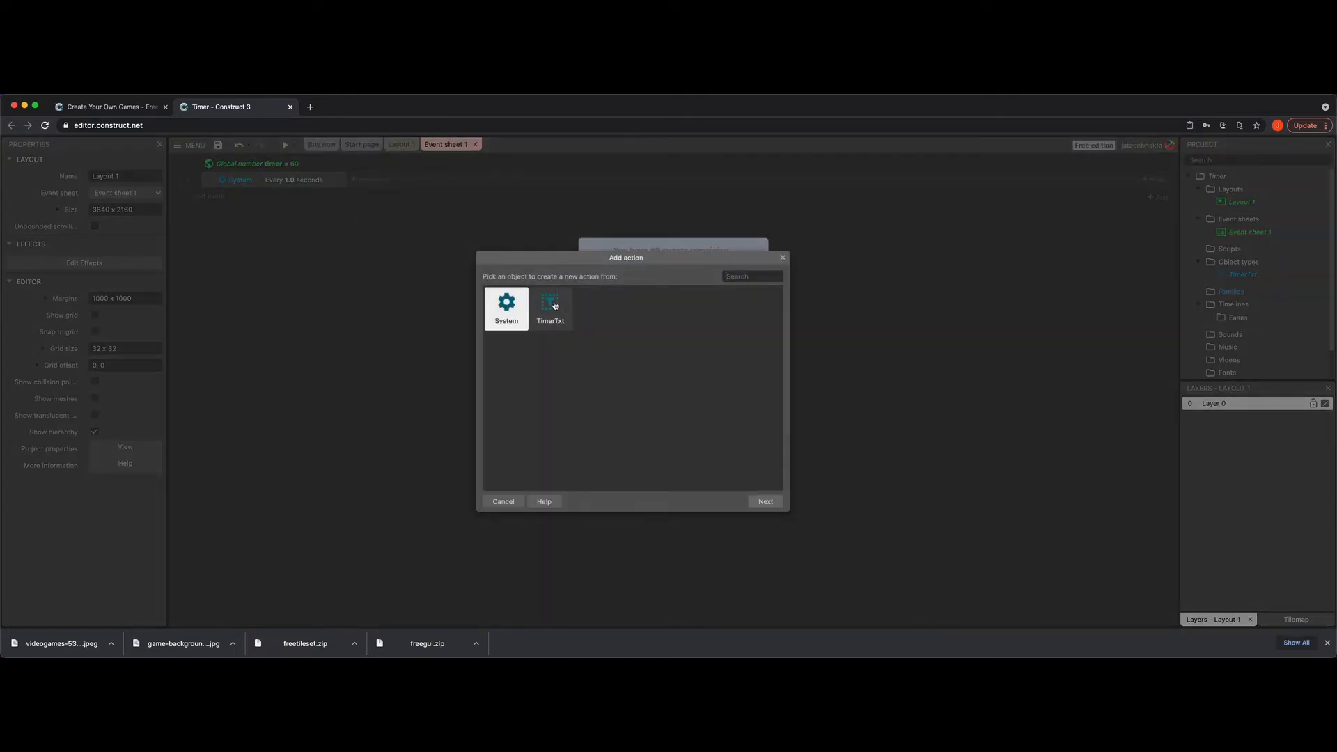
{"action": "left_click", "coordinate": [550, 308]}
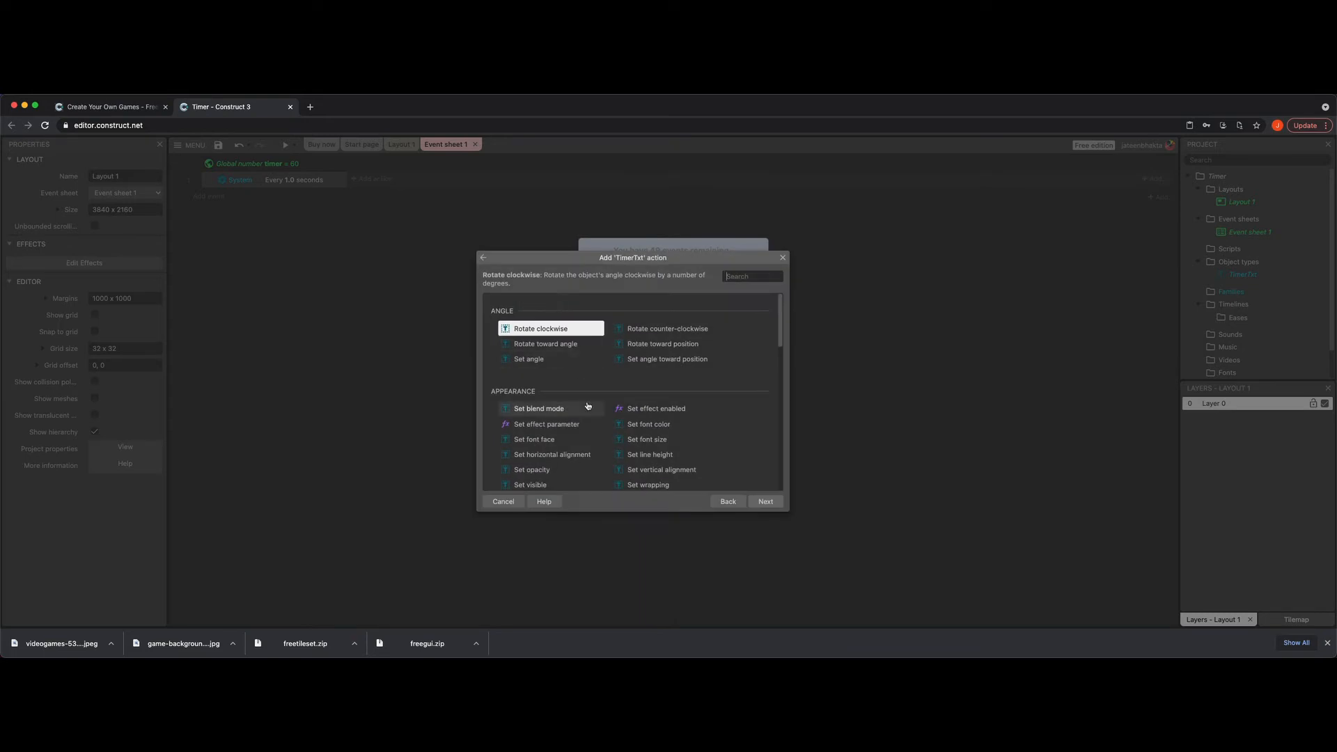
{"action": "scroll", "scroll_direction": "down", "scroll_amount": 3}
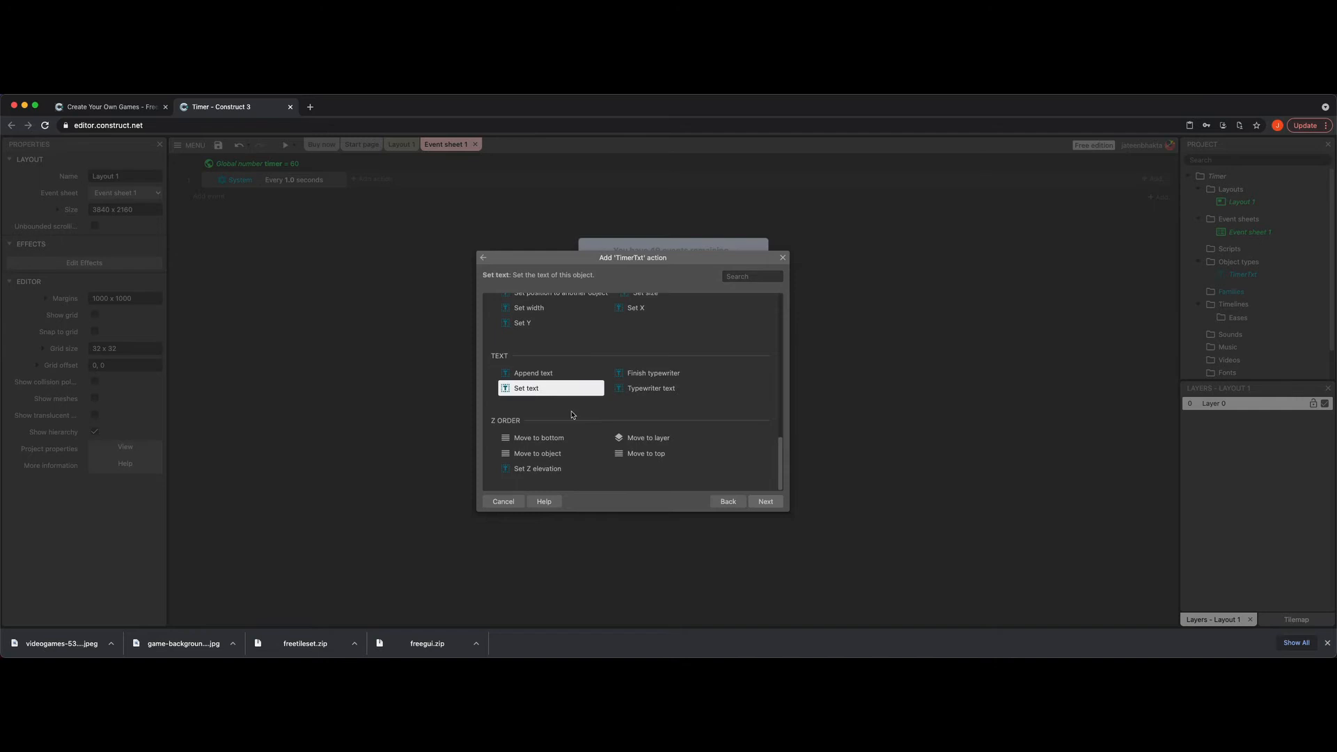
{"action": "left_click", "coordinate": [525, 388]}
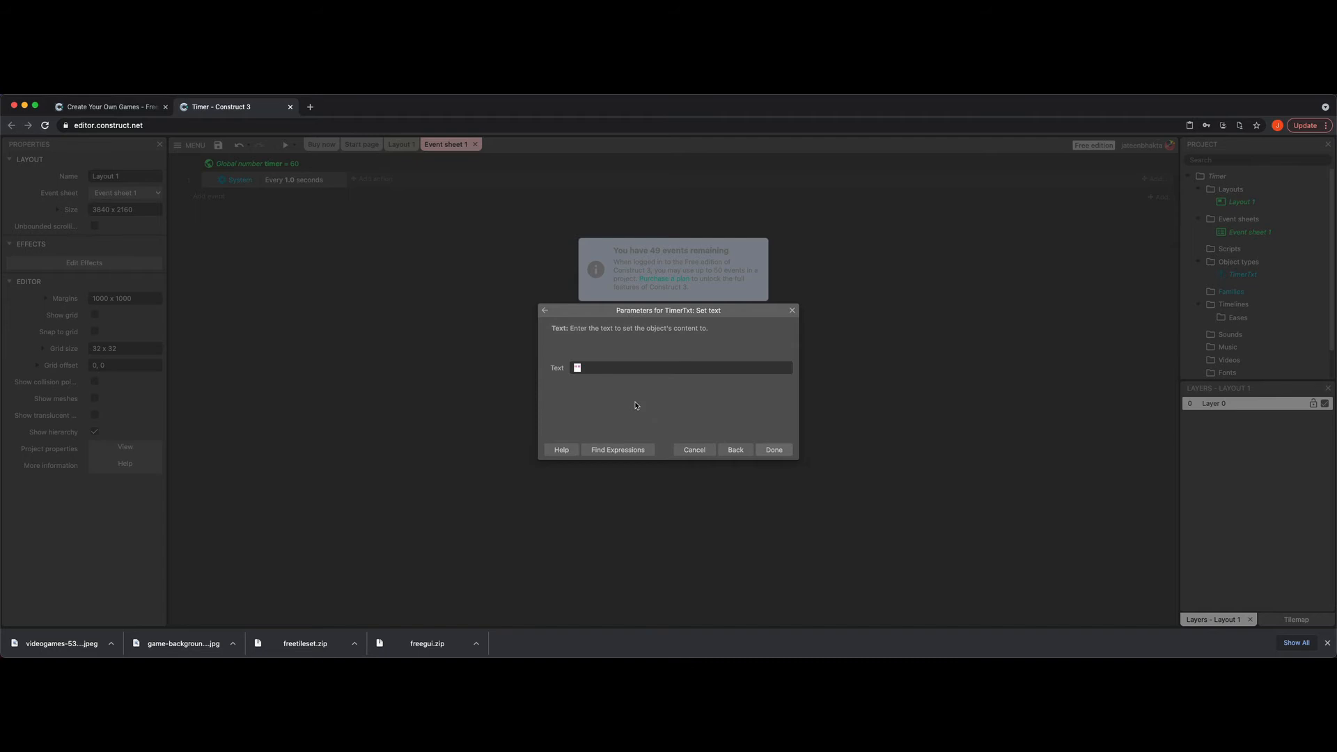
{"action": "type", "text": "ti"}
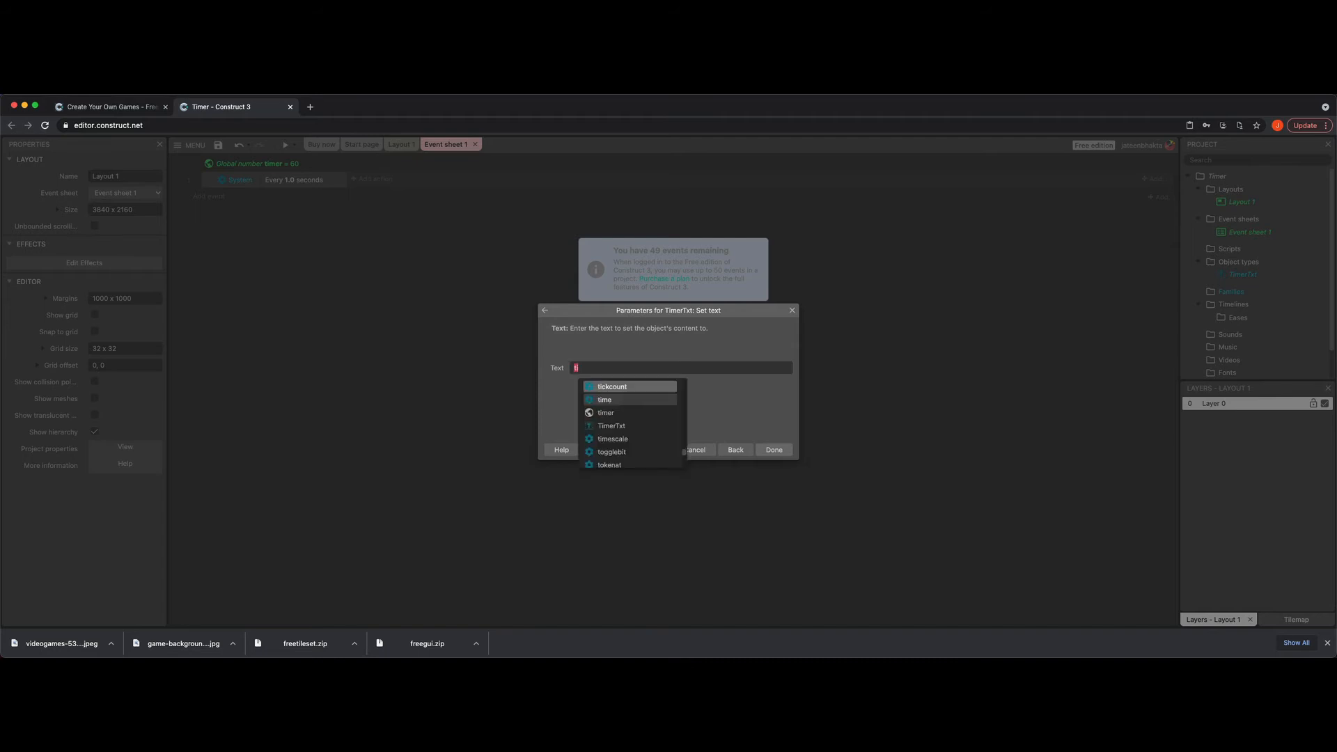
{"action": "mouse_move", "coordinate": [605, 412]}
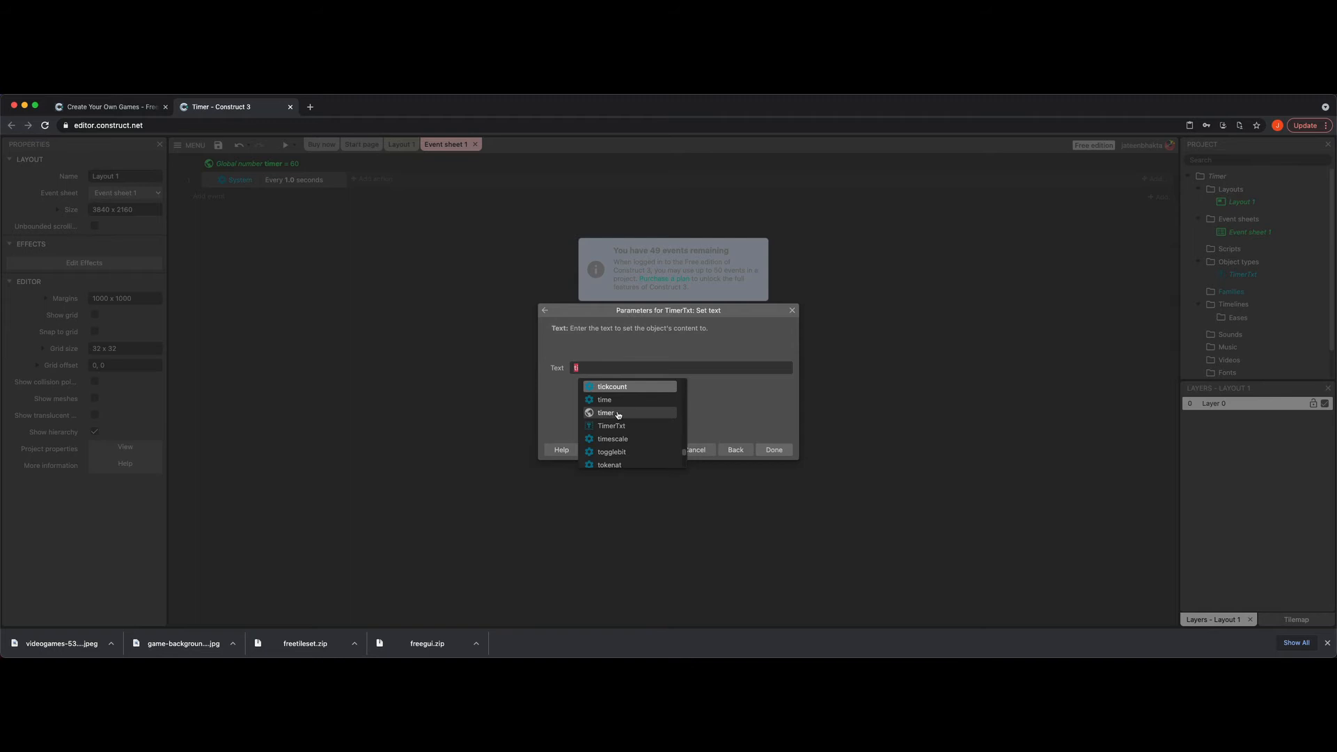
{"action": "left_click", "coordinate": [606, 412]}
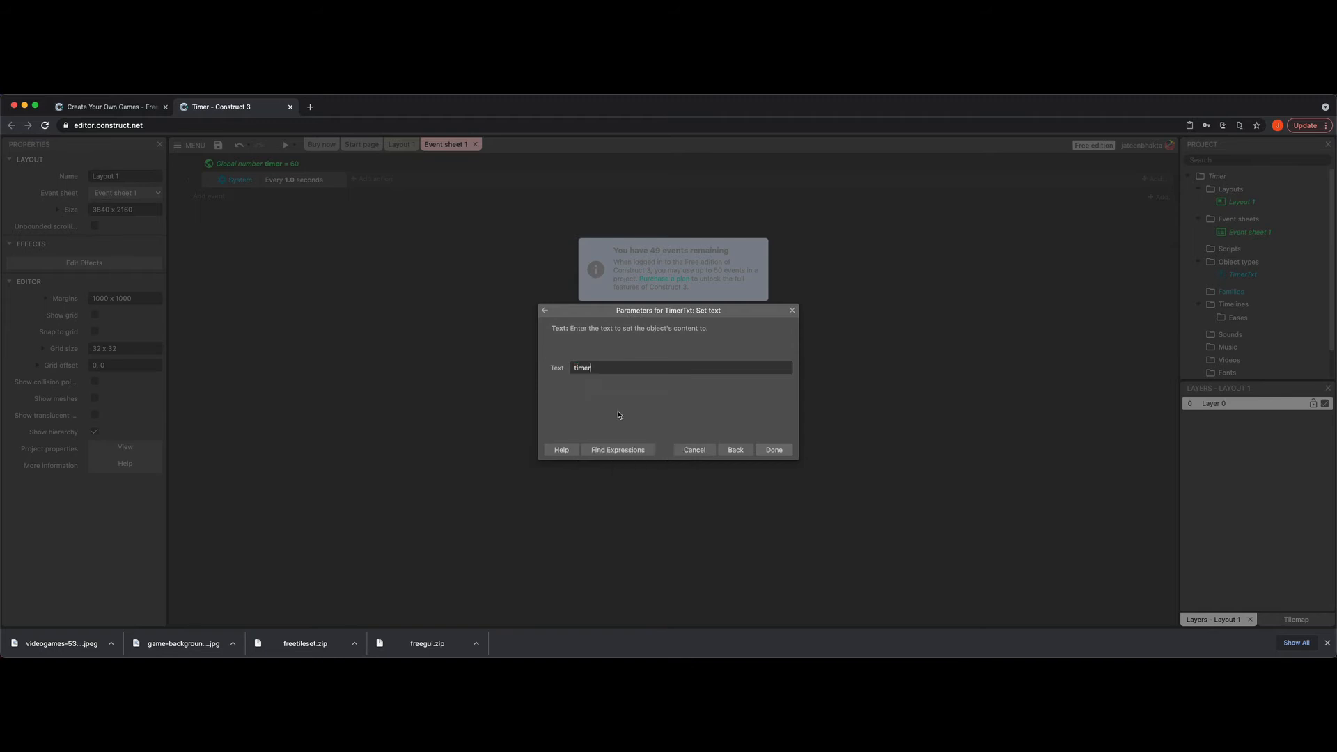
{"action": "left_click", "coordinate": [773, 450]}
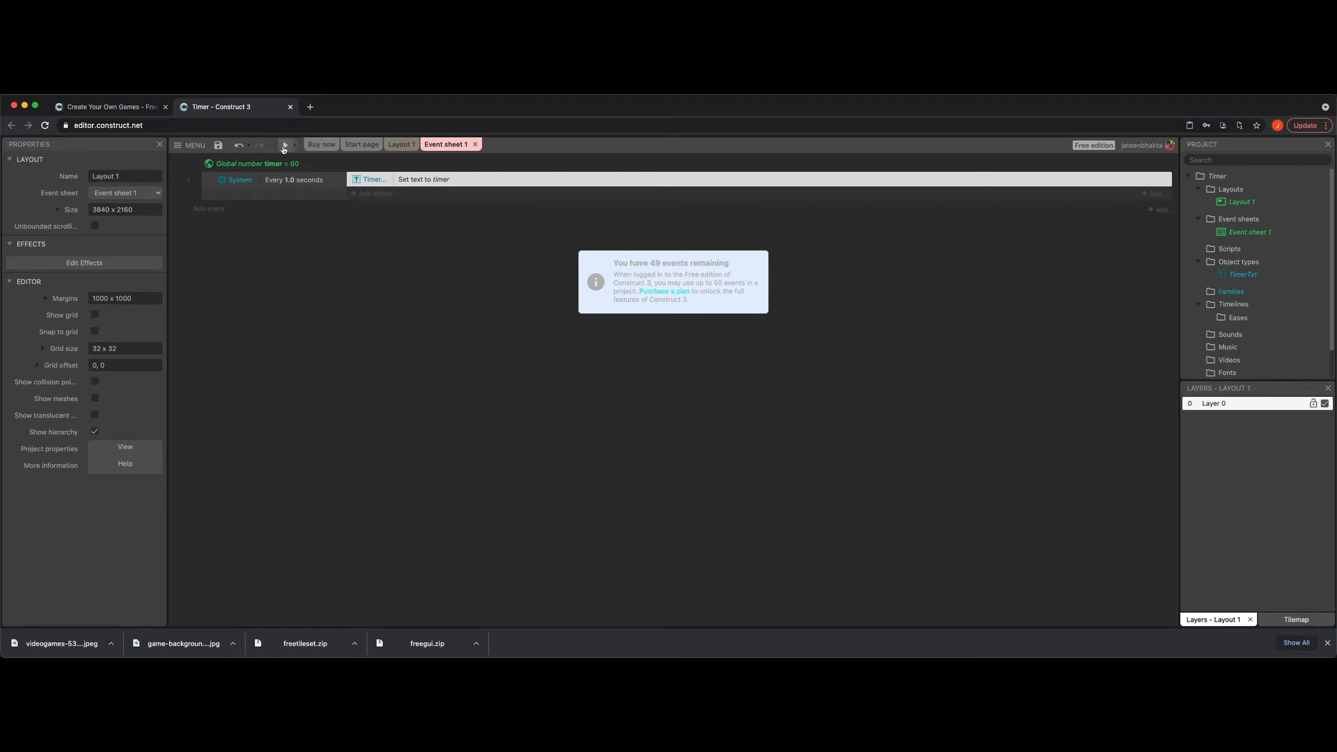
Preview the Timer project, which shows 60 on screen.
{"action": "left_click", "coordinate": [285, 144]}
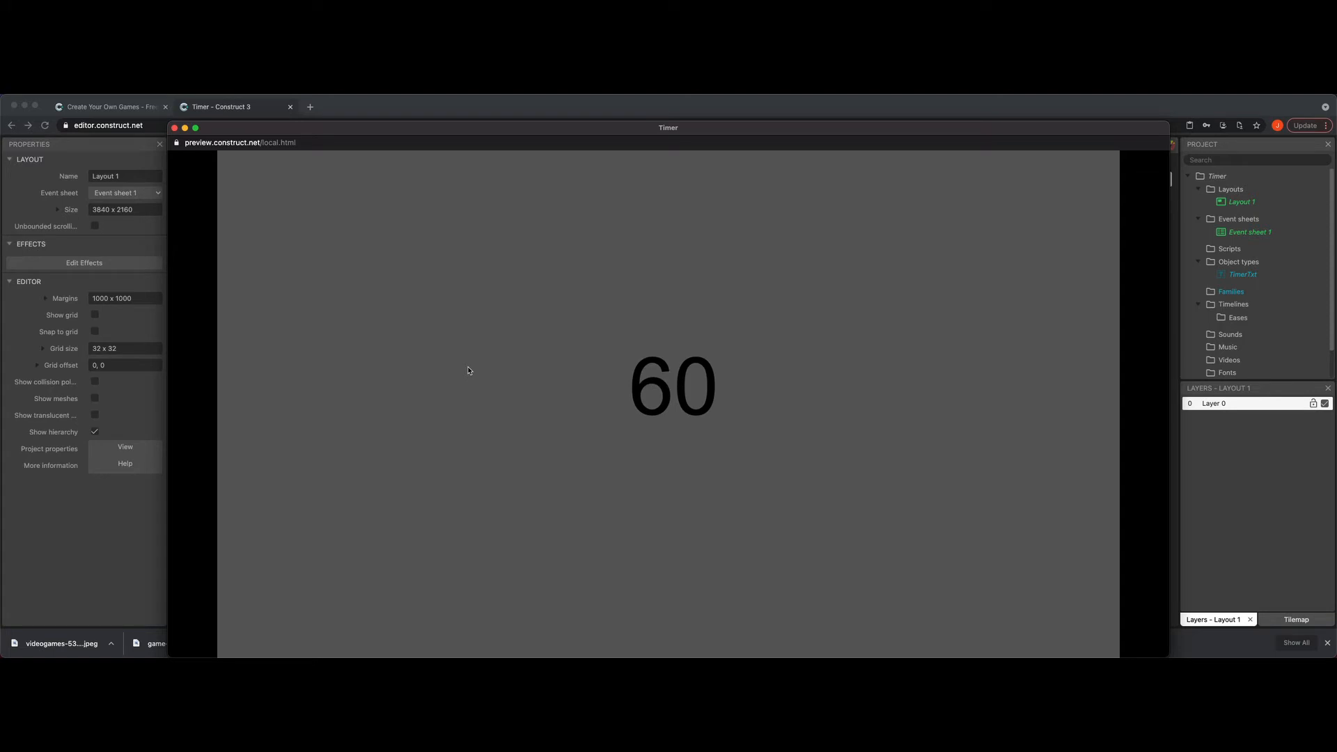
{"action": "mouse_move", "coordinate": [343, 252]}
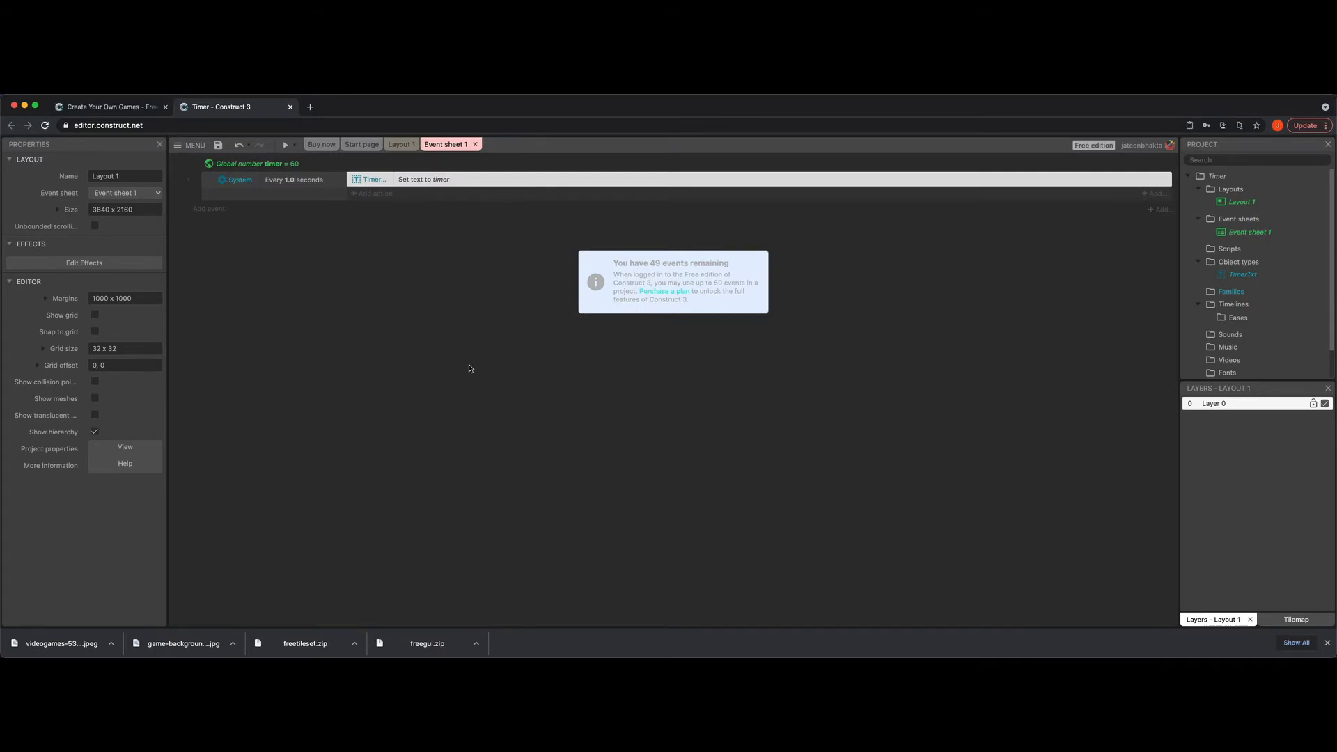
{"action": "mouse_move", "coordinate": [317, 243]}
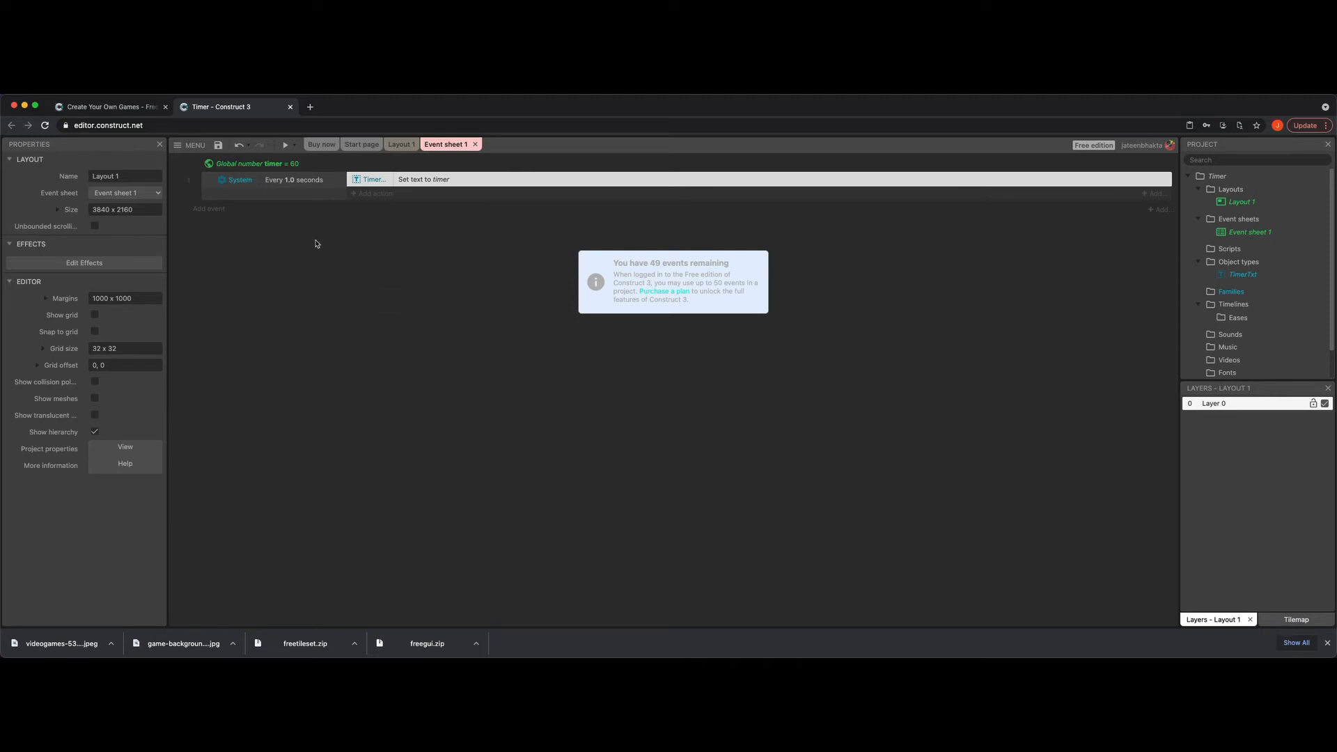
{"action": "mouse_move", "coordinate": [312, 202]}
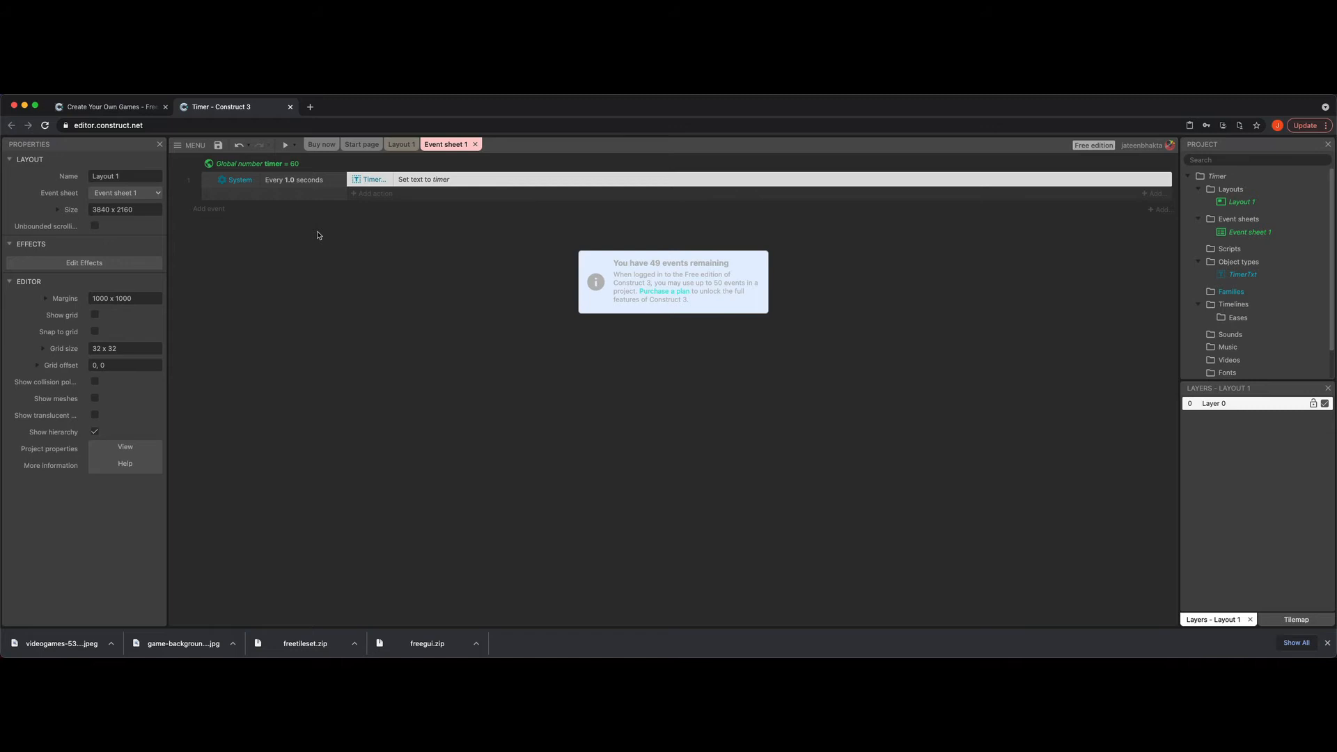
{"action": "mouse_move", "coordinate": [435, 209]}
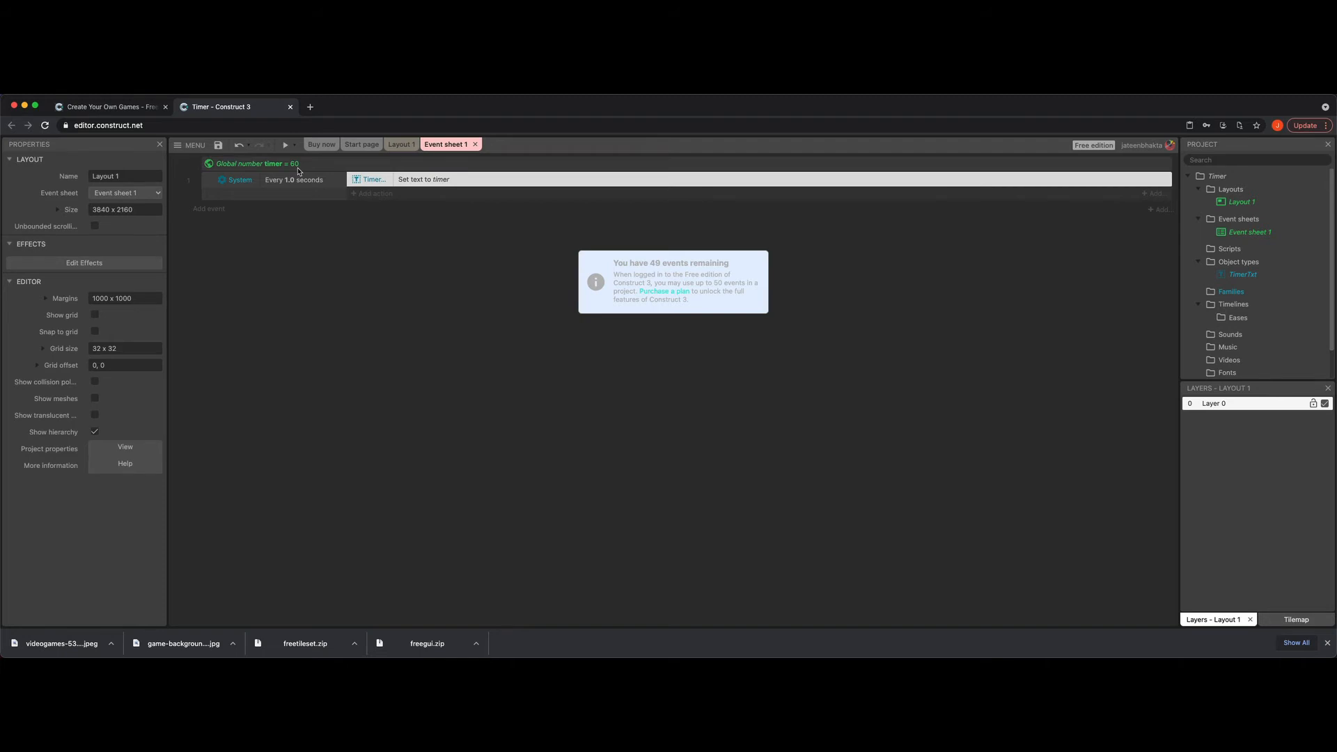
Add a System 'Subtract from' action taking 1 from timer, then preview the project.
{"action": "left_click", "coordinate": [372, 193]}
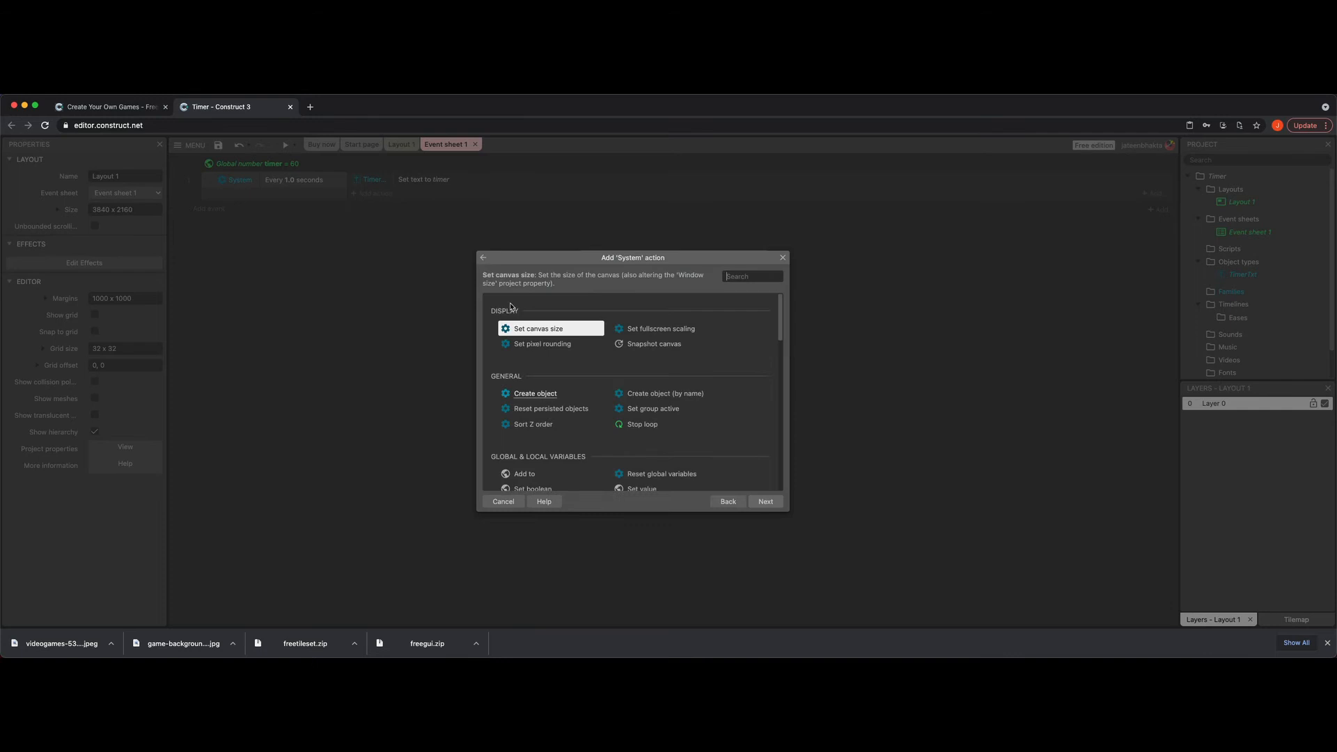
{"action": "scroll", "scroll_direction": "down", "scroll_amount": 3}
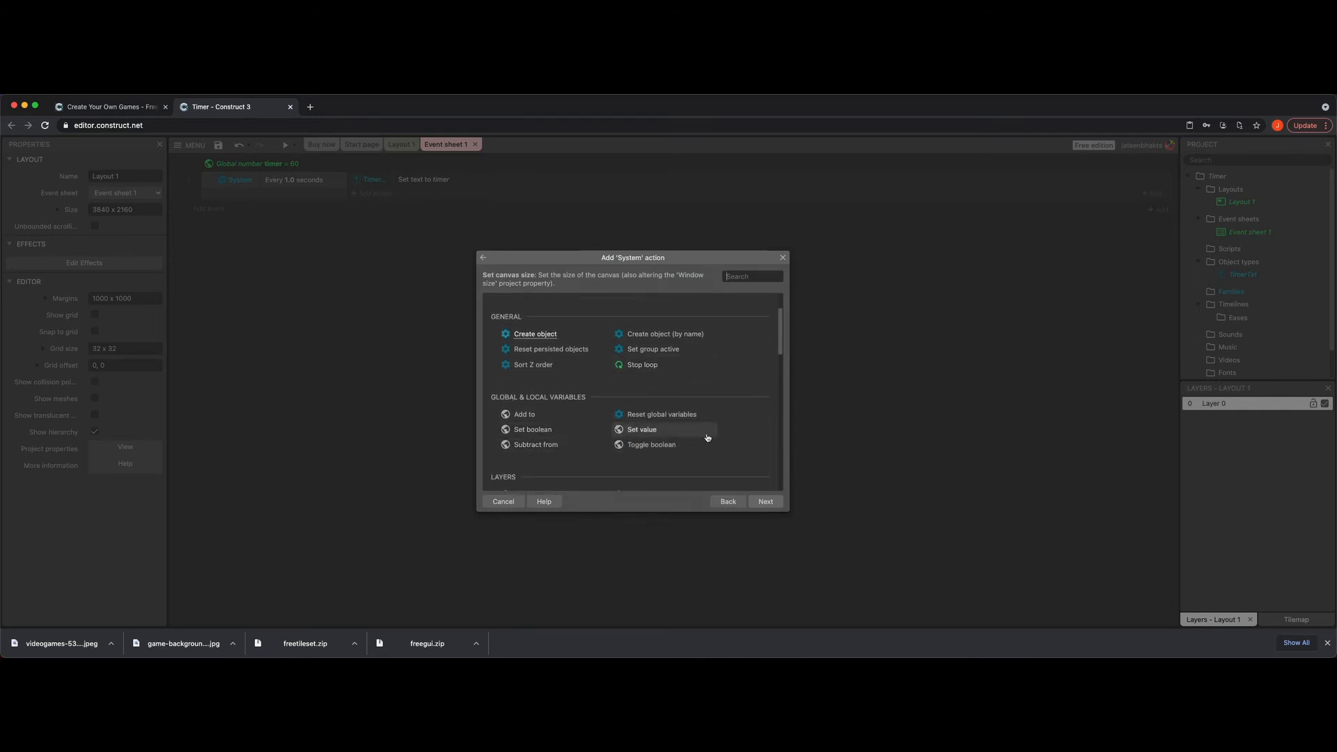
{"action": "mouse_move", "coordinate": [676, 437]}
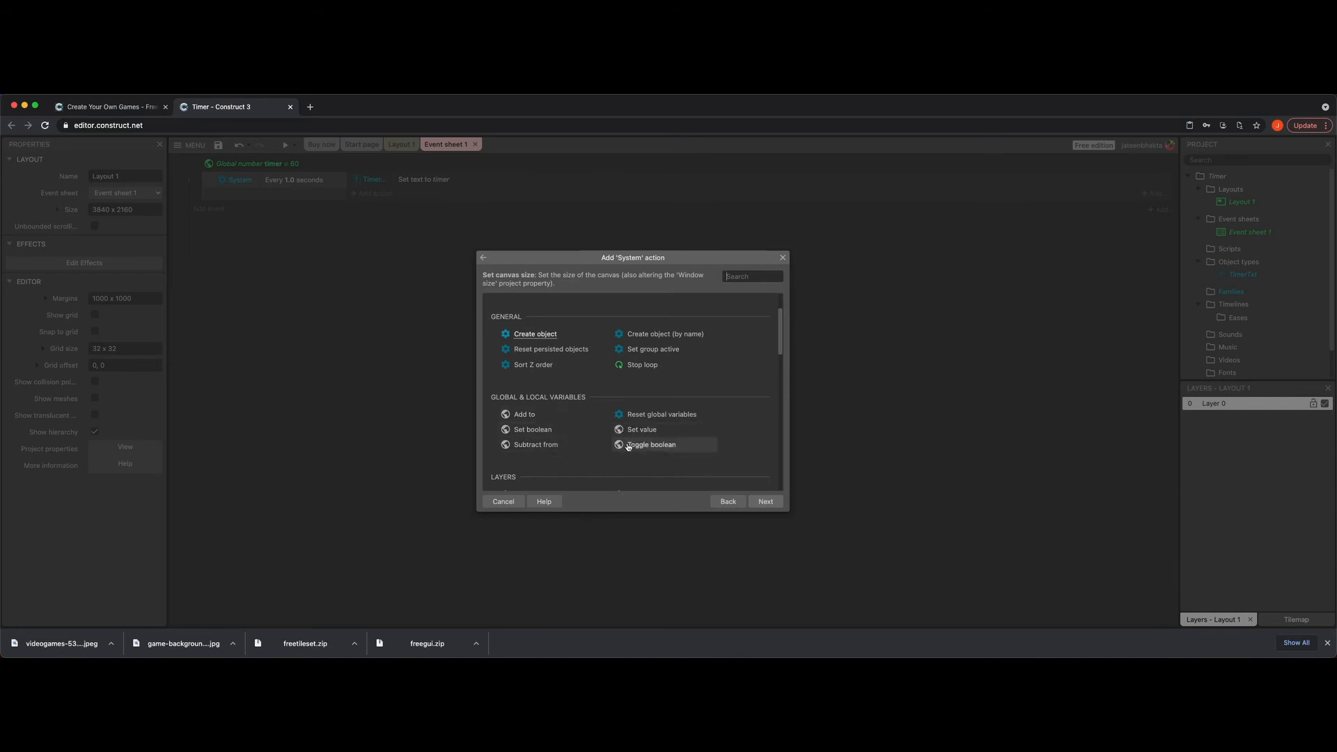
{"action": "mouse_move", "coordinate": [652, 415]}
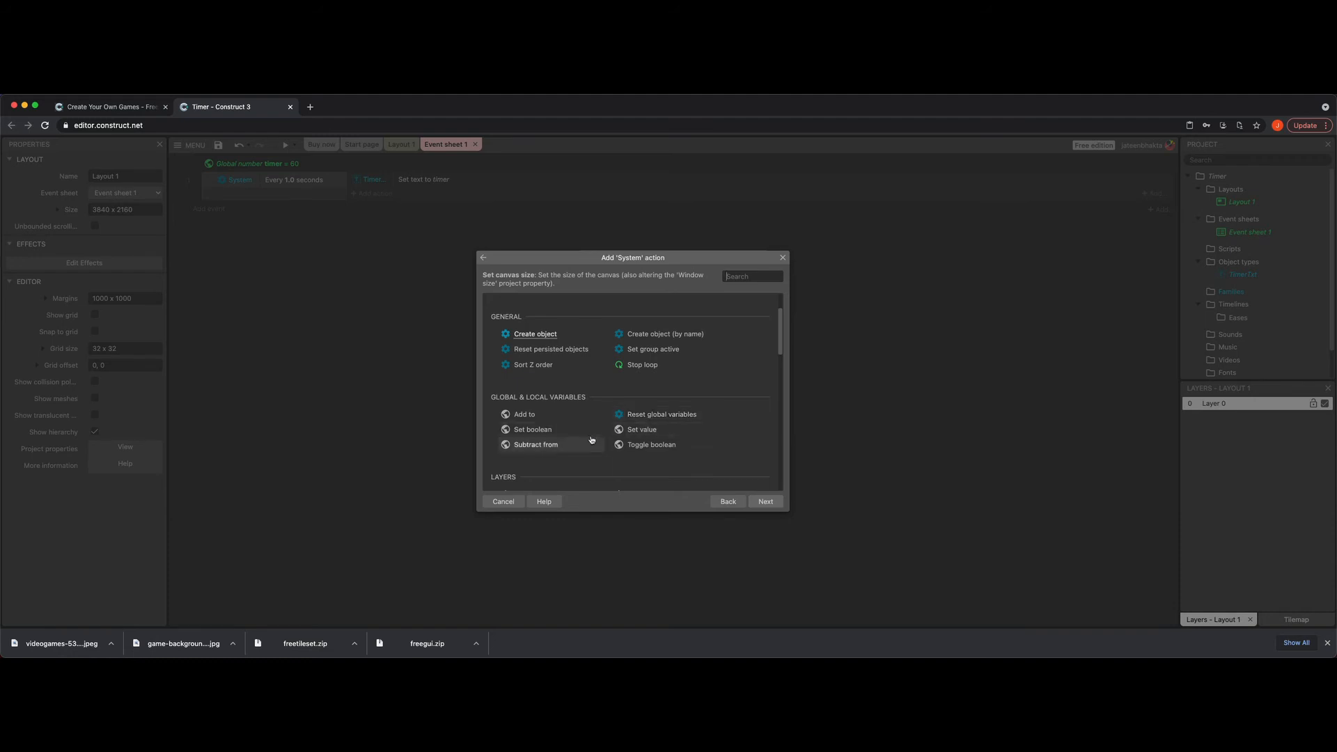
{"action": "left_click", "coordinate": [535, 444]}
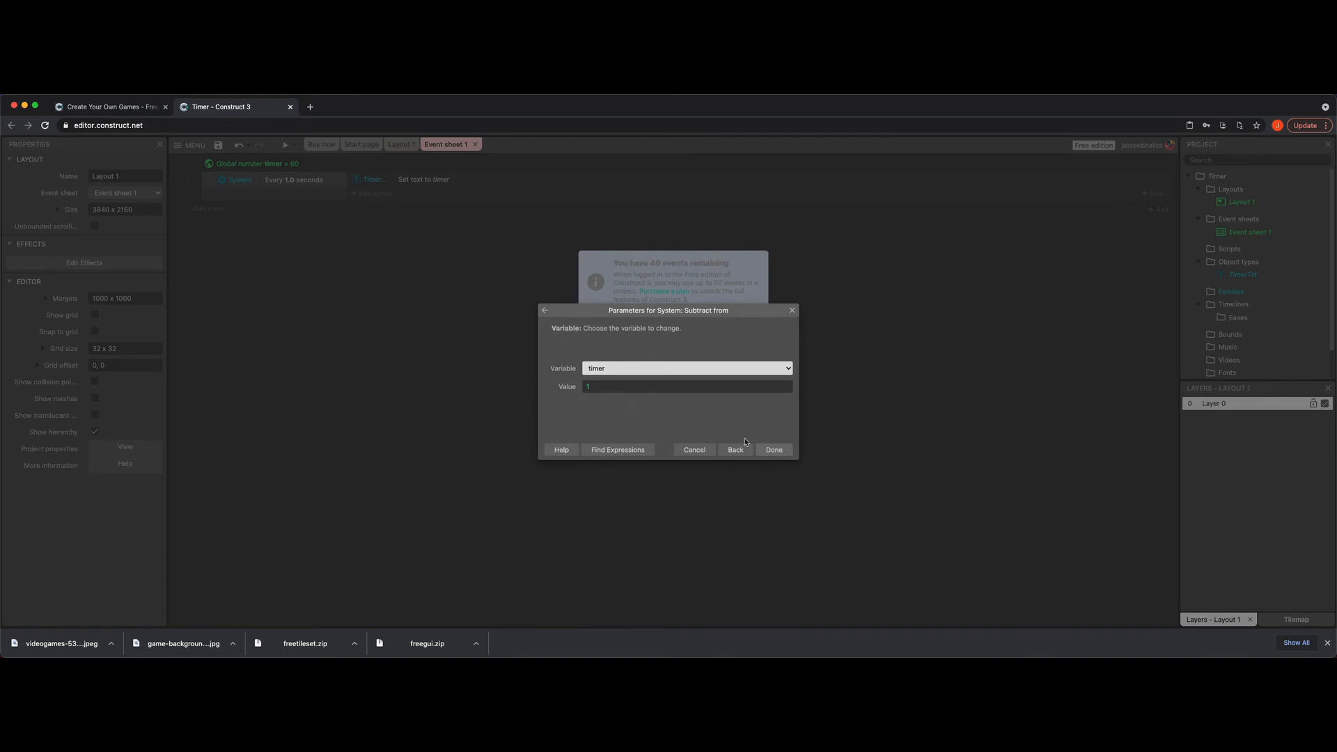
{"action": "left_click", "coordinate": [774, 450]}
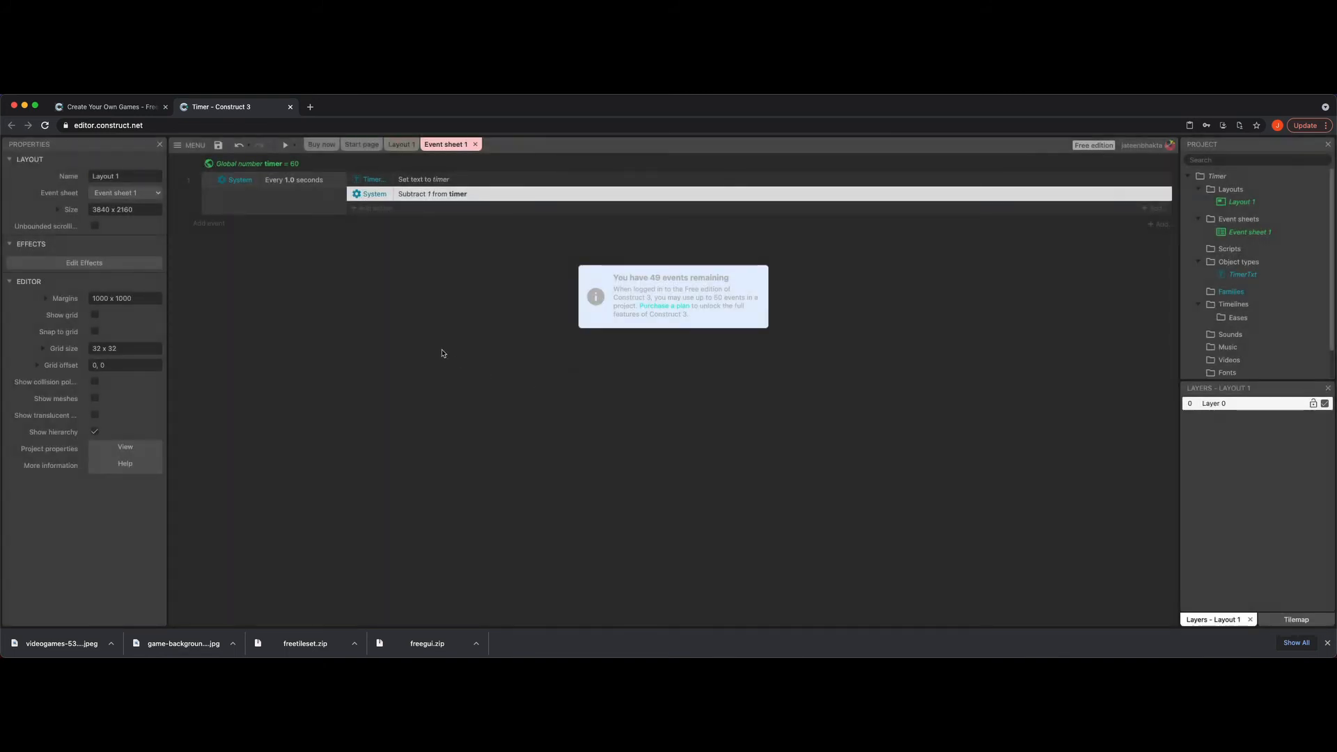
{"action": "left_click", "coordinate": [285, 145]}
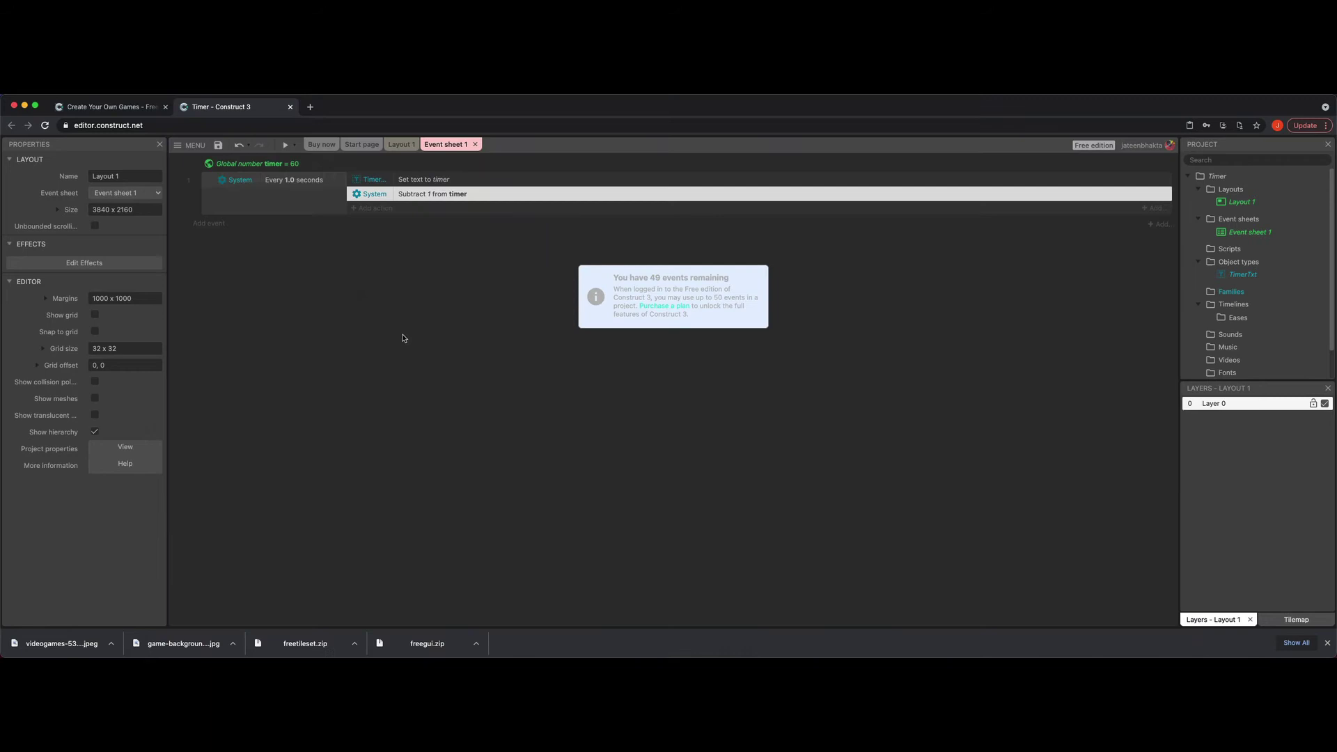
{"action": "mouse_move", "coordinate": [487, 417]}
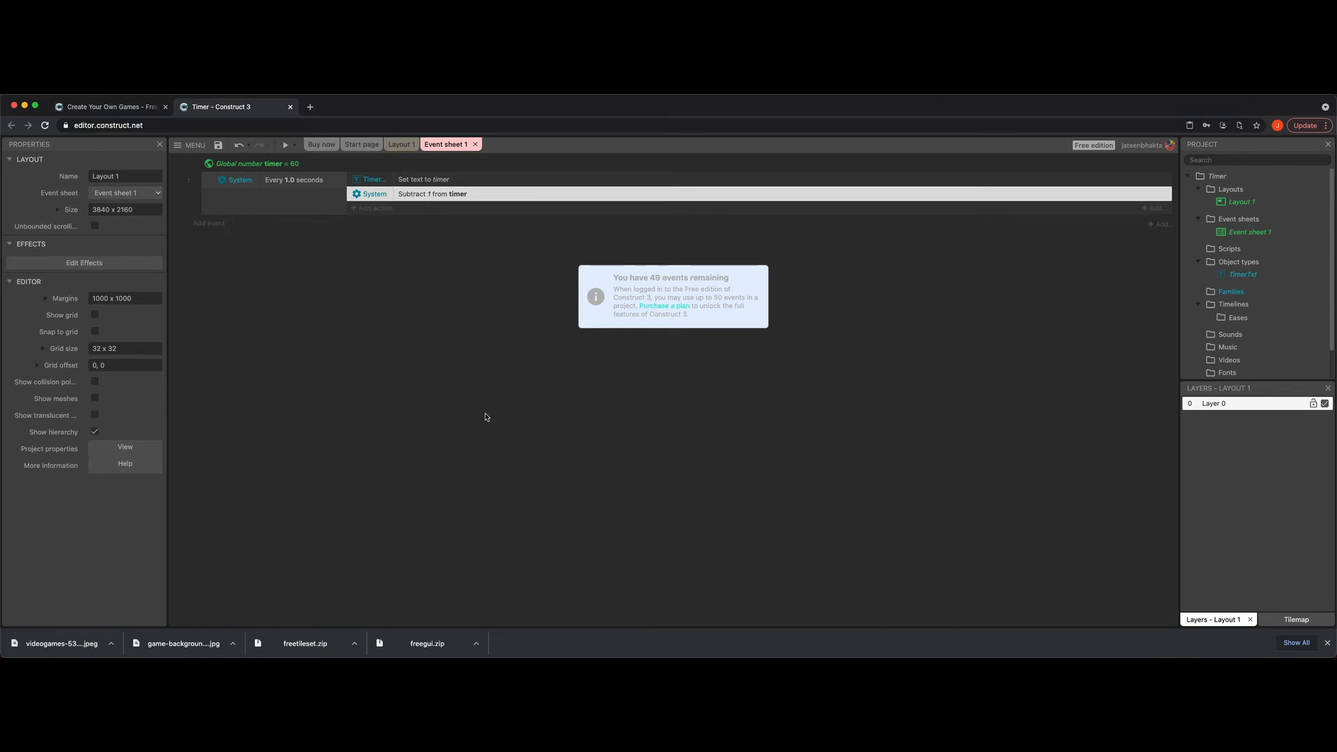
{"action": "mouse_move", "coordinate": [386, 363]}
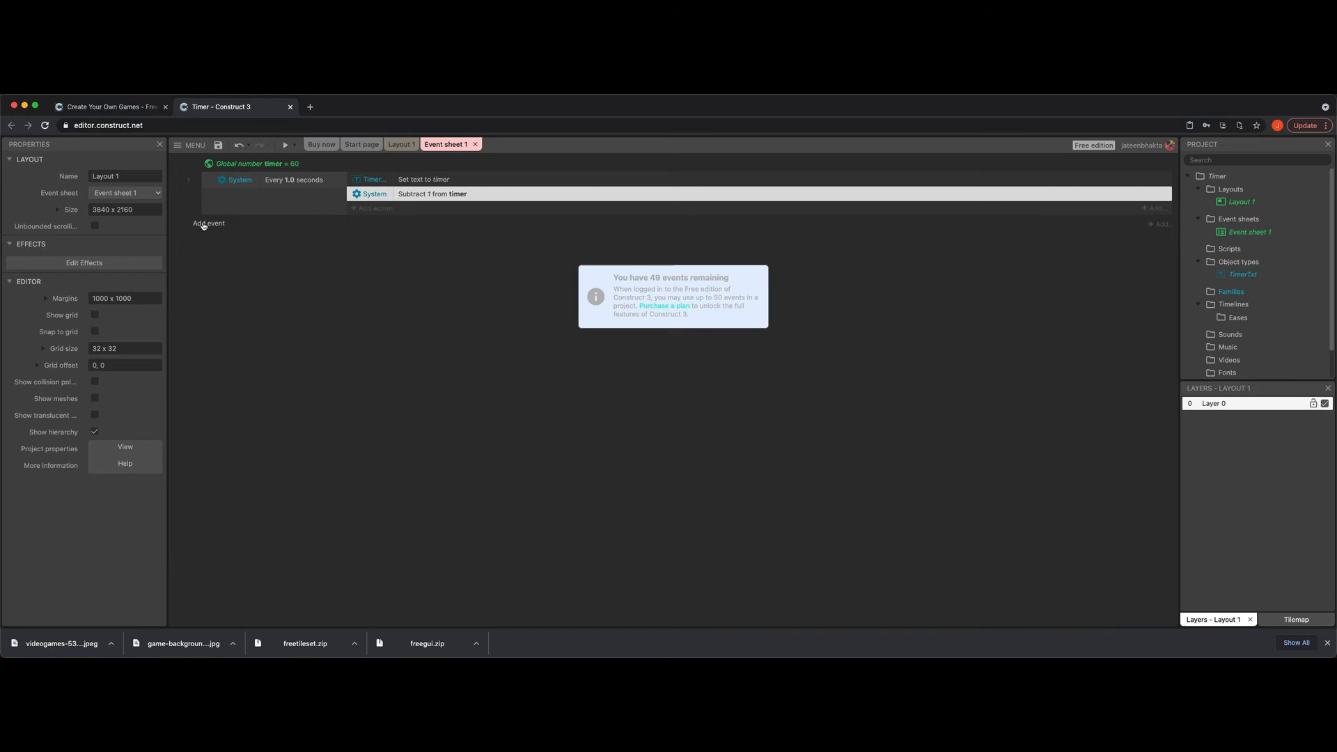
Add a System 'On start of layout' event.
{"action": "left_click", "coordinate": [209, 223]}
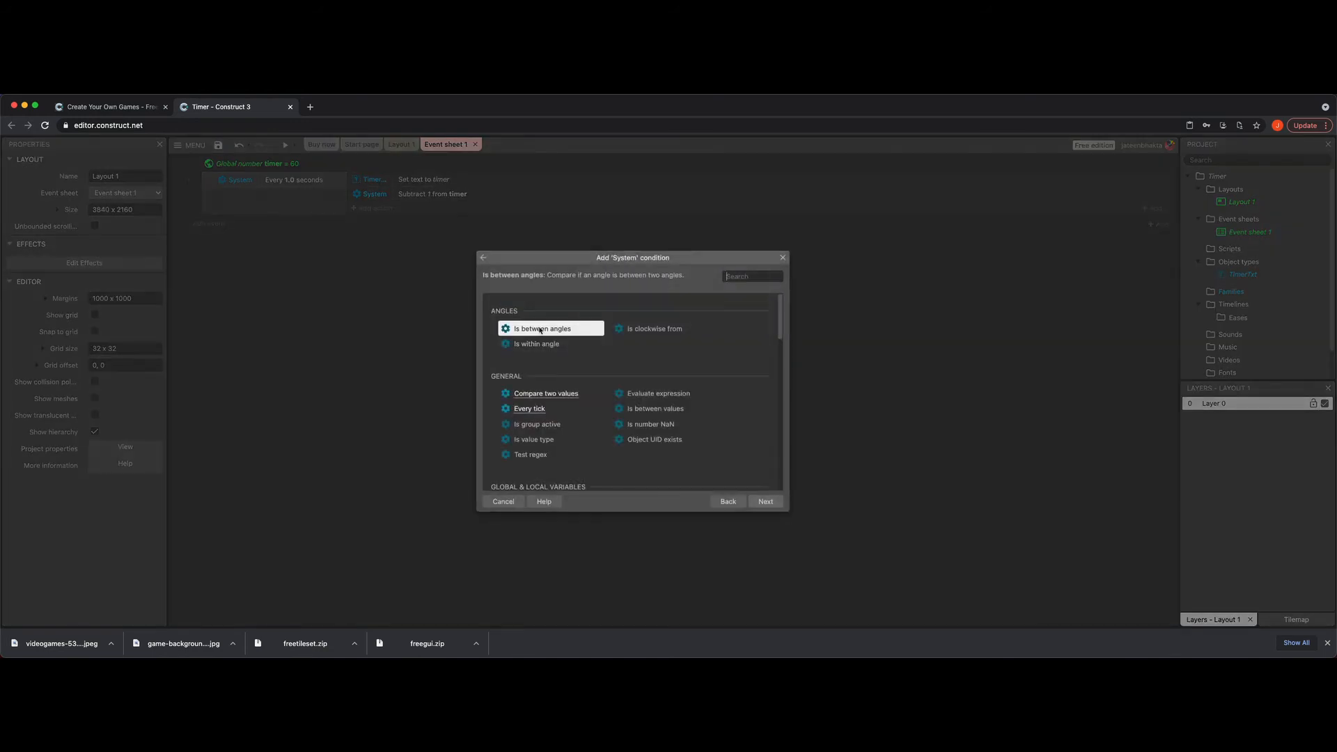
{"action": "scroll", "scroll_direction": "down", "scroll_amount": 3}
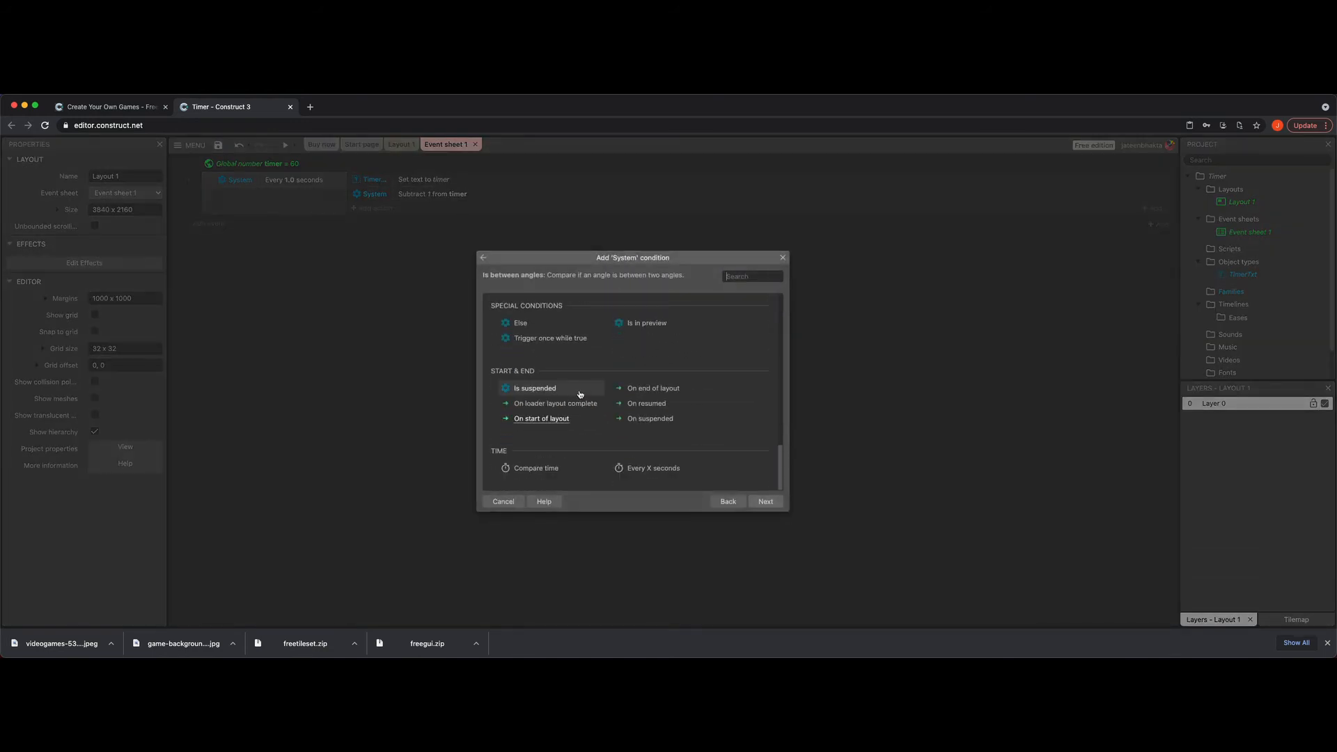
{"action": "left_click", "coordinate": [541, 418]}
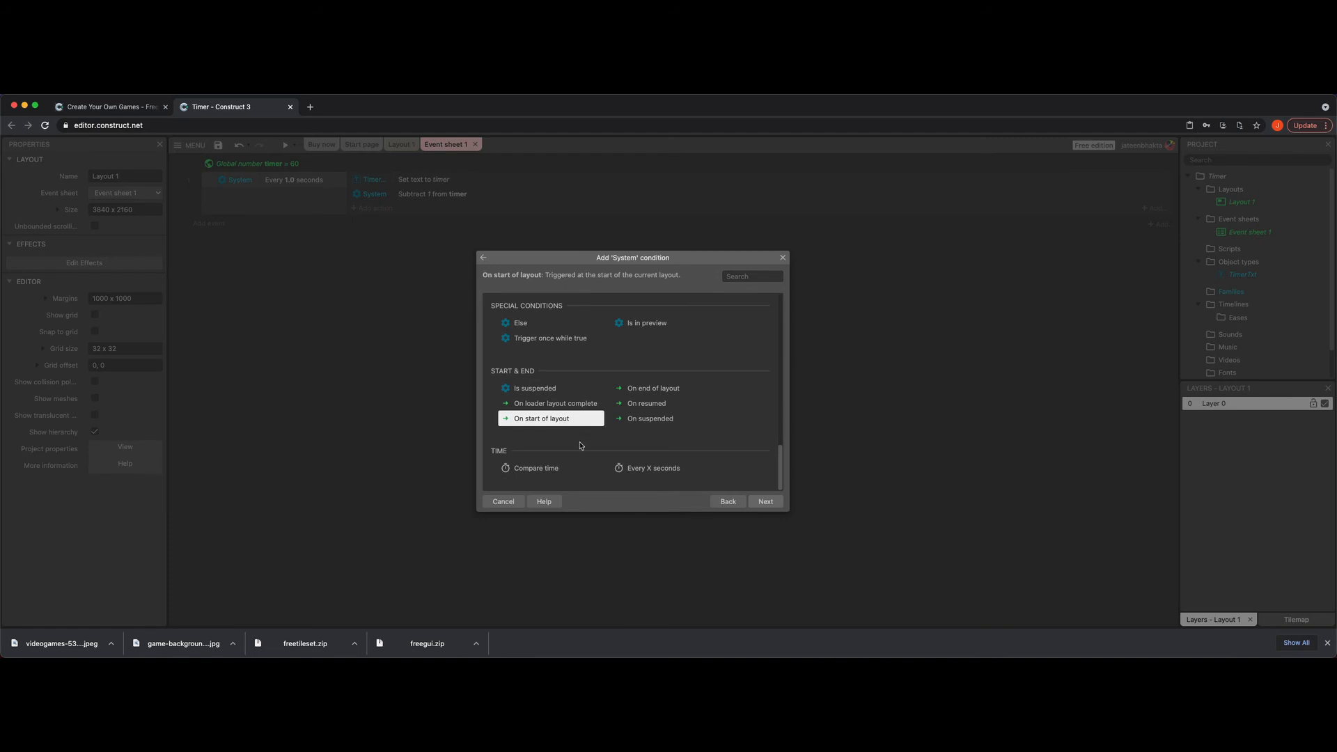
{"action": "left_click", "coordinate": [765, 501]}
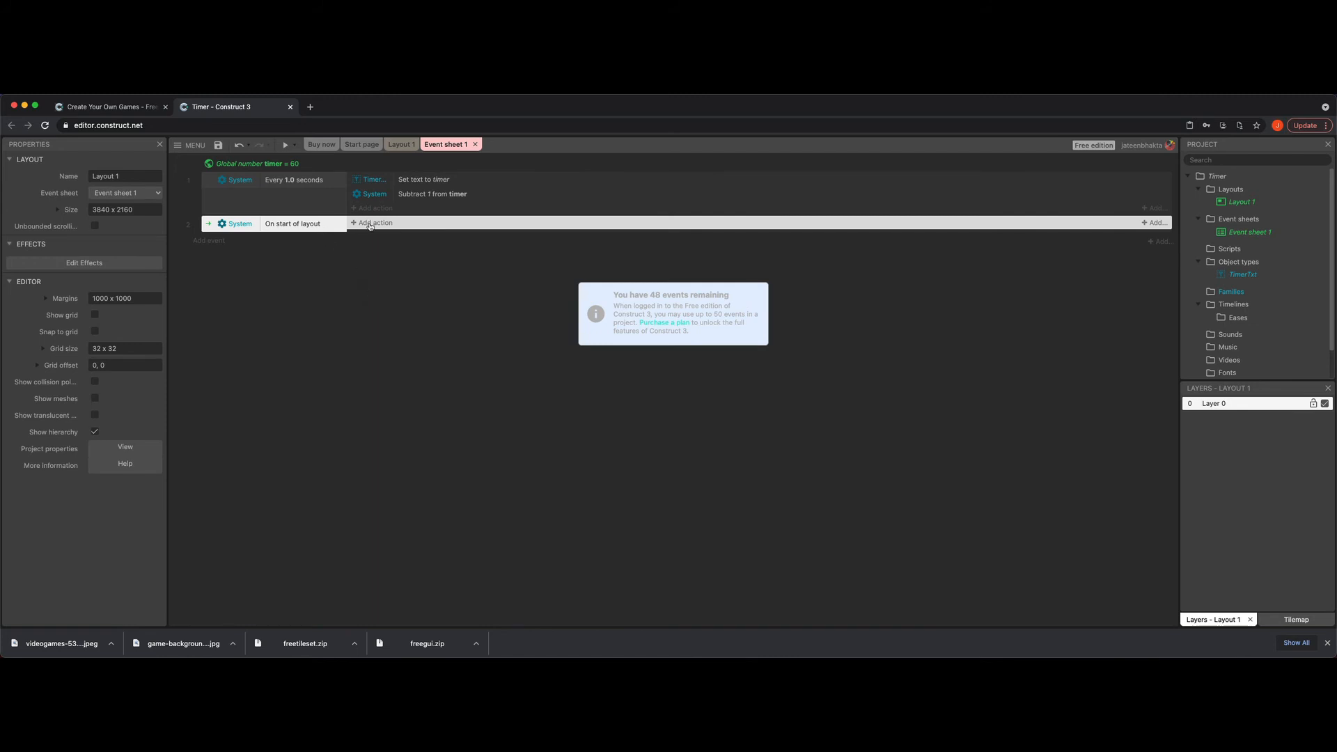
Give it a TimerTxt 'Set text' action using timer, and move it above the Every event.
{"action": "left_click", "coordinate": [370, 223]}
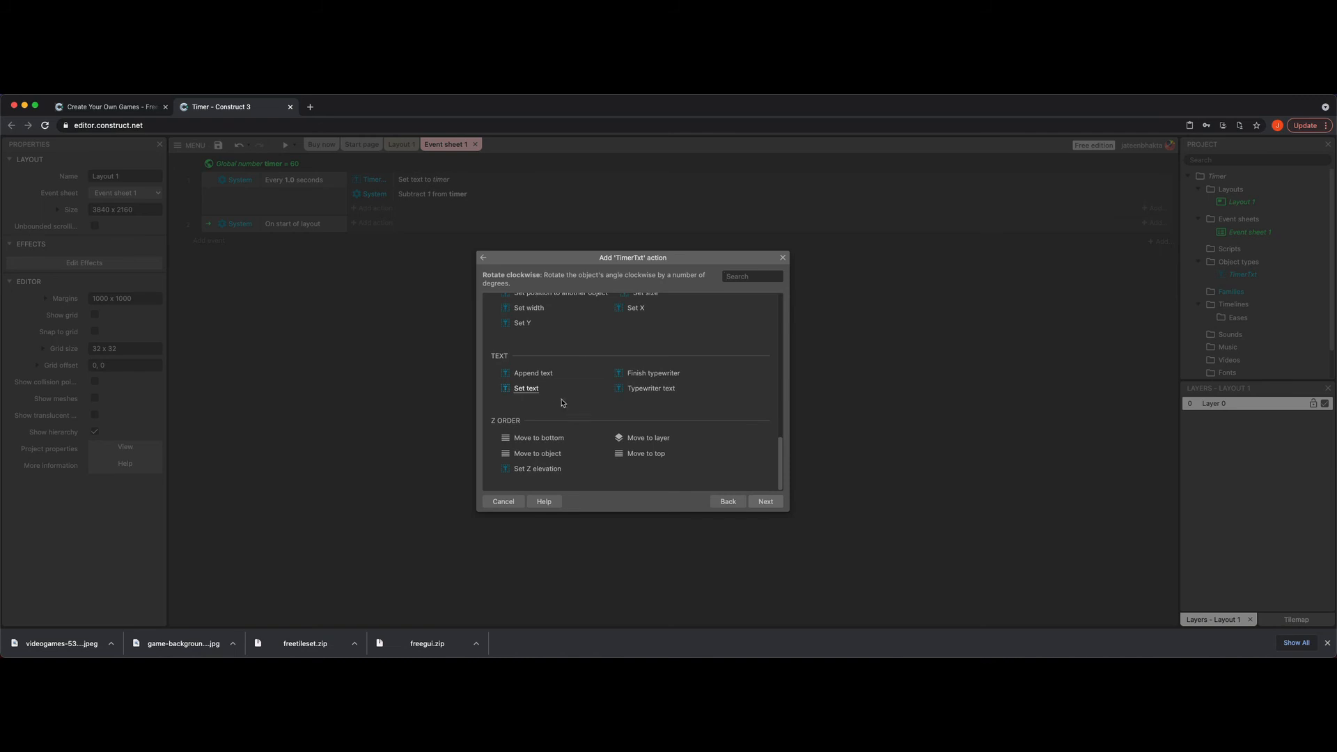
{"action": "left_click", "coordinate": [525, 388]}
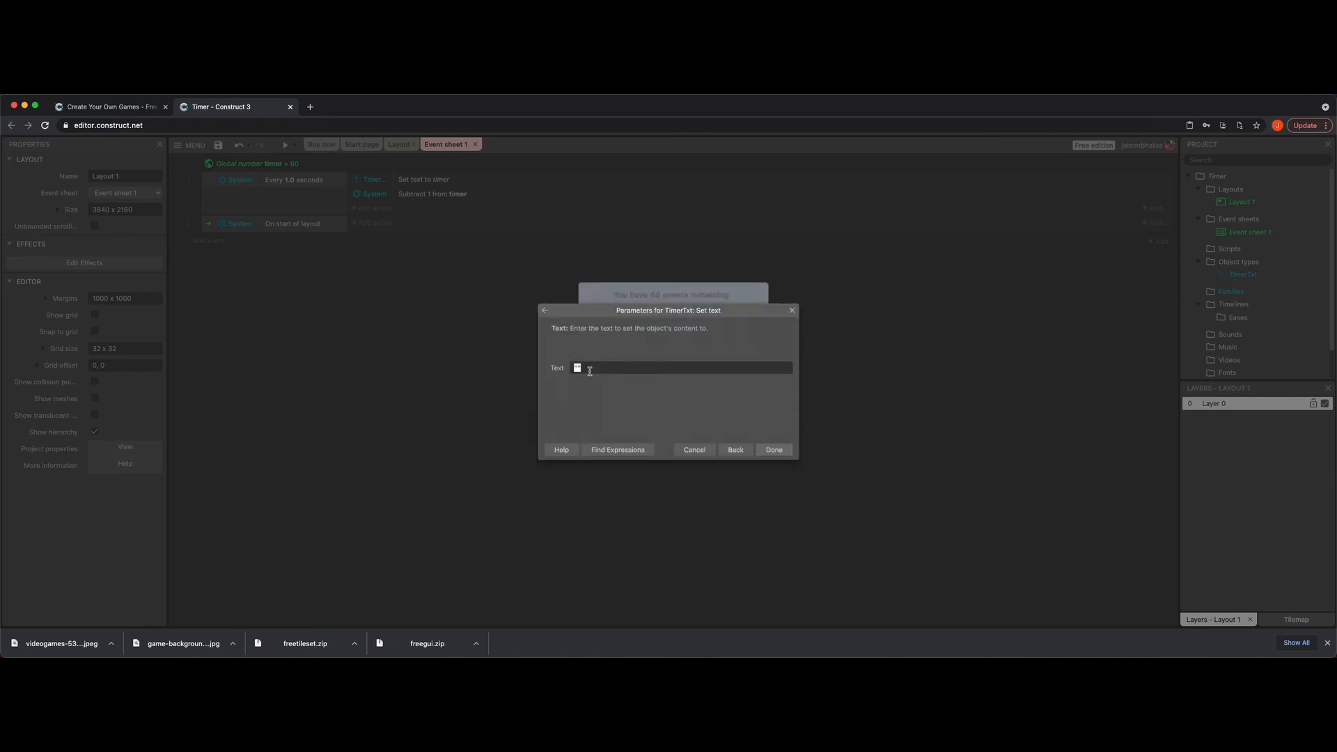
{"action": "type", "text": "timer"}
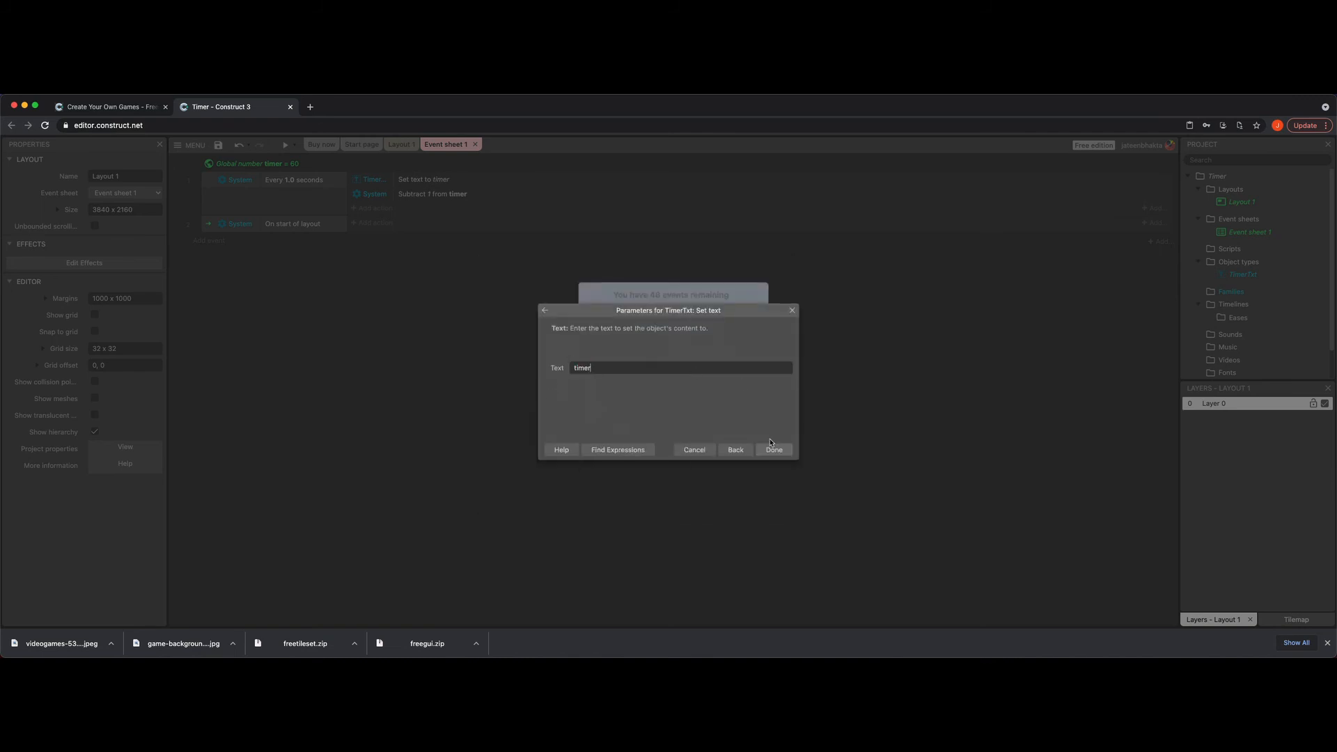
{"action": "left_click", "coordinate": [773, 450]}
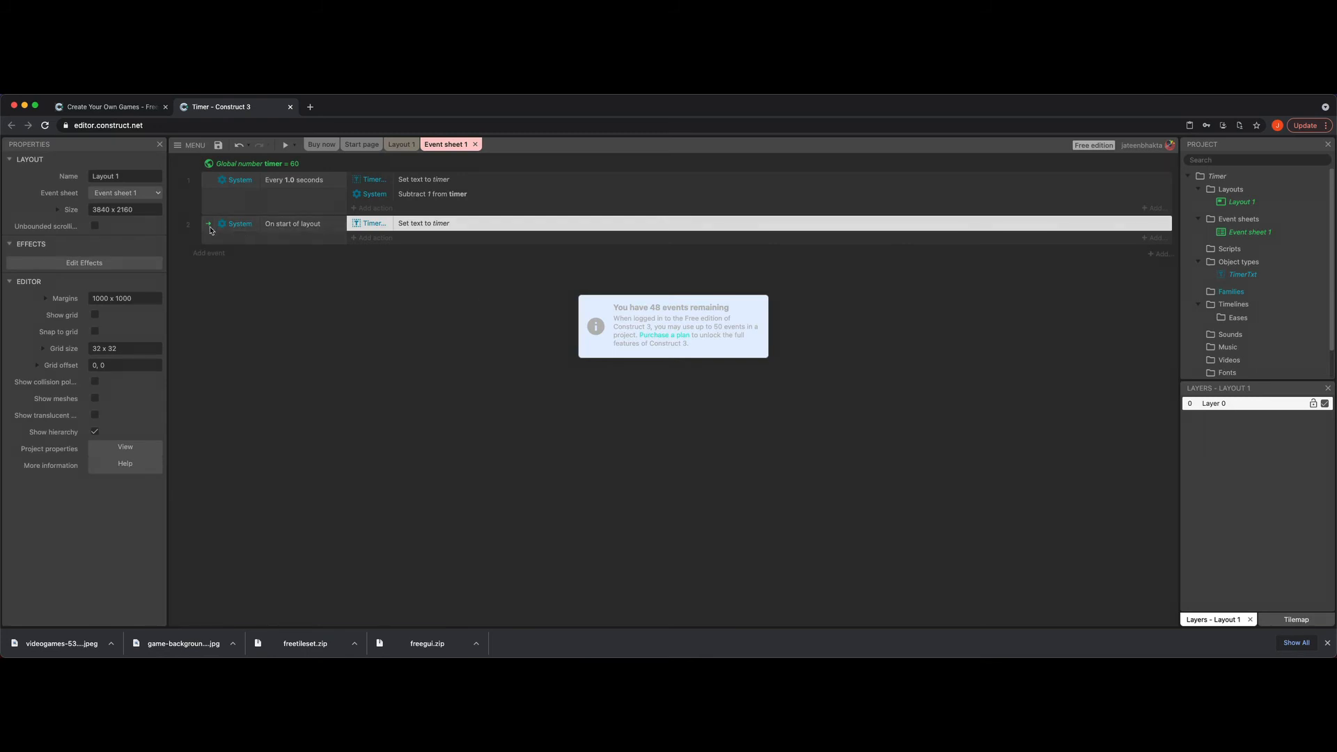
{"action": "left_click_drag", "start_coordinate": [239, 224], "coordinate": [239, 179]}
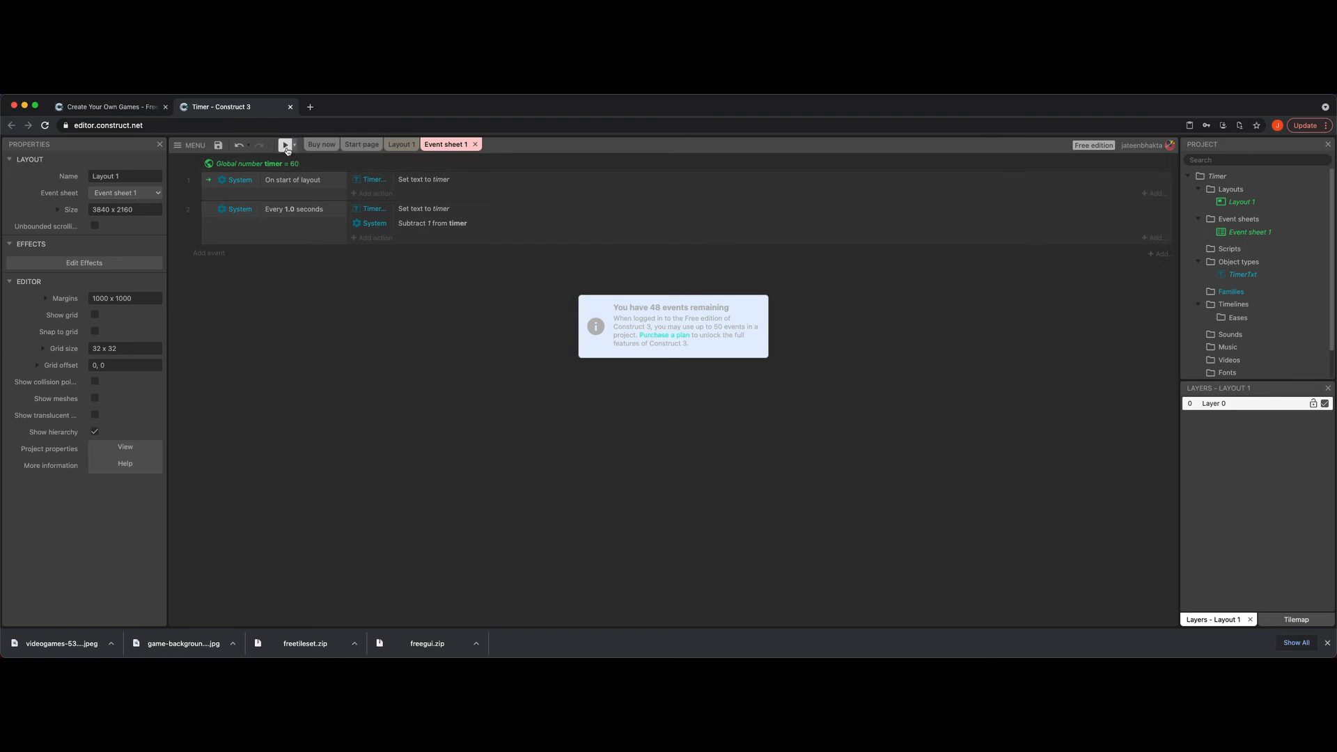
Preview the countdown, then return to Layout 1 showing the 00 text.
{"action": "left_click", "coordinate": [286, 145]}
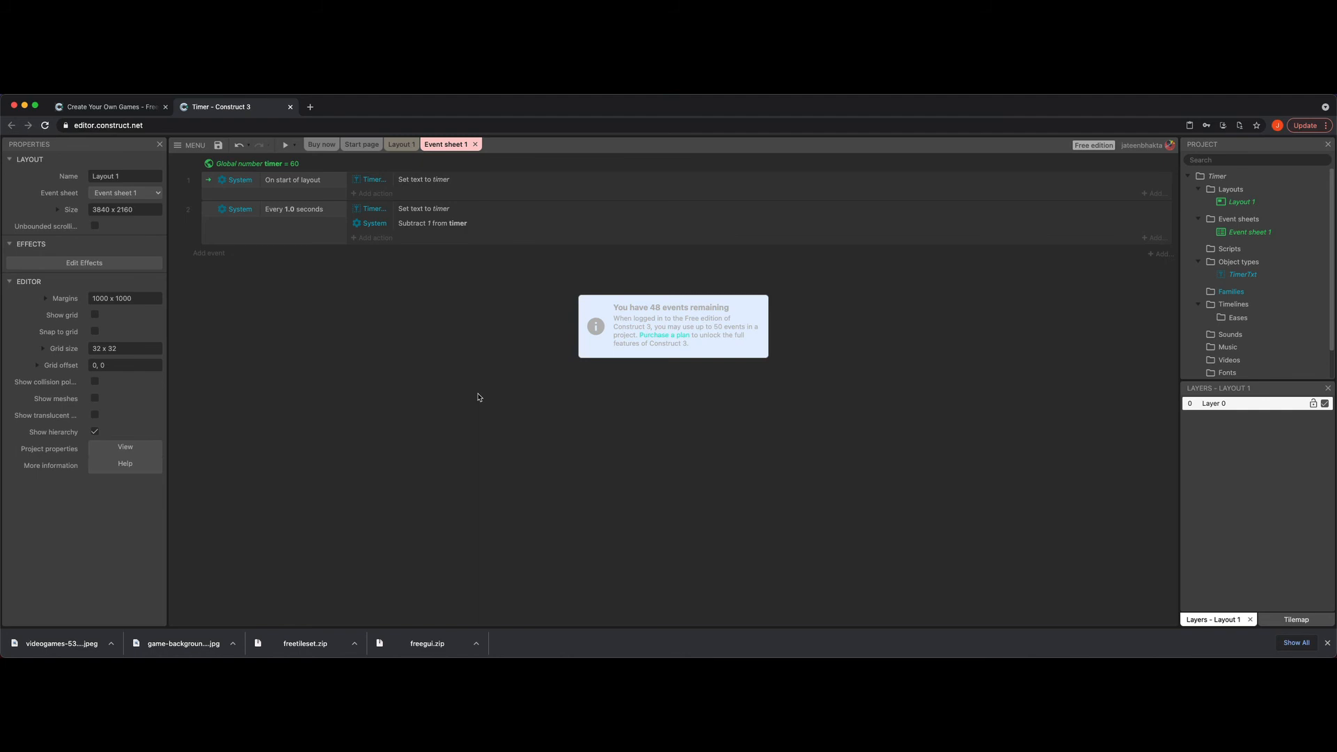
{"action": "mouse_move", "coordinate": [389, 334]}
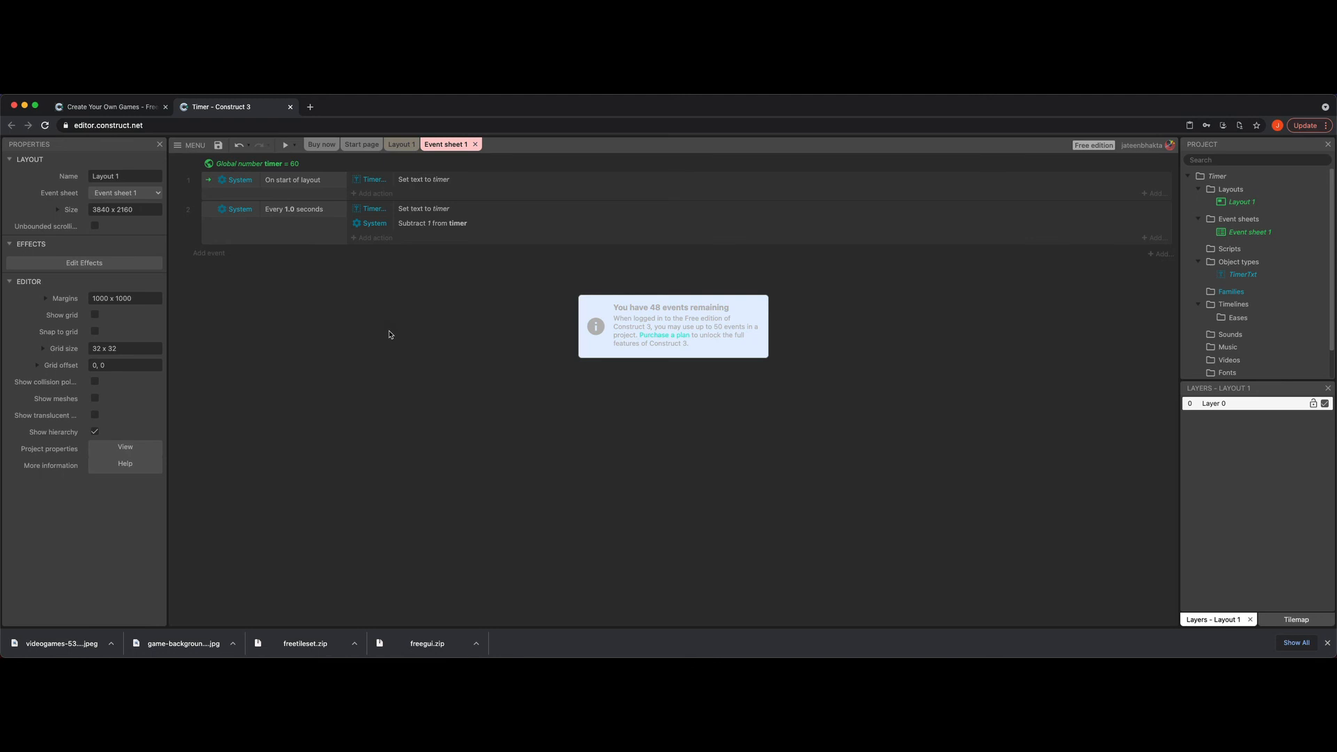
{"action": "left_click", "coordinate": [401, 144]}
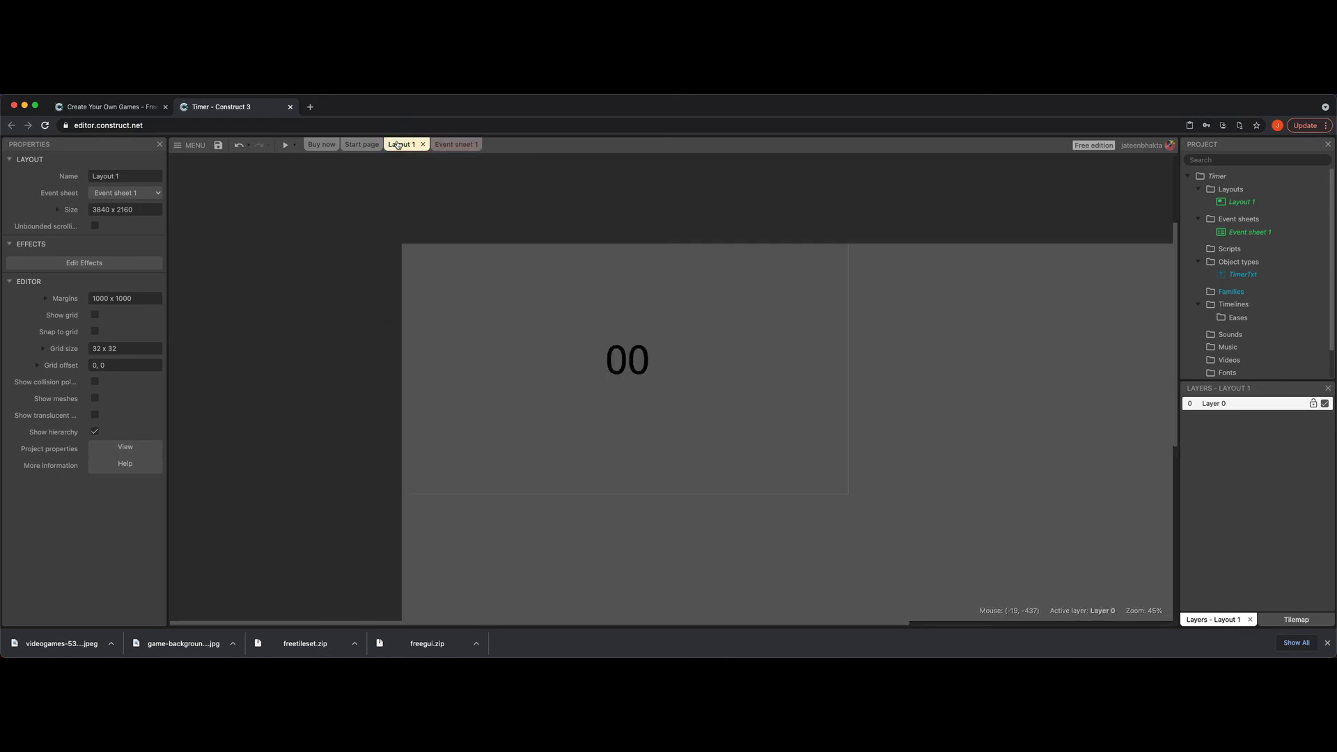
Inspect TimerTxt, move 'Subtract 1 from timer' above Set text, and preview the countdown at 59.
{"action": "left_click", "coordinate": [627, 360]}
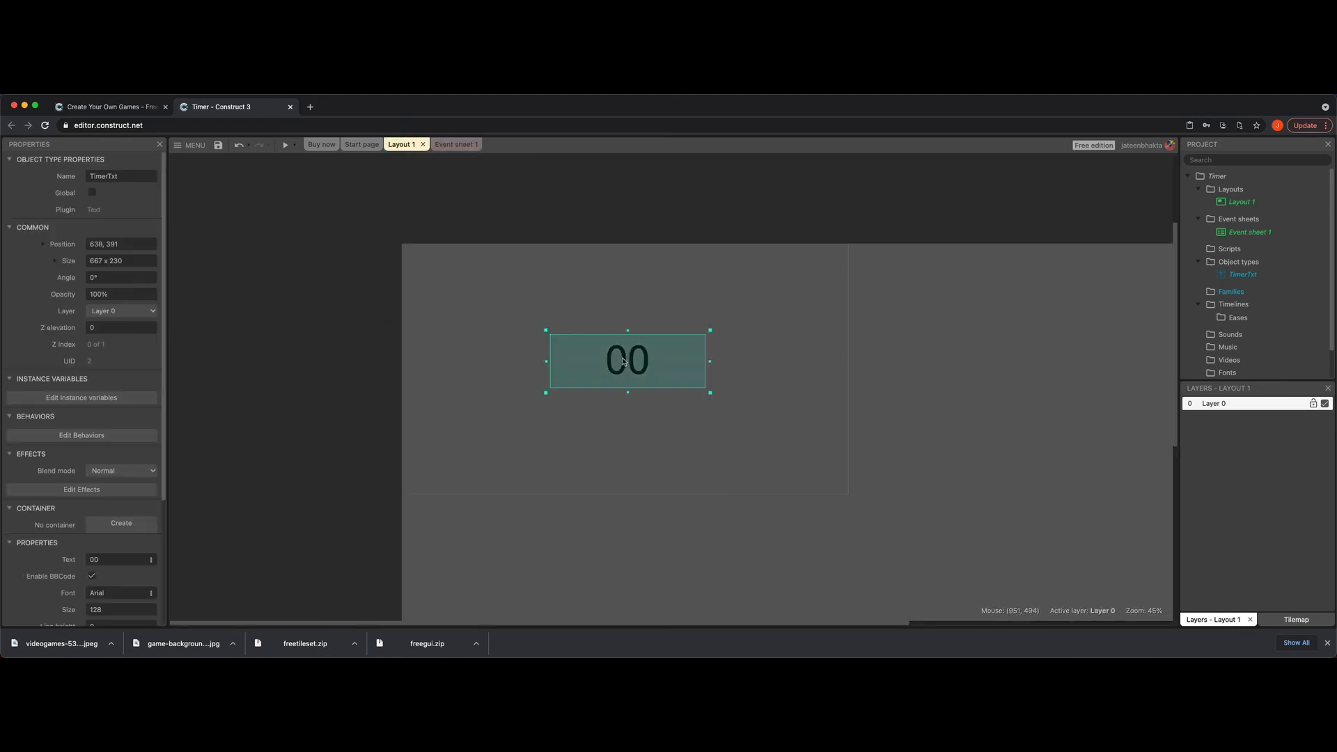
{"action": "left_click", "coordinate": [447, 145]}
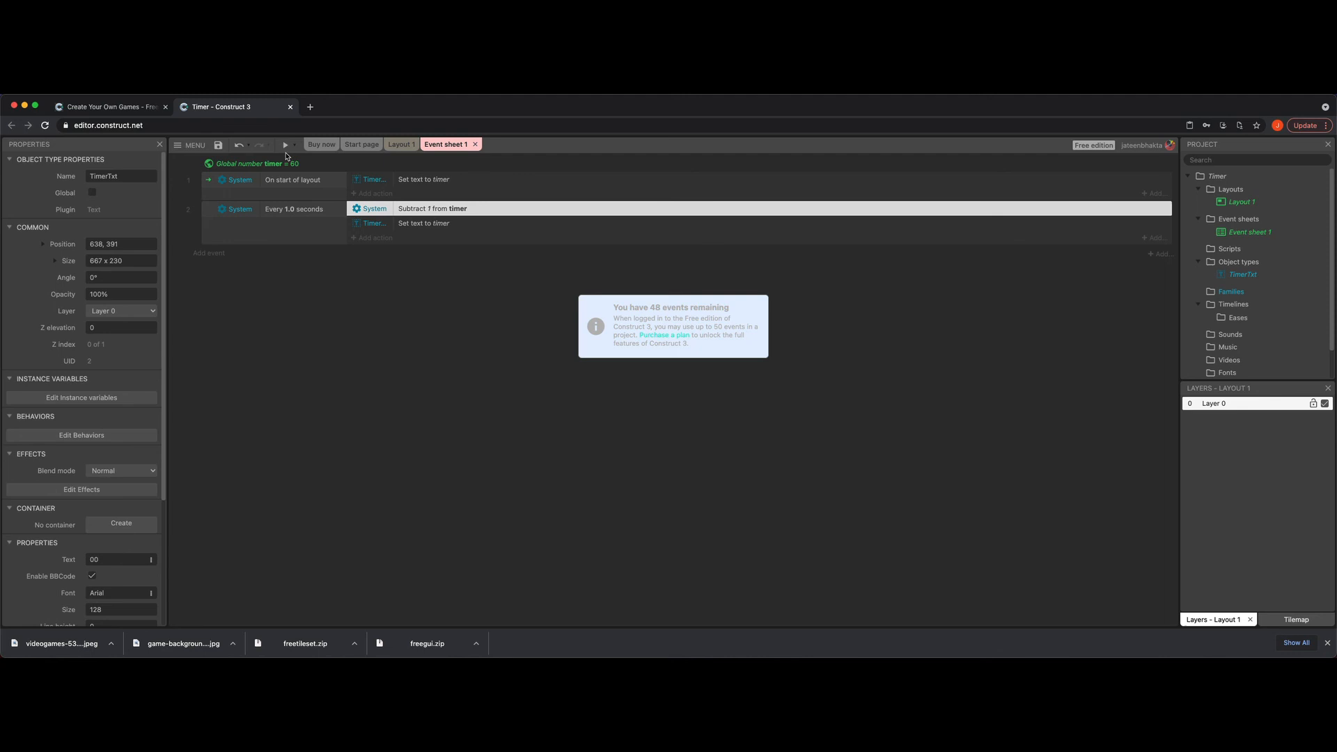
{"action": "left_click", "coordinate": [286, 145]}
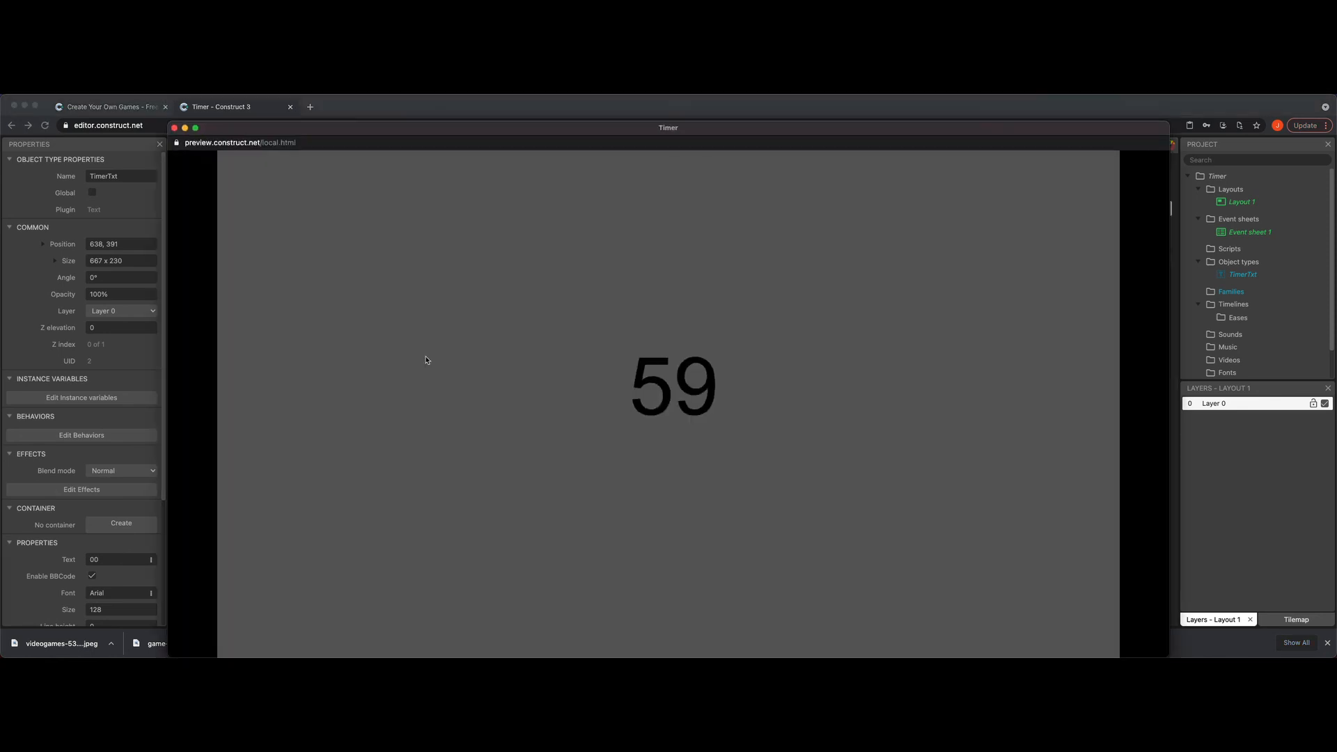